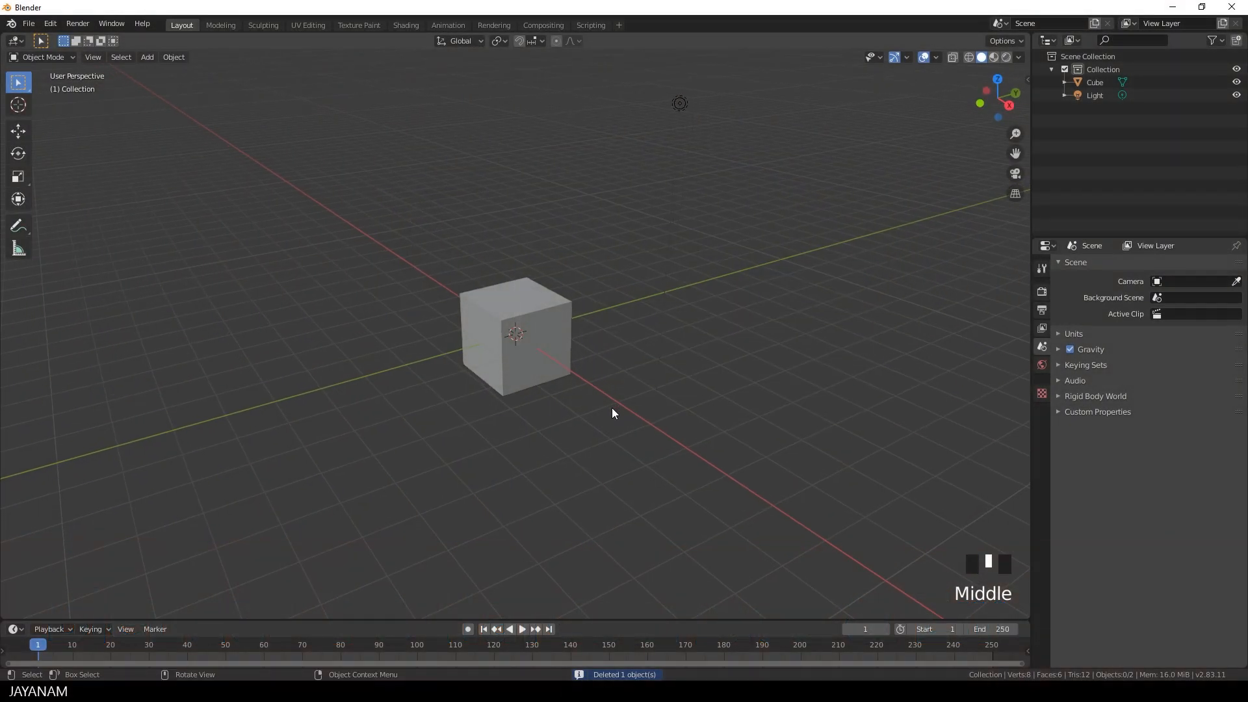
- Select the default cube, enter Edit Mode and scale it along Z into a flat slab
{"action": "left_click", "coordinate": [514, 333]}
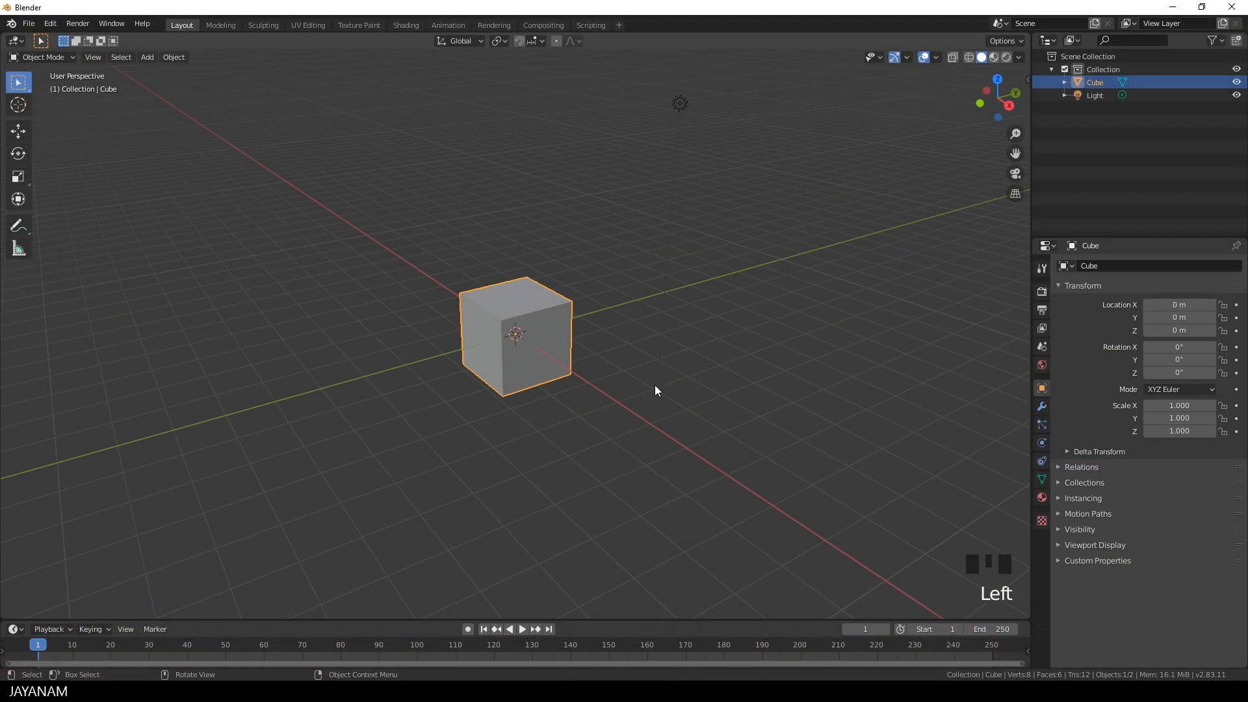
{"action": "key", "text": "Tab"}
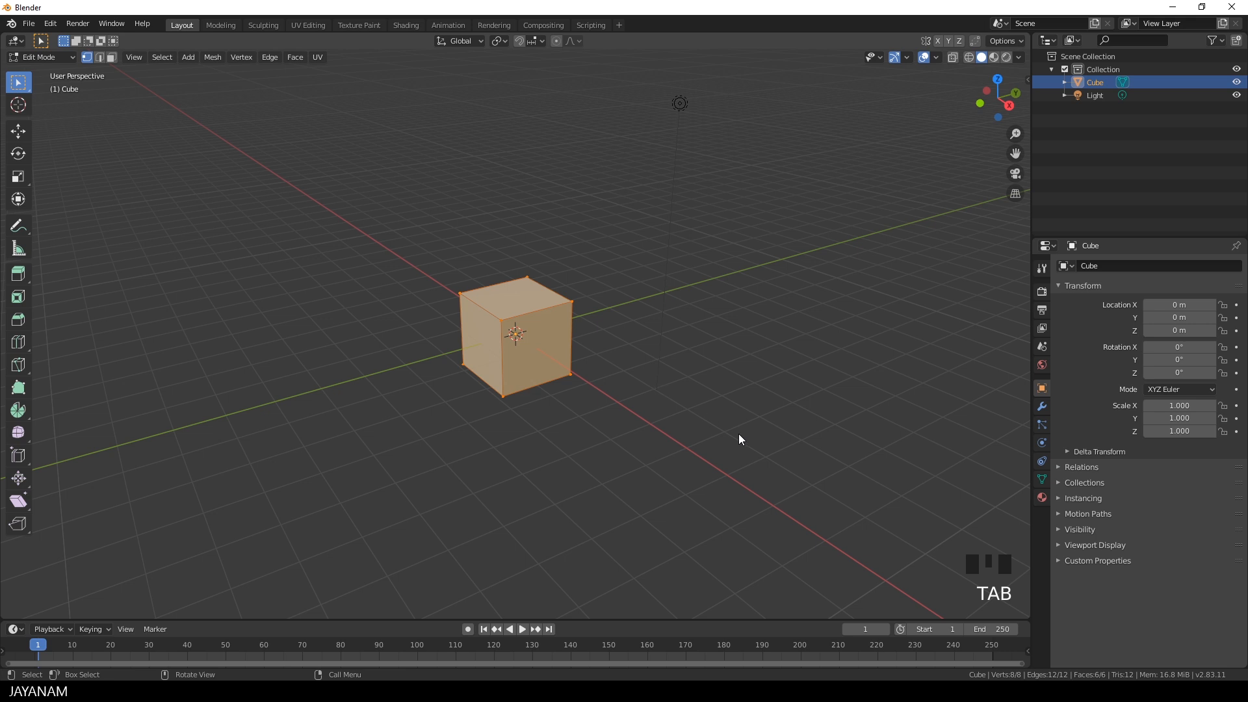
{"action": "key", "text": "s"}
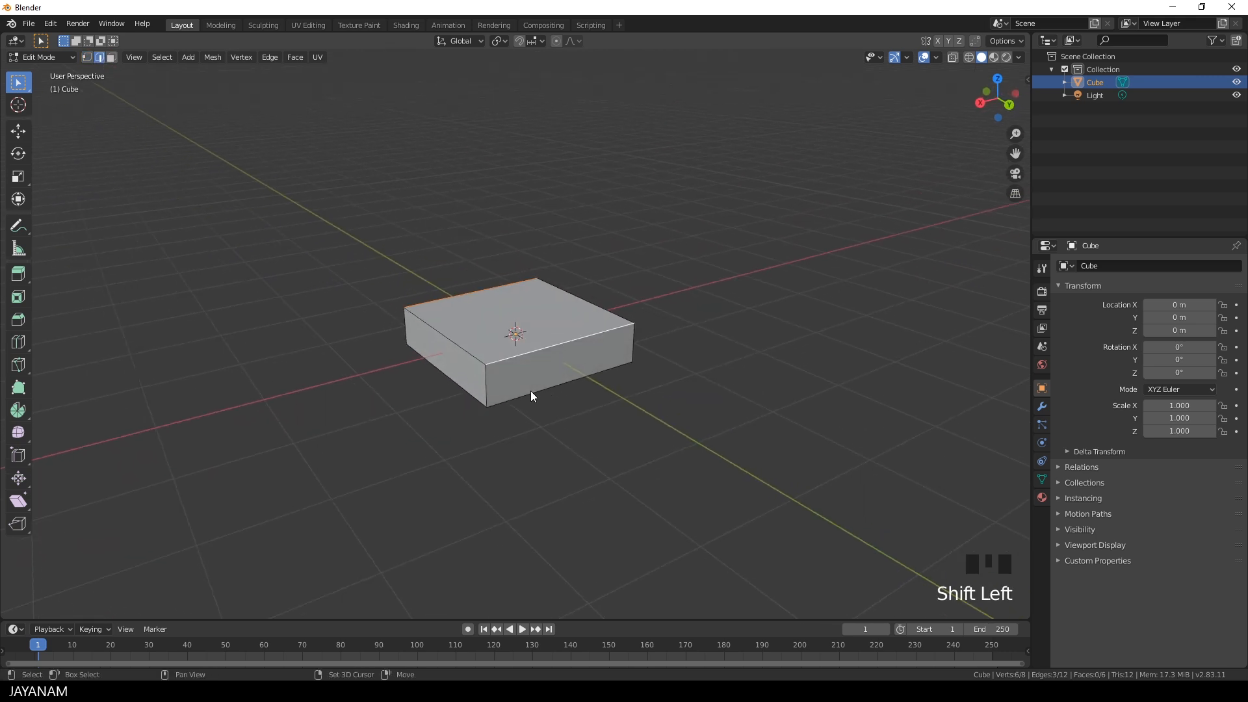
- Bevel the slab's selected vertical edges to round them off
{"action": "key", "text": "ctrl+b"}
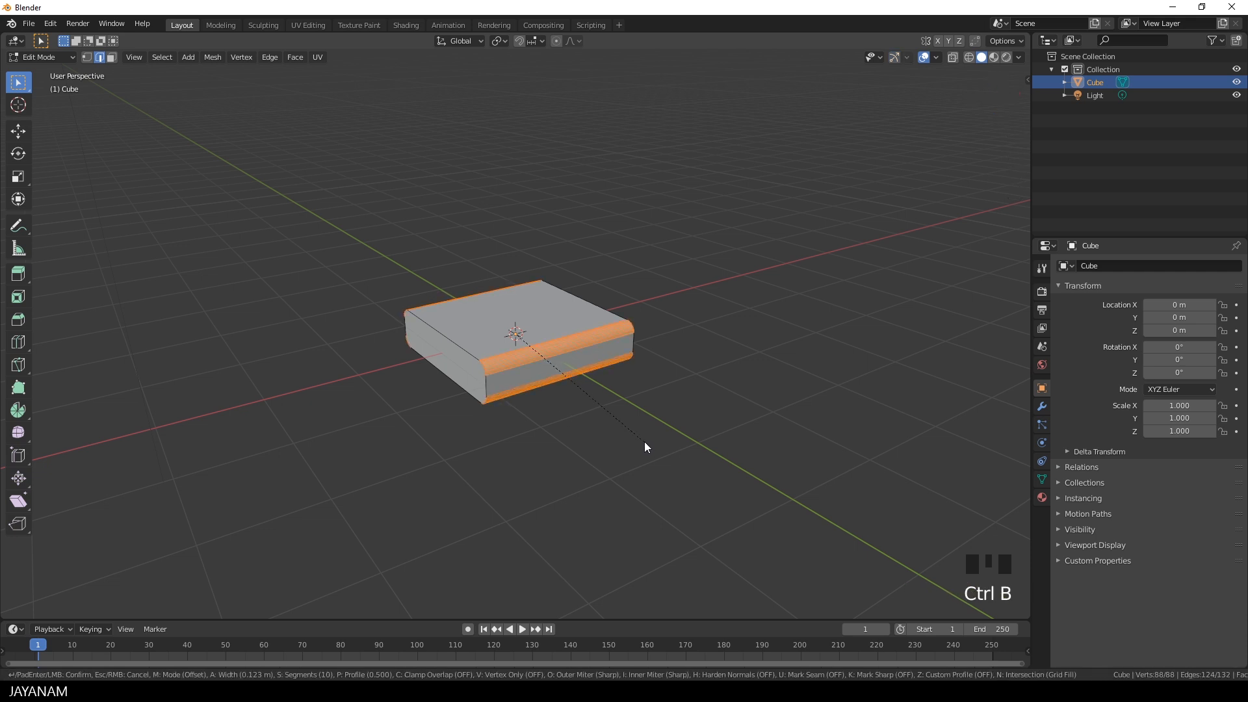
{"action": "mouse_move", "coordinate": [644, 447]}
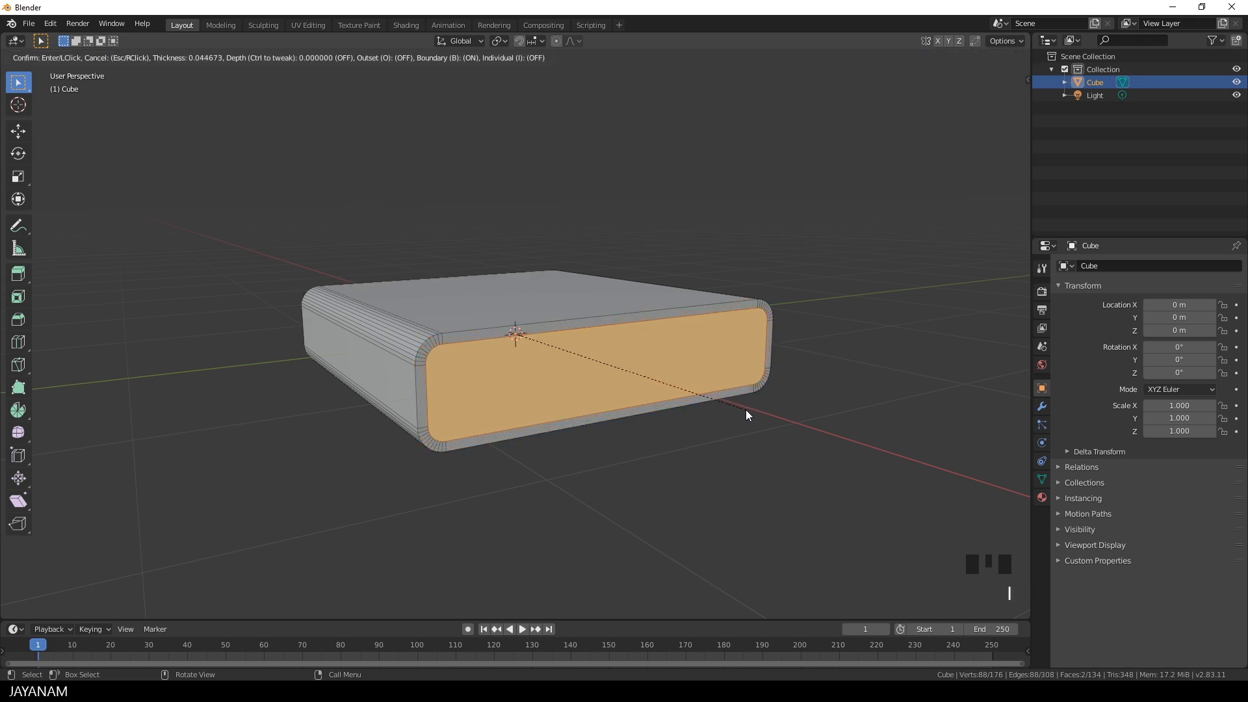
- Confirm the first inset and a narrower second inset on the slab's end faces
{"action": "left_click", "coordinate": [747, 415]}
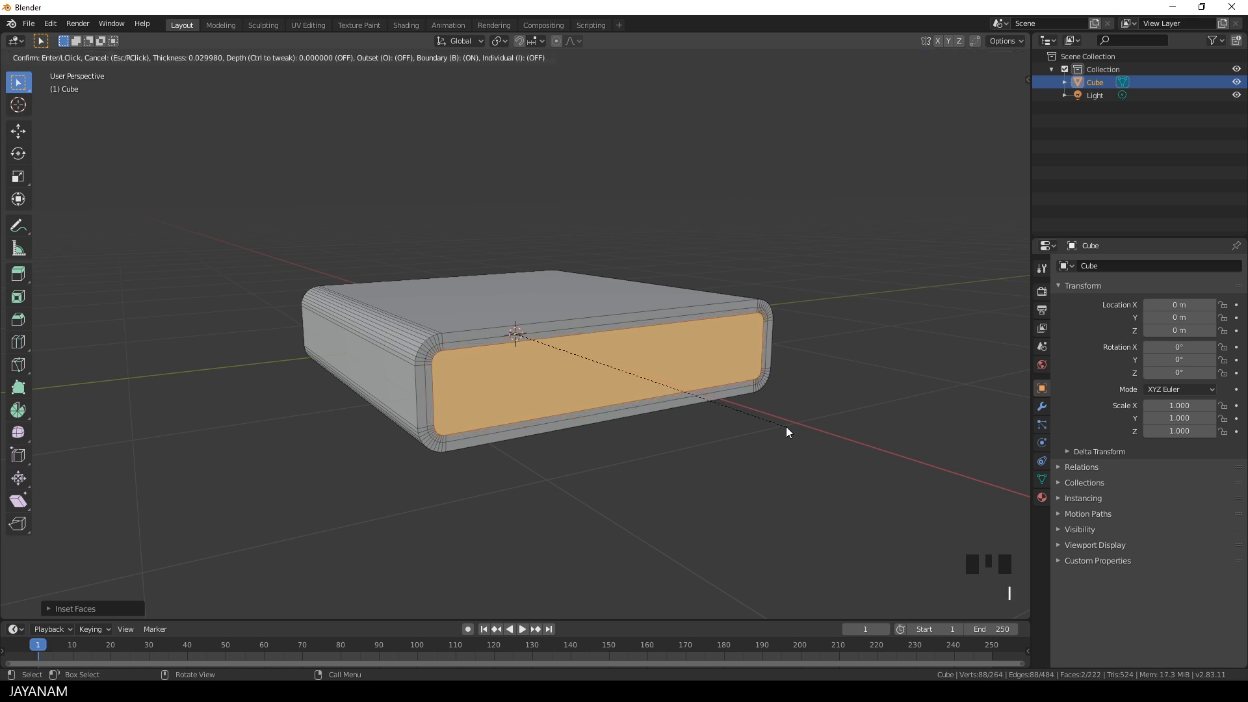
{"action": "left_click", "coordinate": [786, 432]}
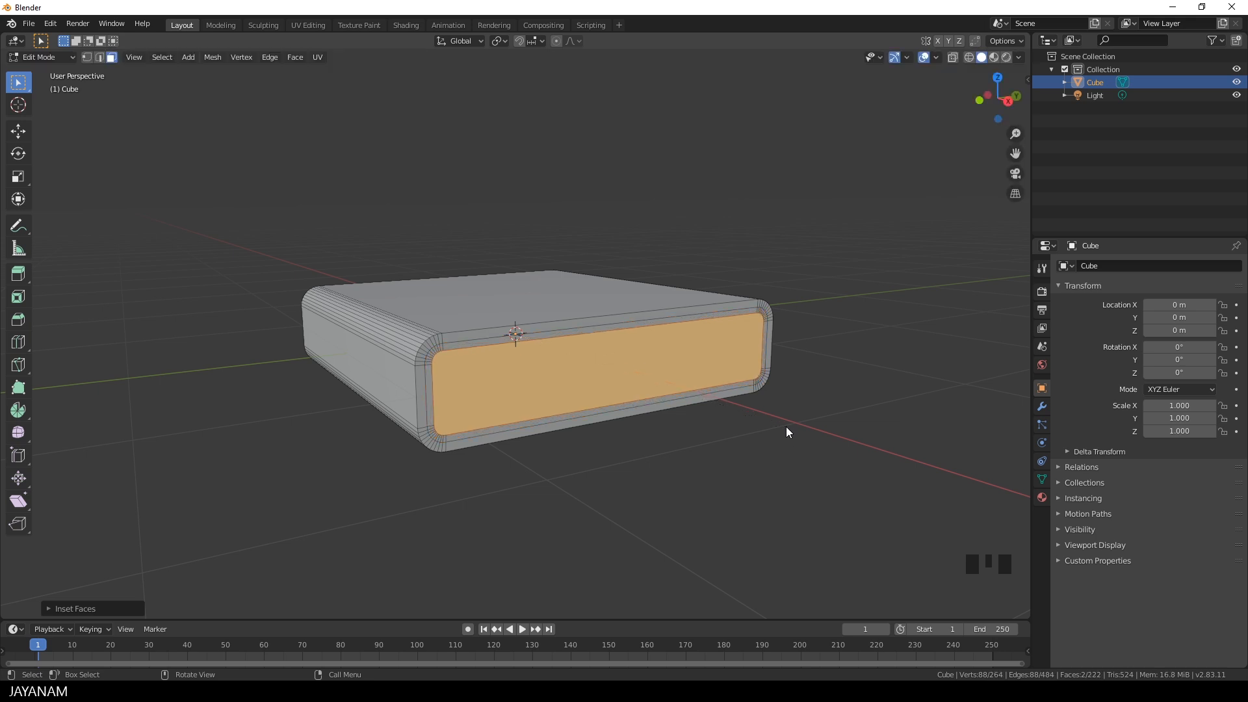
{"action": "scroll", "scroll_direction": "up", "scroll_amount": 3}
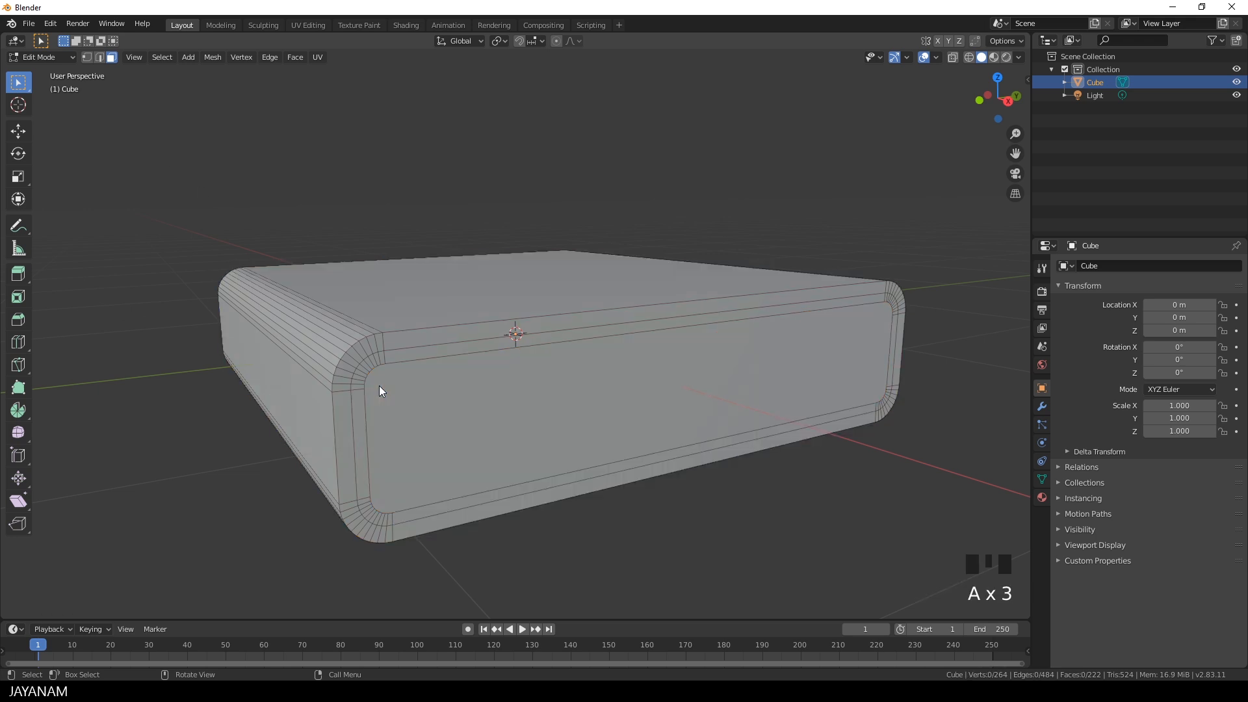
{"action": "mouse_move", "coordinate": [365, 396]}
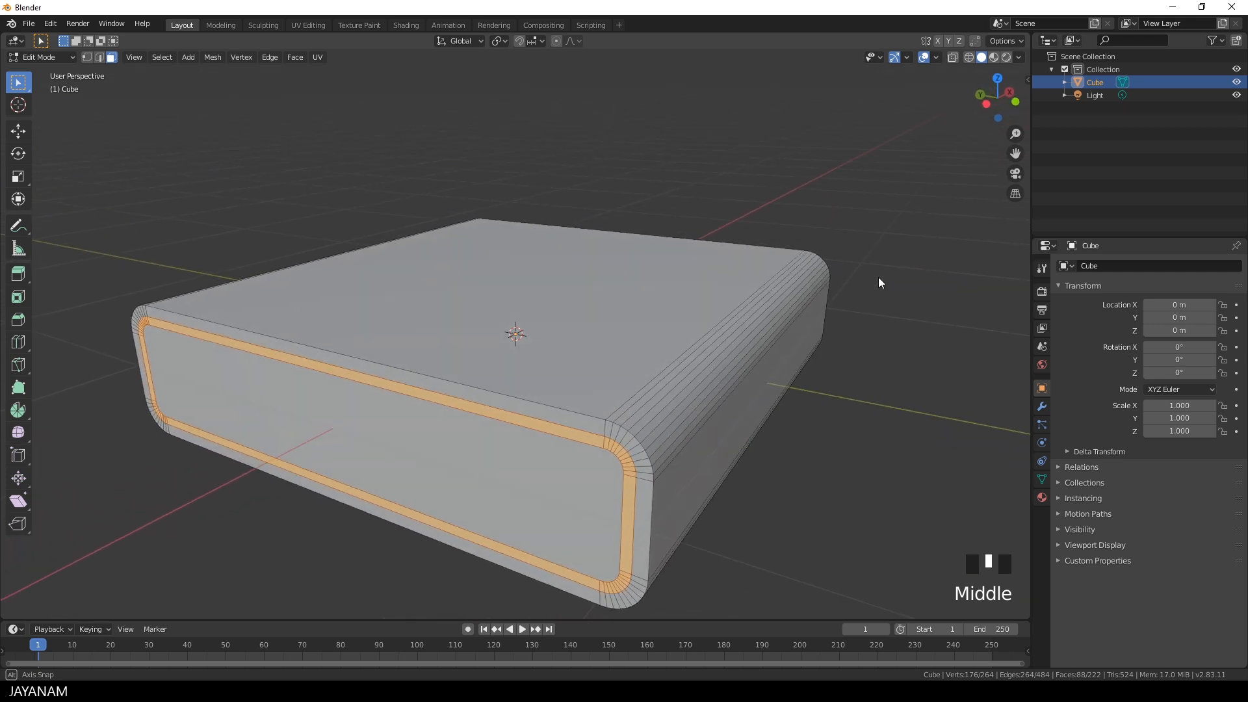
- Extrude the border band individually along its normals to push an inward lip
{"action": "left_click_drag", "start_coordinate": [880, 283], "coordinate": [691, 273]}
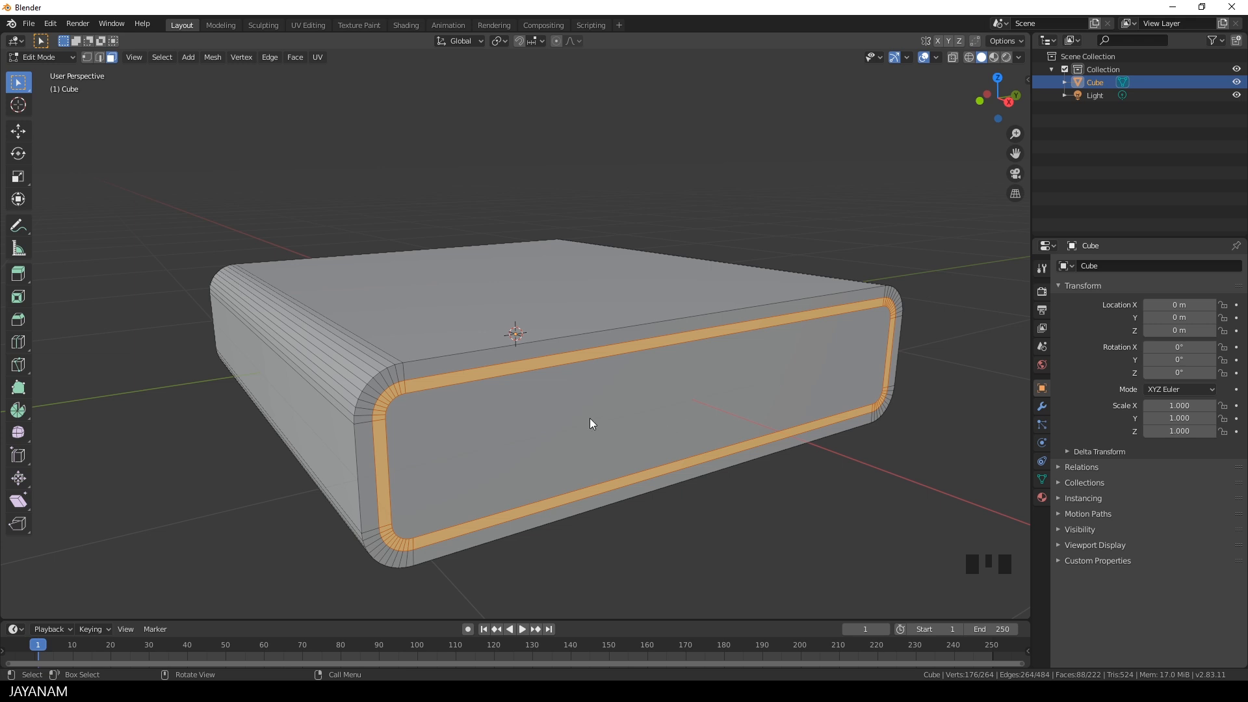
{"action": "mouse_move", "coordinate": [18, 274]}
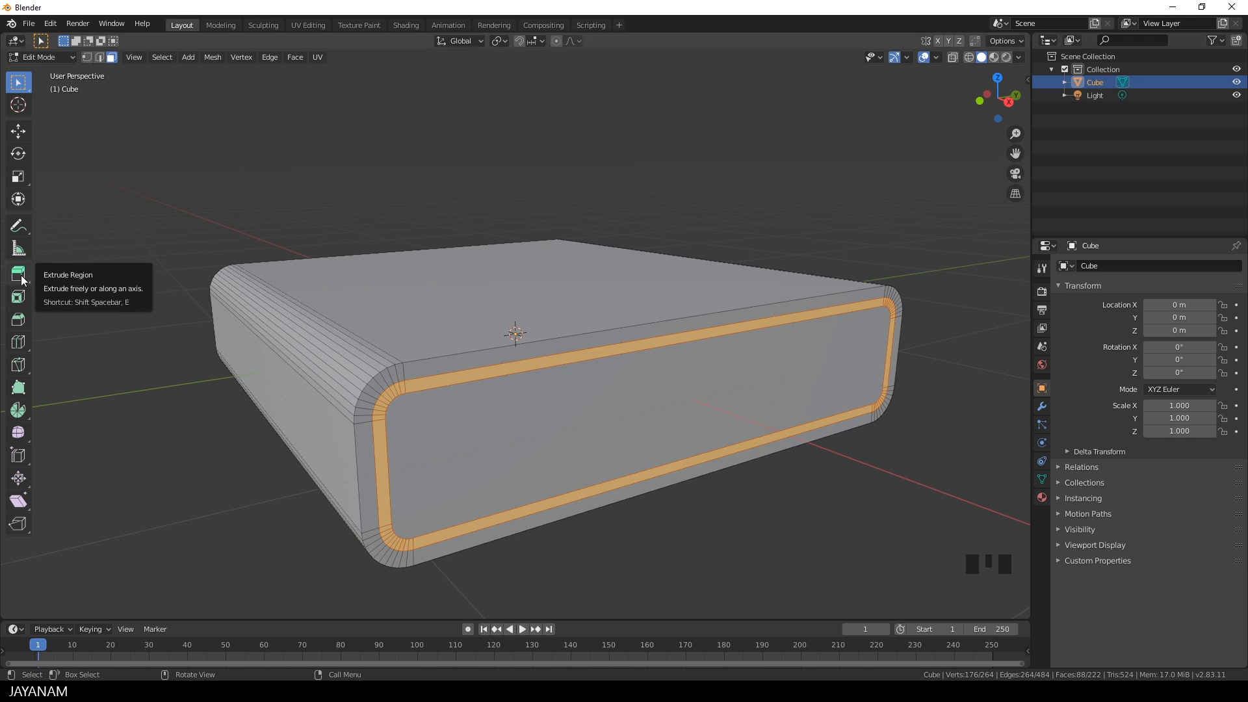
{"action": "left_click", "coordinate": [19, 273]}
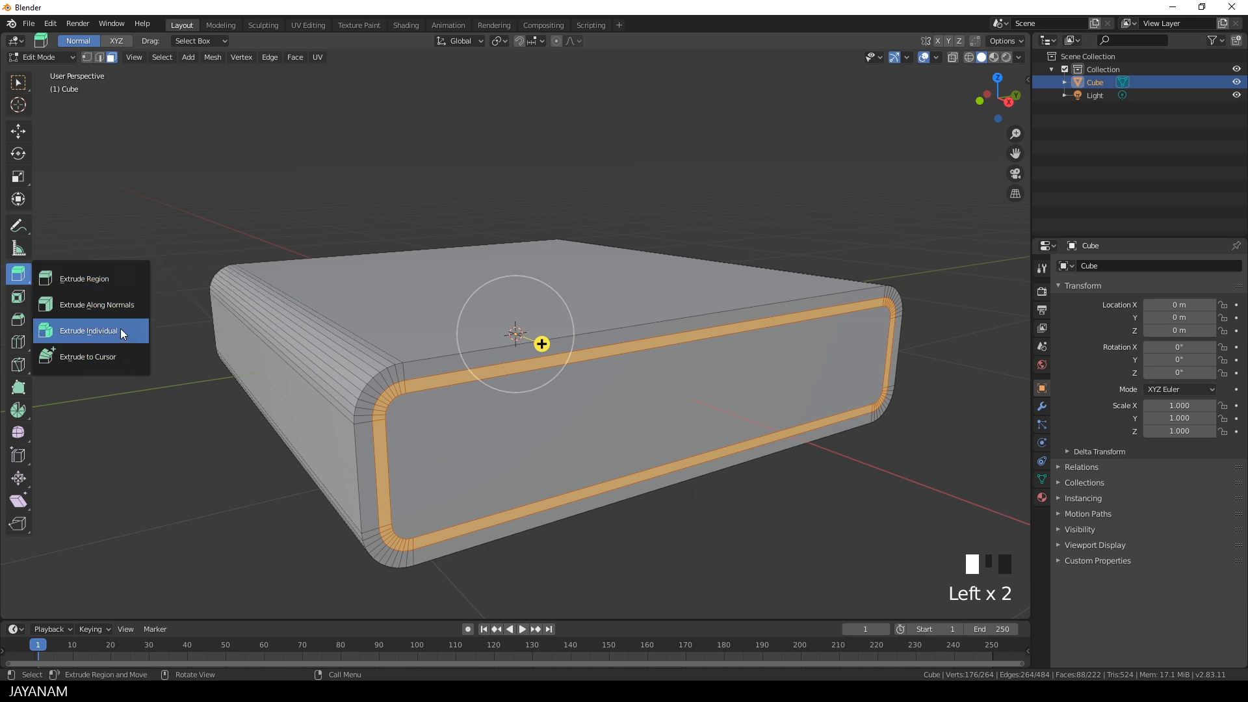
{"action": "left_click", "coordinate": [88, 330]}
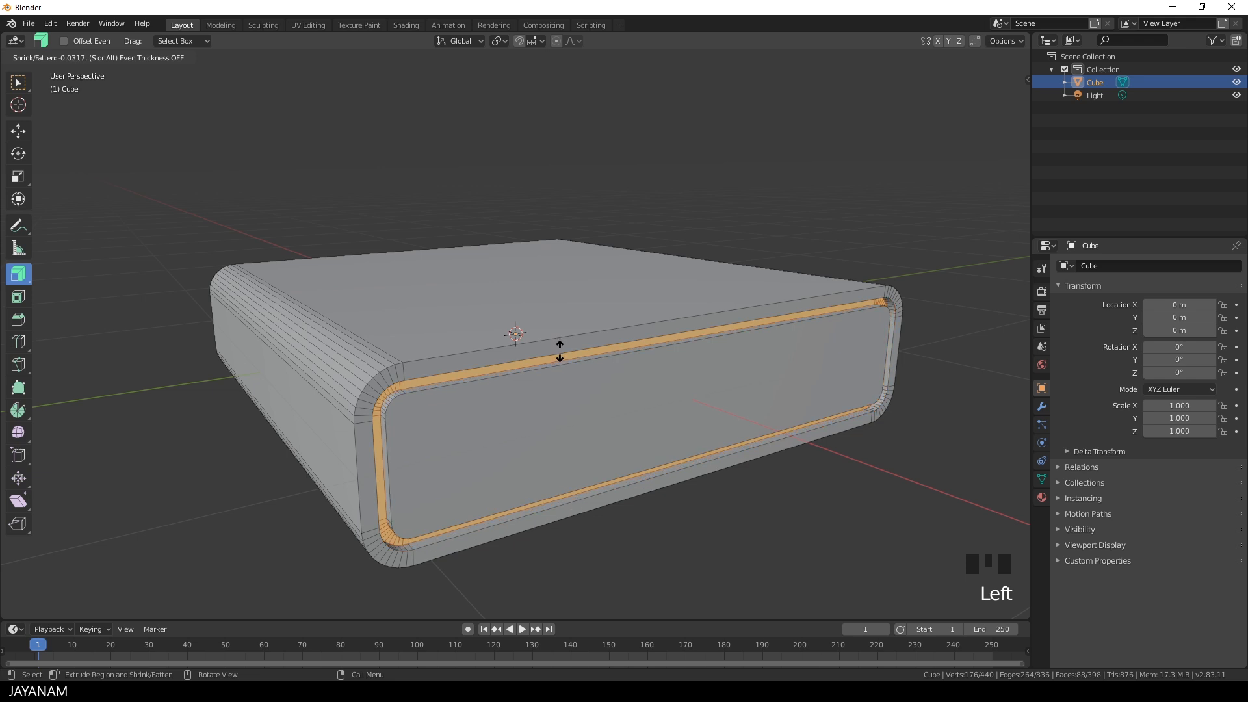
{"action": "left_click_drag", "start_coordinate": [559, 348], "coordinate": [555, 337]}
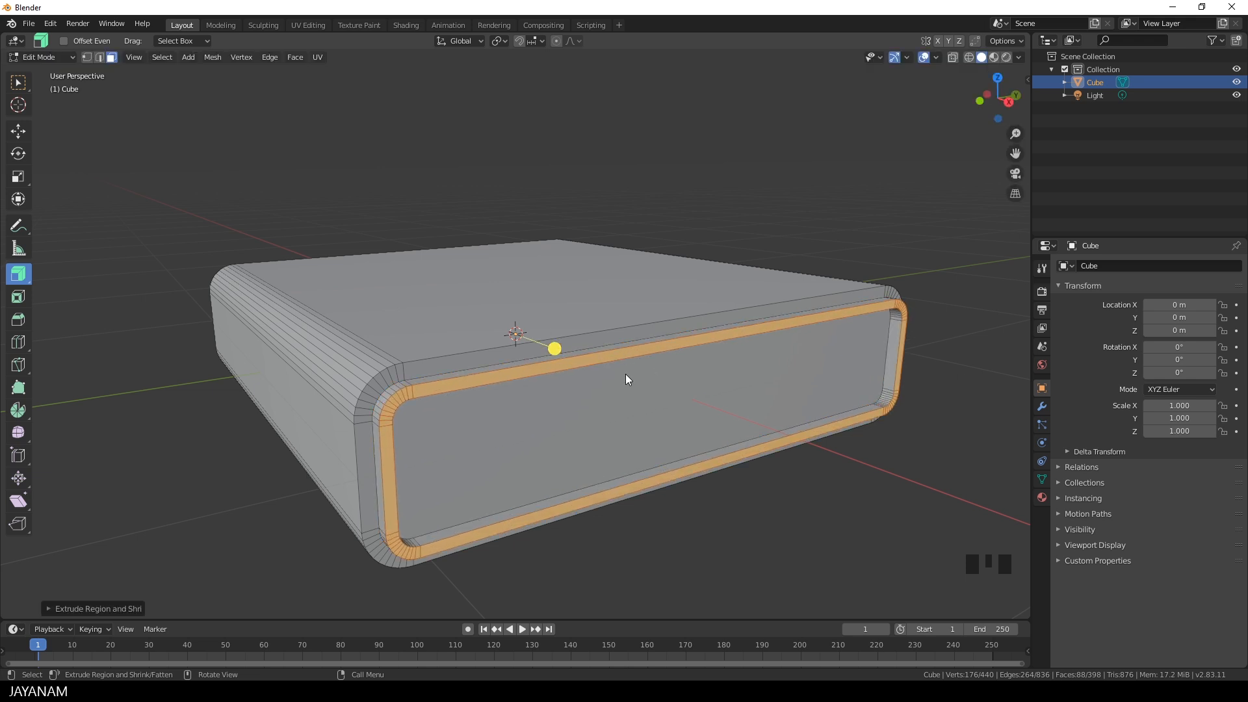
{"action": "left_click_drag", "start_coordinate": [629, 382], "coordinate": [696, 382]}
{"action": "type", "text": "br"}
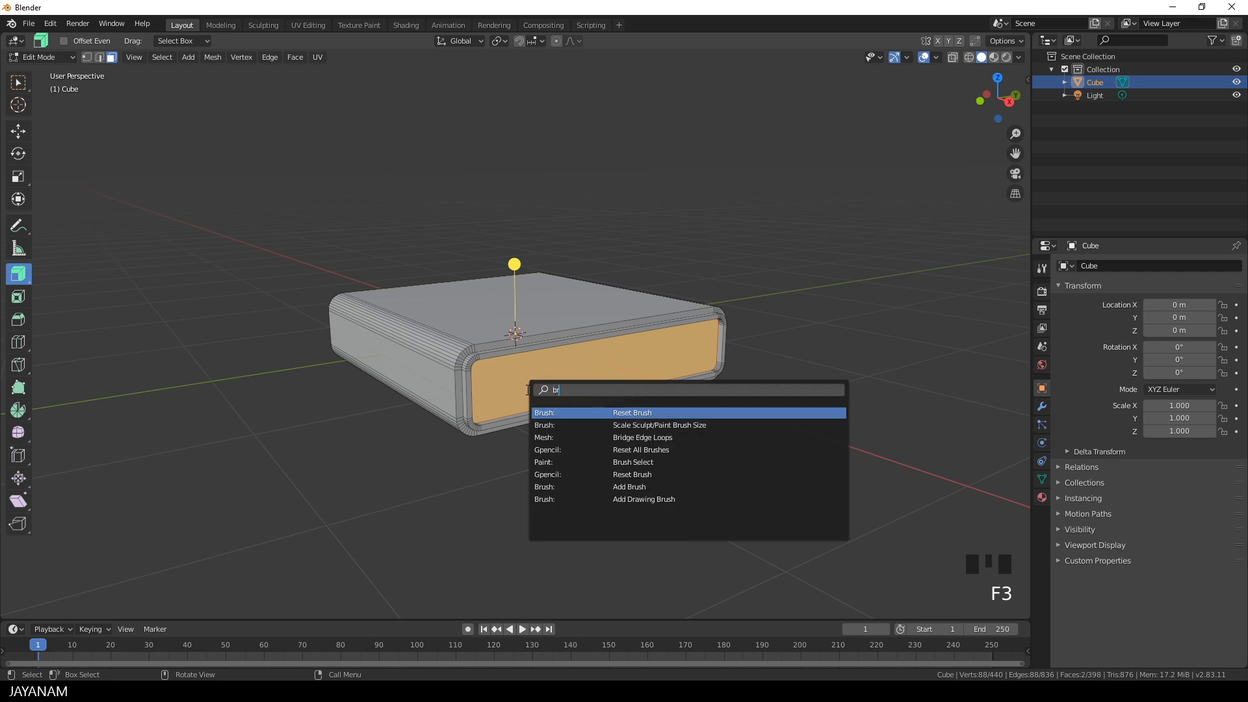
- Bridge the end edge loops into an open tunnel, inspect it, and return to Object Mode
{"action": "left_click", "coordinate": [642, 437]}
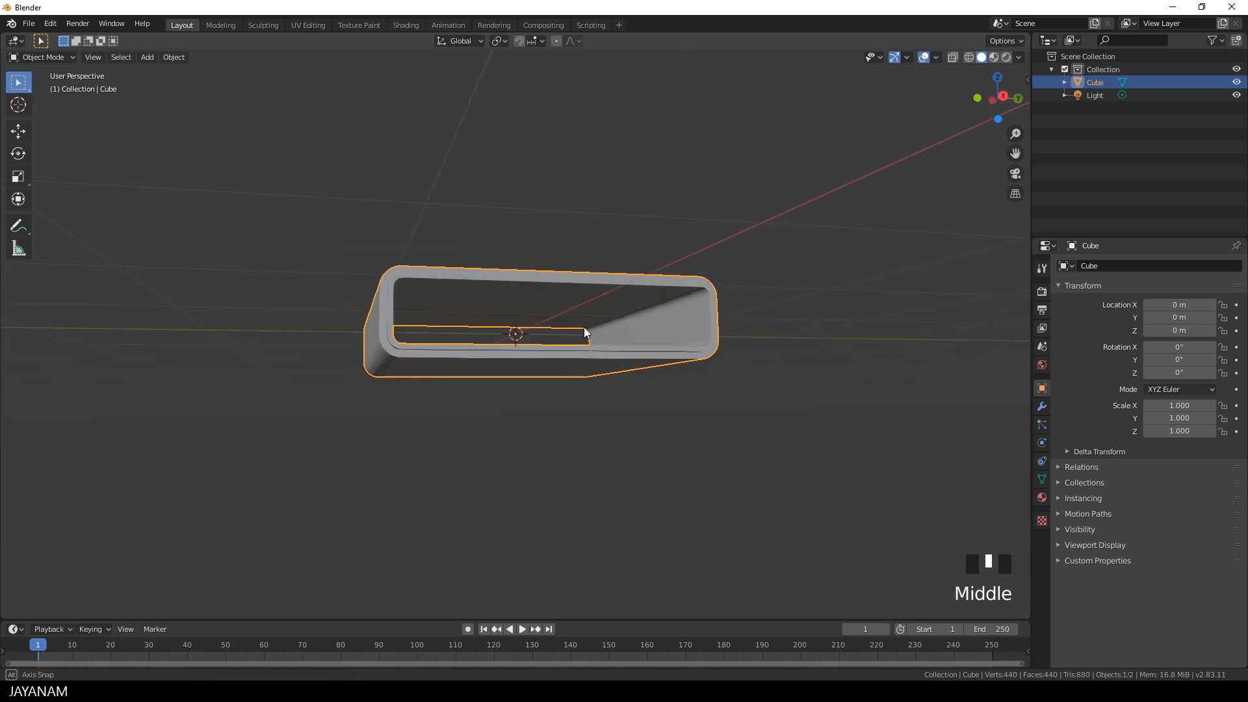
{"action": "left_click_drag", "start_coordinate": [585, 333], "coordinate": [569, 375]}
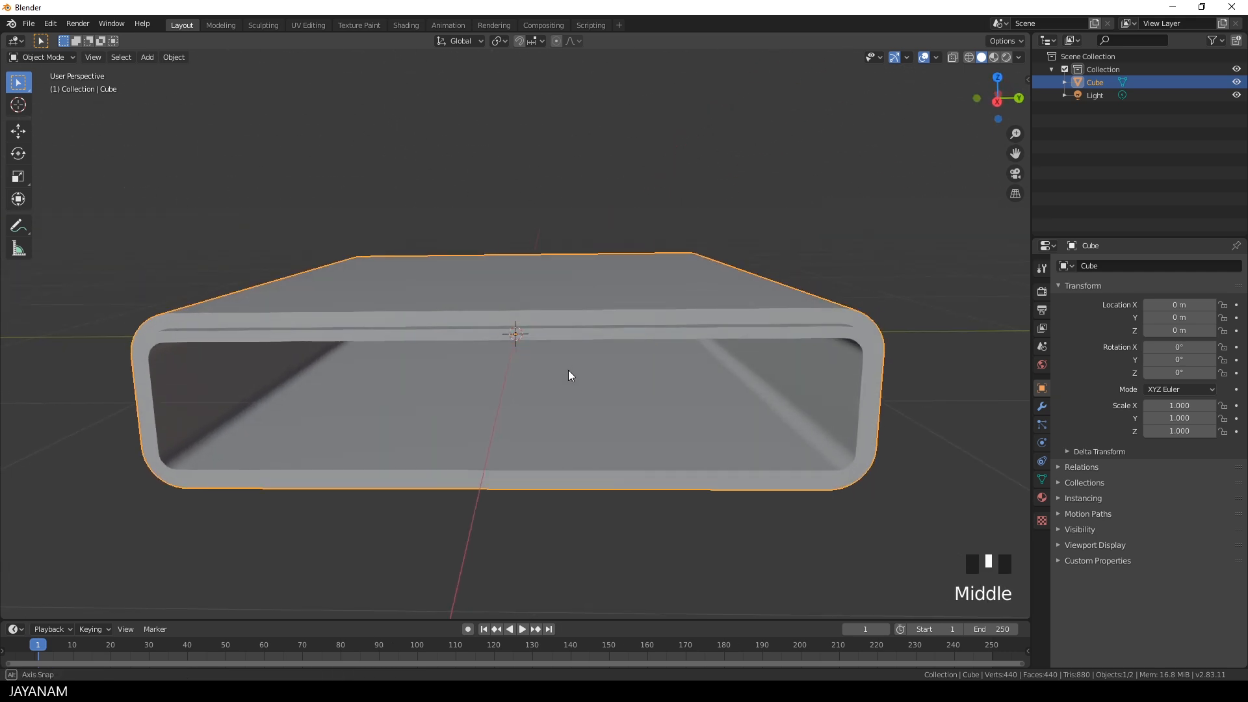
{"action": "key", "text": "Tab"}
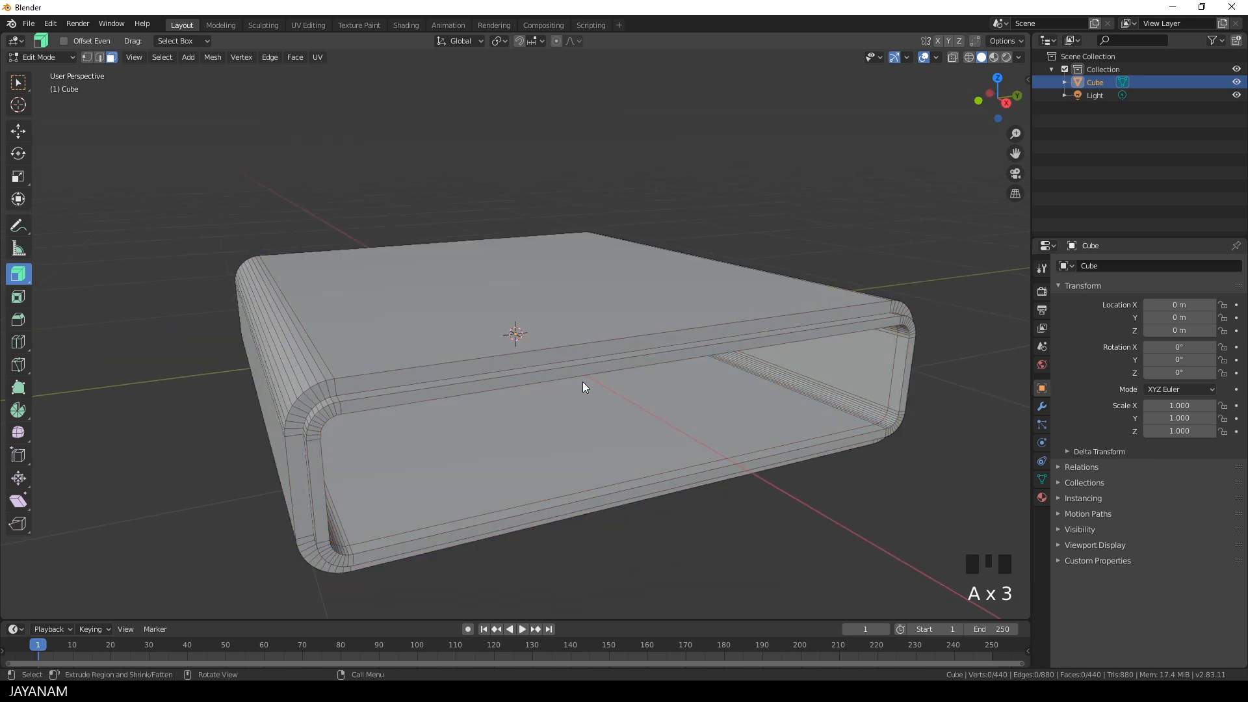
{"action": "left_click_drag", "start_coordinate": [581, 387], "coordinate": [674, 382]}
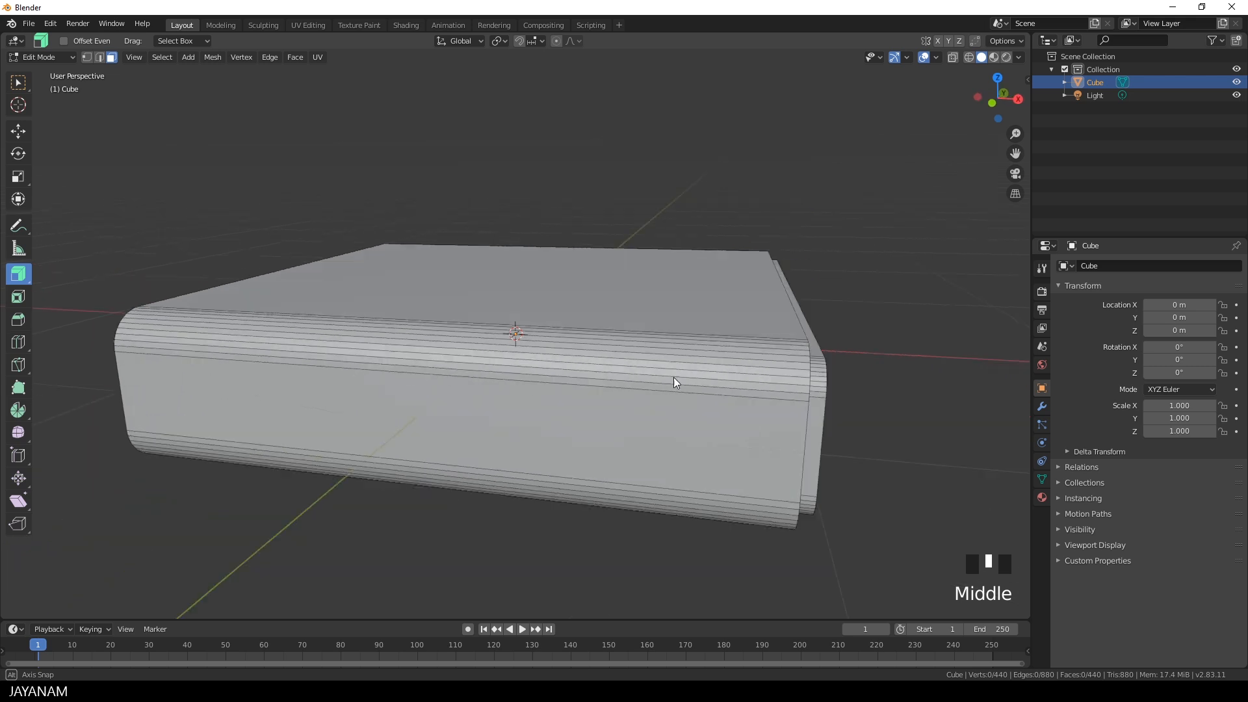
{"action": "left_click_drag", "start_coordinate": [674, 382], "coordinate": [752, 378]}
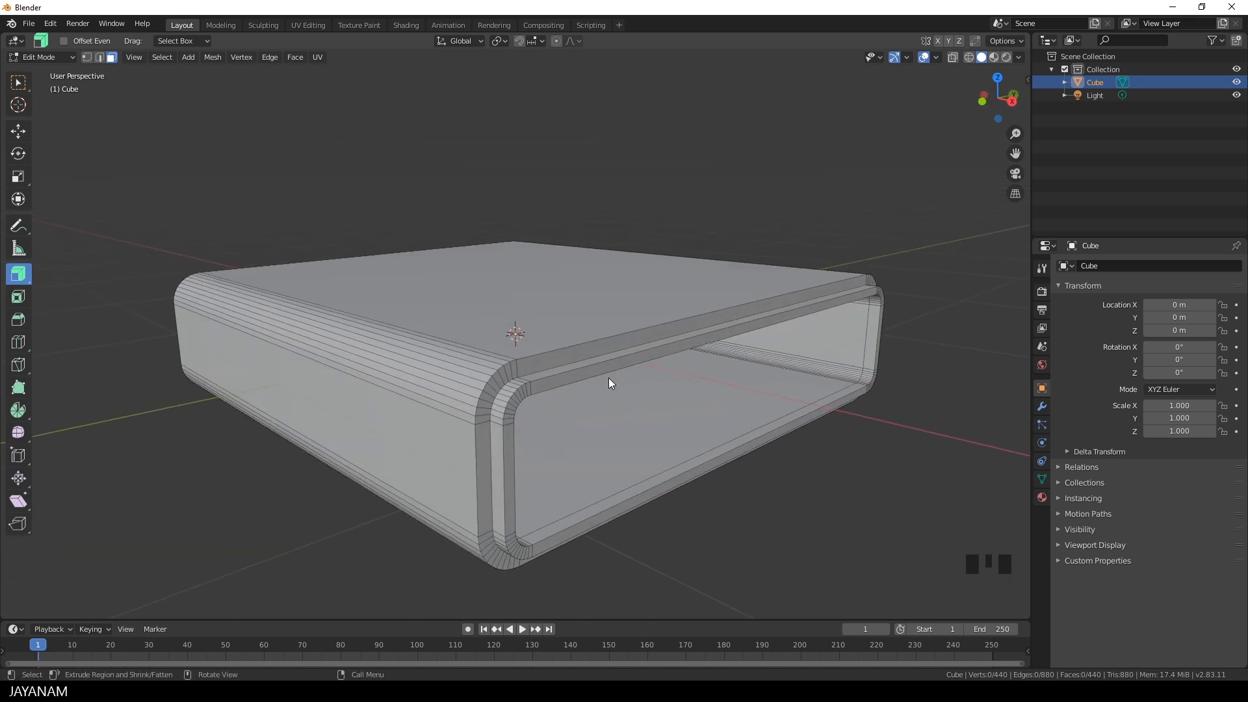
{"action": "scroll", "scroll_direction": "down", "scroll_amount": 3}
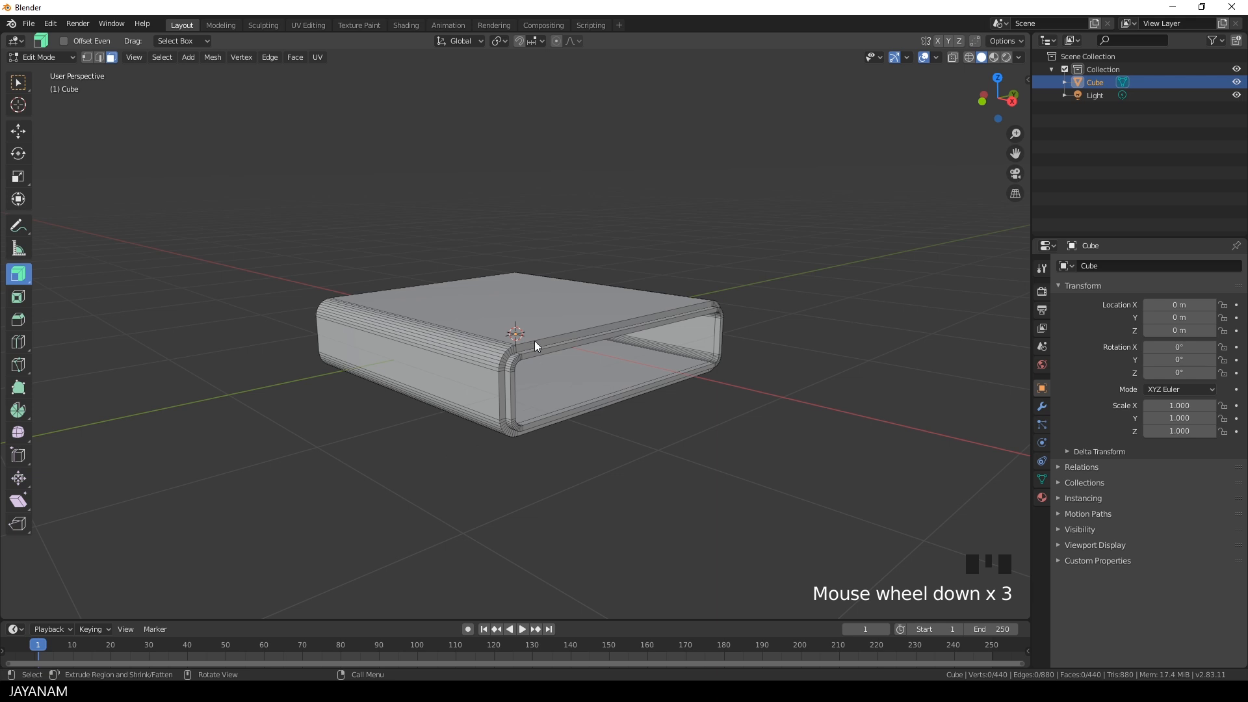
{"action": "left_click_drag", "start_coordinate": [532, 342], "coordinate": [529, 430]}
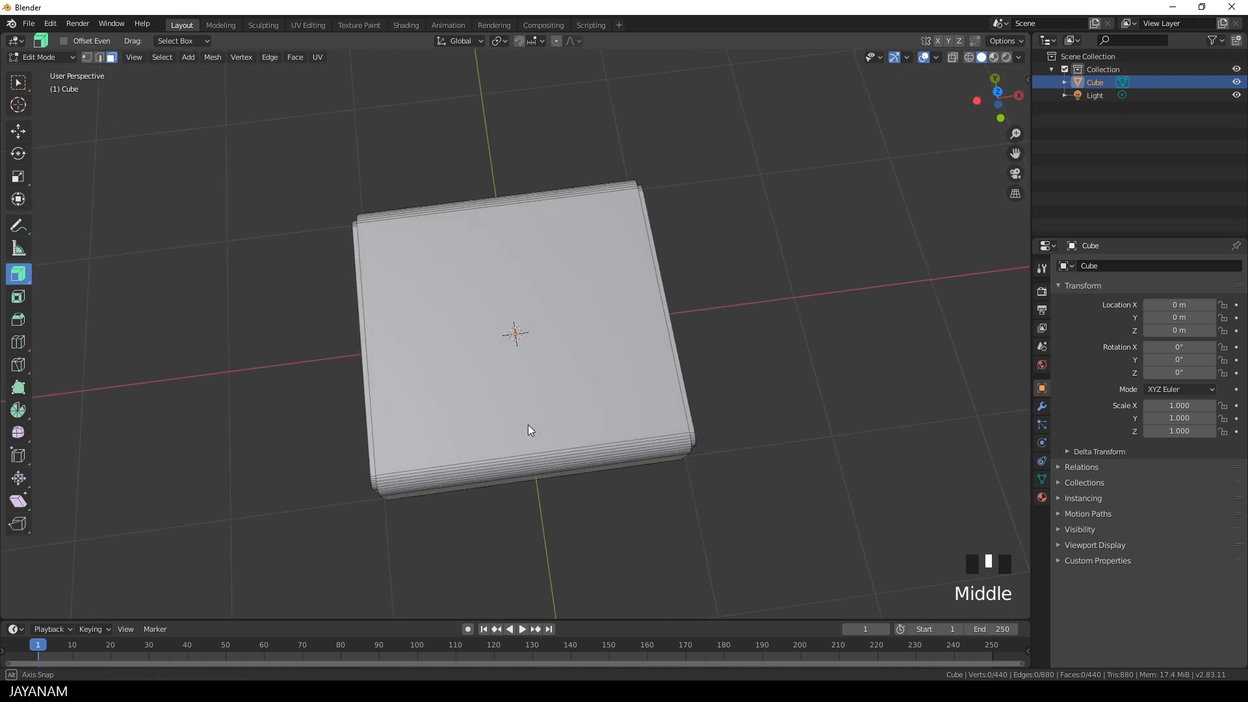
{"action": "key", "text": "Tab"}
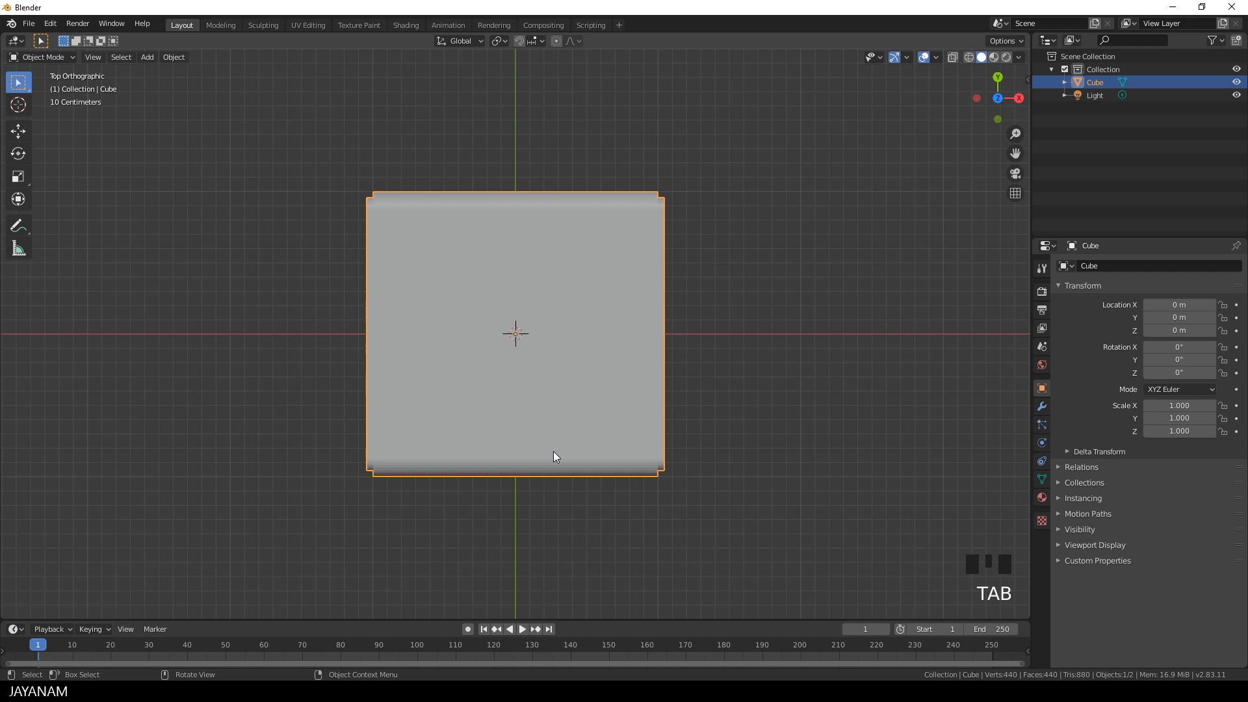
- Add a second cube and scale it in Edit Mode into a thin upright plate
{"action": "key", "text": "shift+a"}
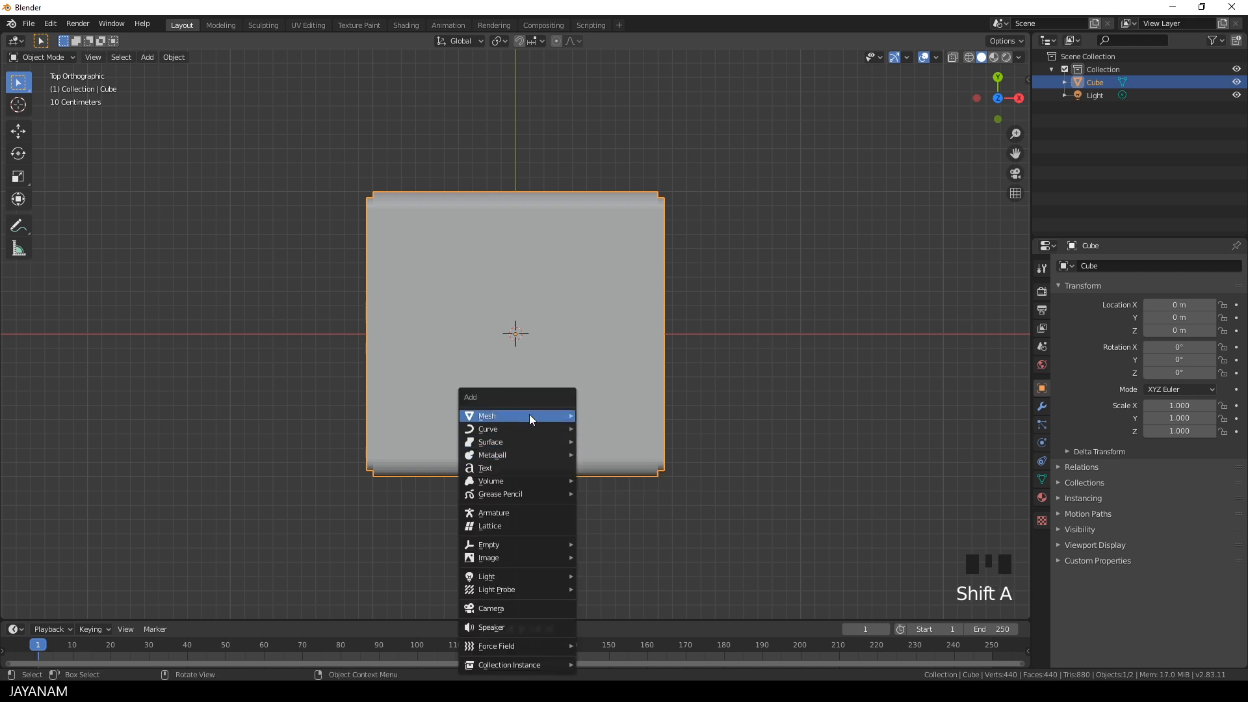
{"action": "mouse_move", "coordinate": [486, 415]}
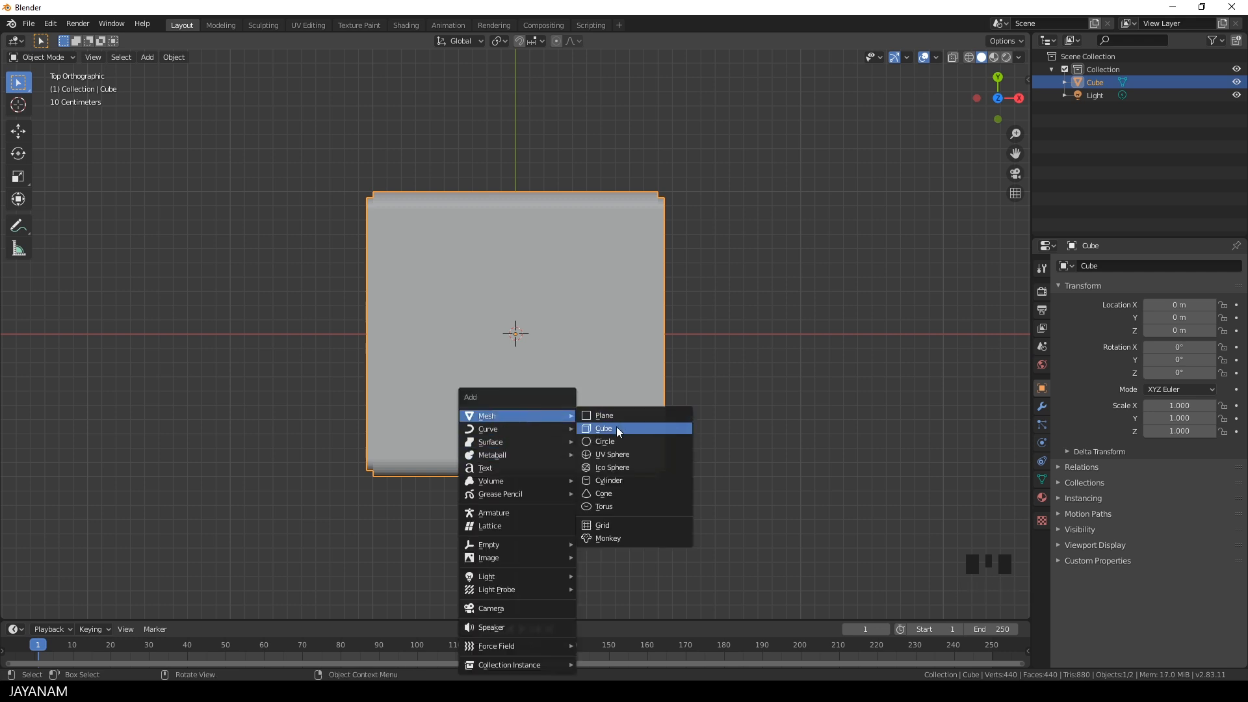
{"action": "left_click", "coordinate": [603, 428]}
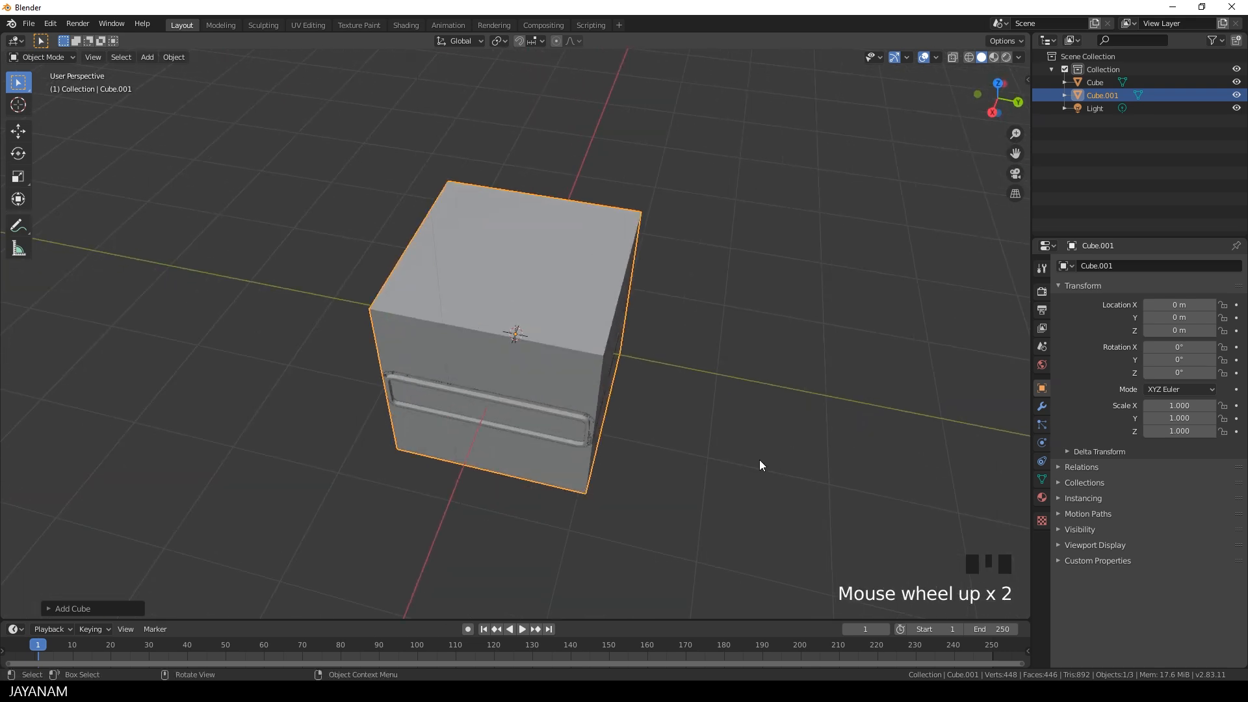
{"action": "key", "text": "Tab"}
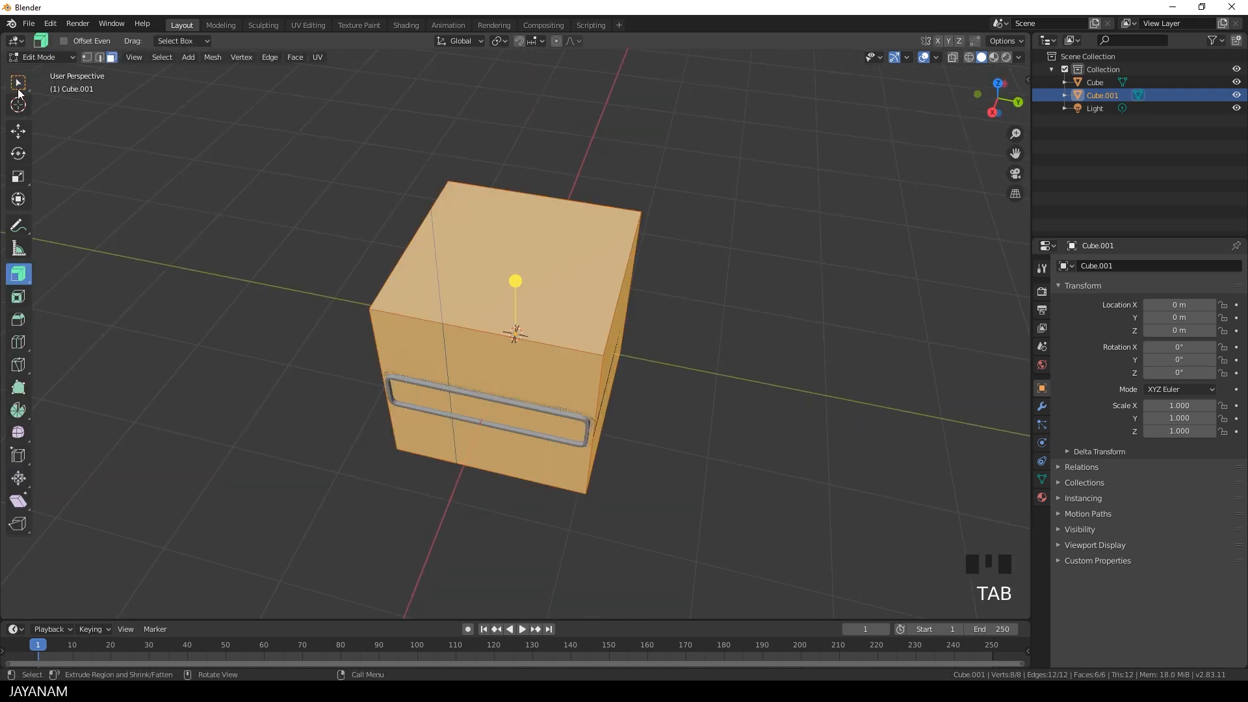
{"action": "key", "text": "s"}
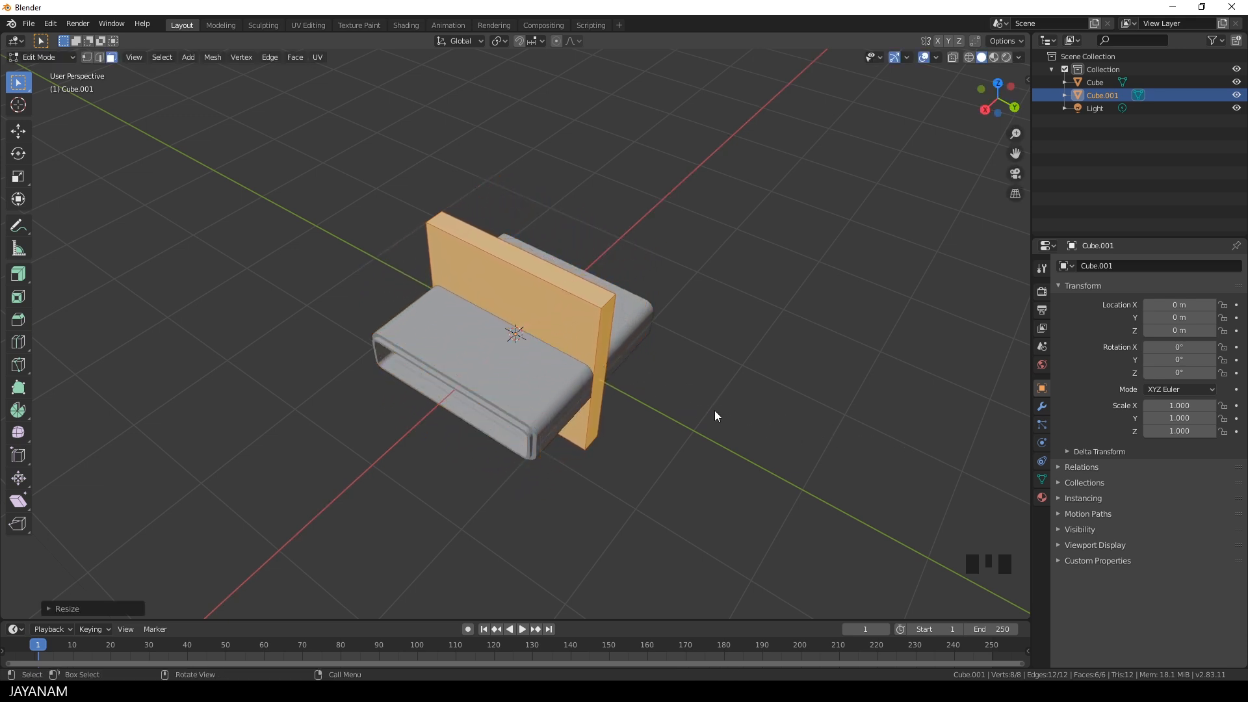
{"action": "key", "text": "s"}
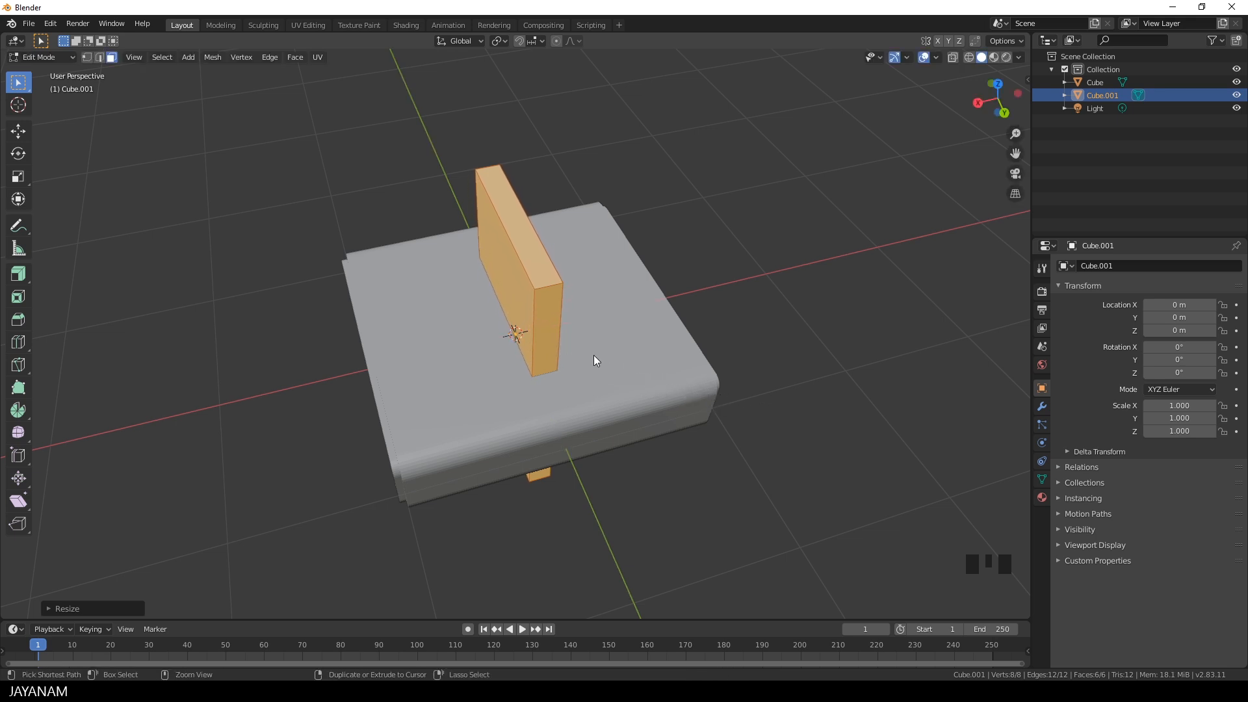
- Add an edge loop near one side of the upright slab and reshape its geometry
{"action": "key", "text": "ctrl+r"}
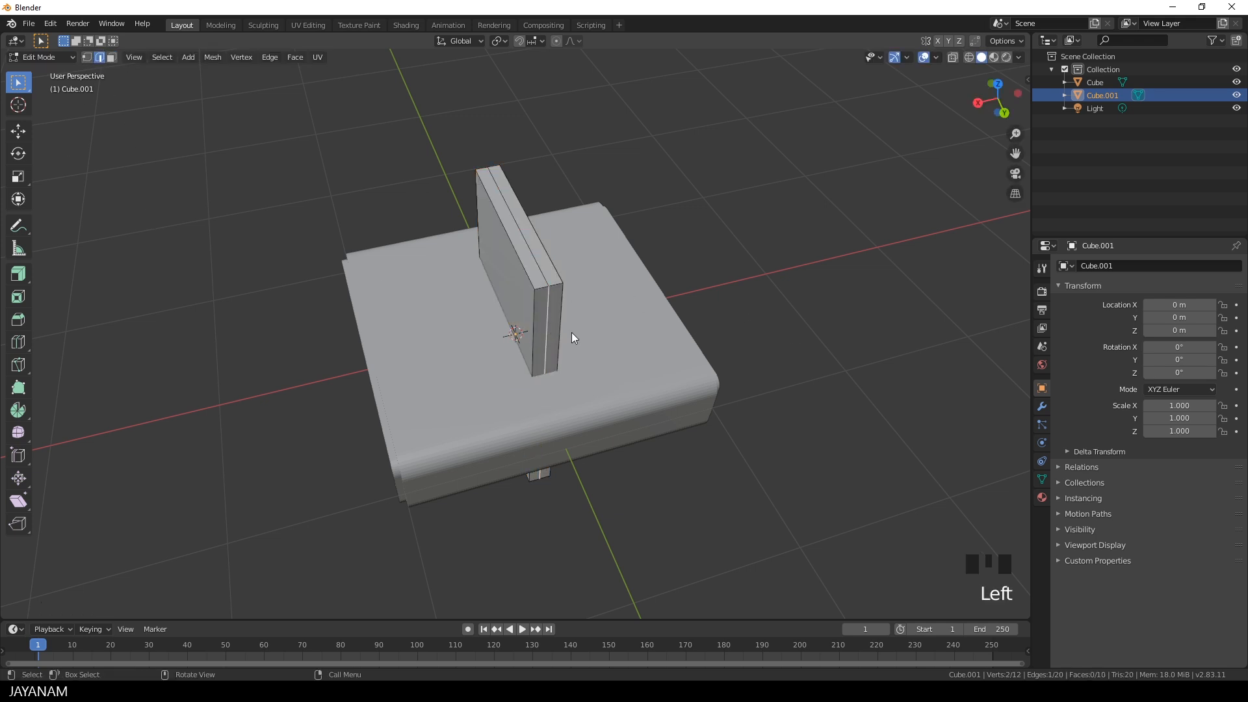
{"action": "key", "text": "g"}
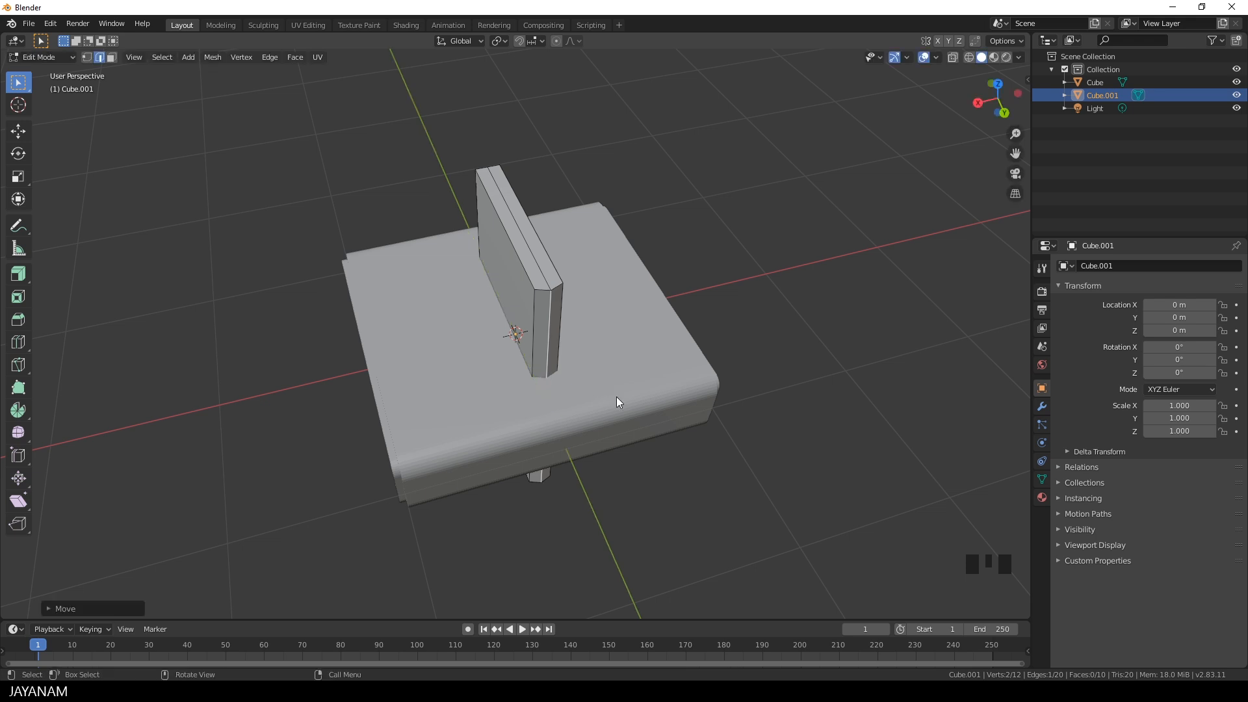
{"action": "key", "text": "ctrl+b"}
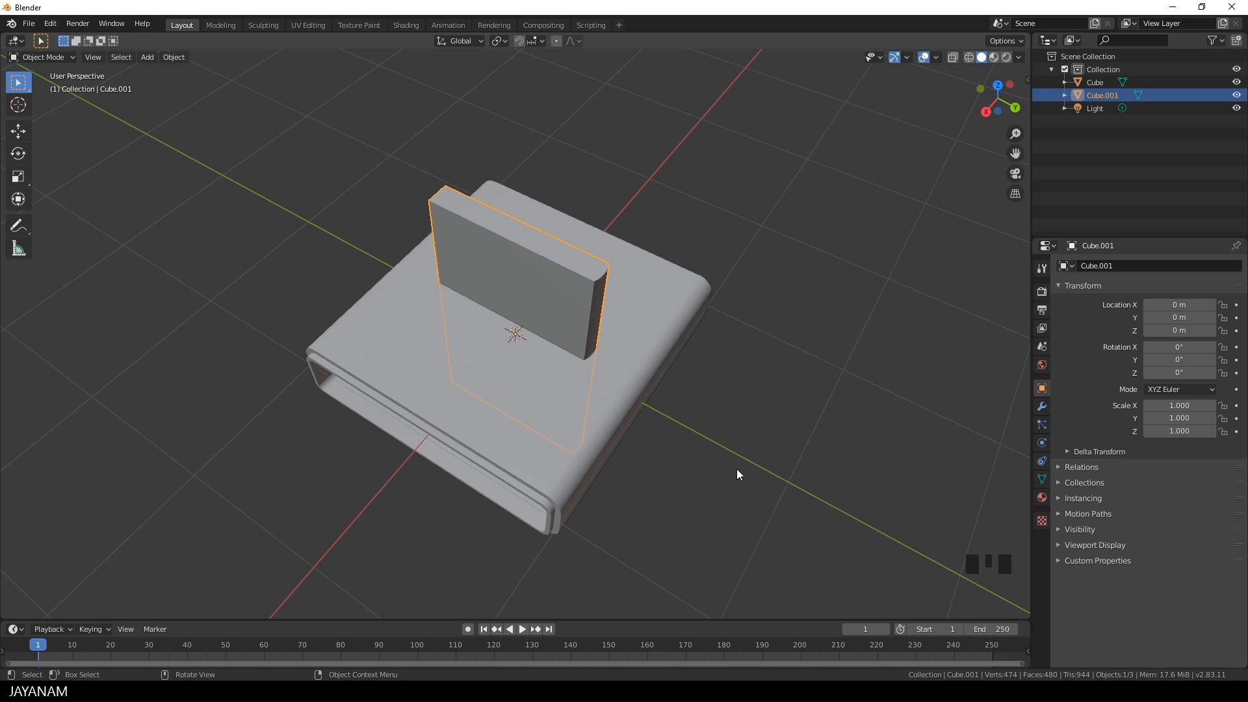
- Enter Edit Mode and move the slab about half a metre sideways along X
{"action": "key", "text": "Tab"}
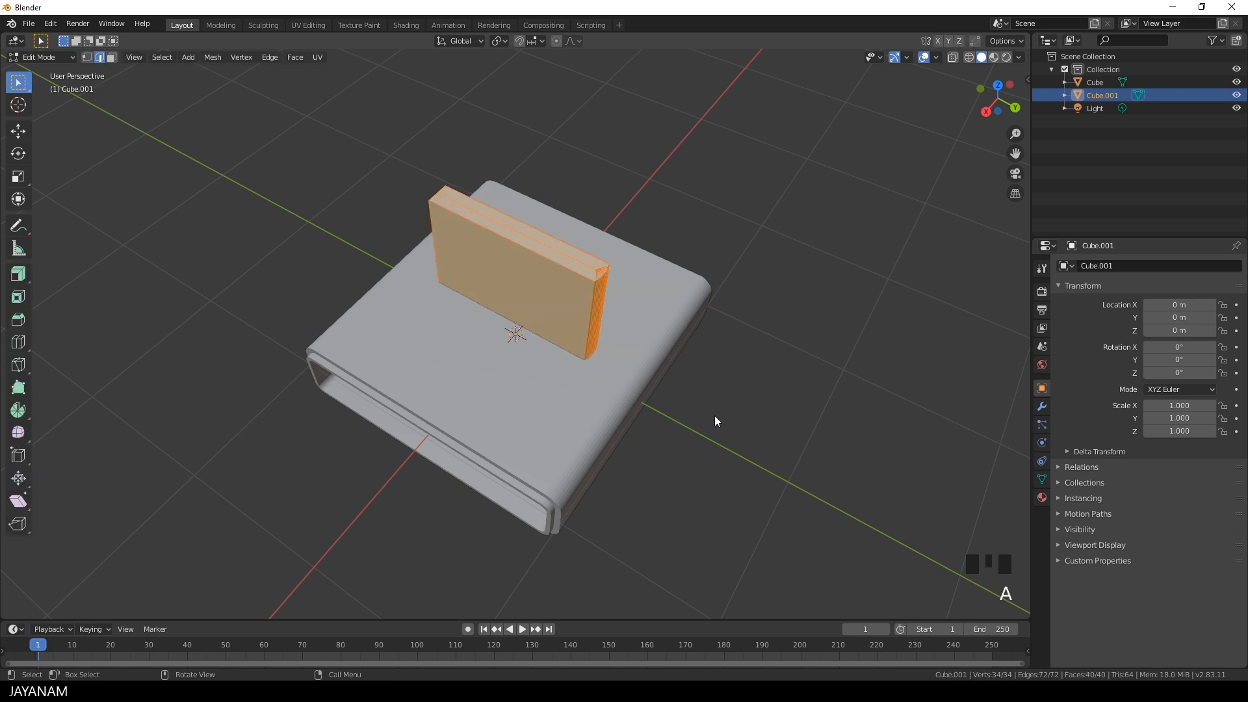
{"action": "key", "text": "g"}
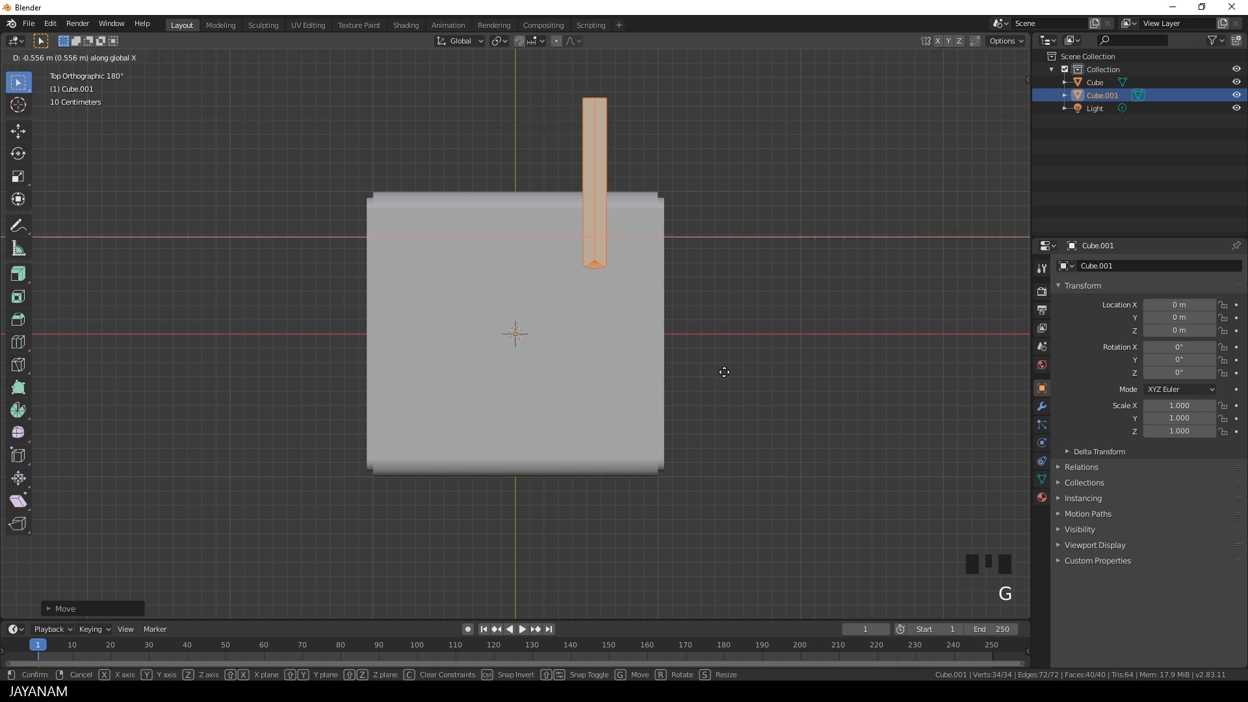
{"action": "mouse_move", "coordinate": [720, 372]}
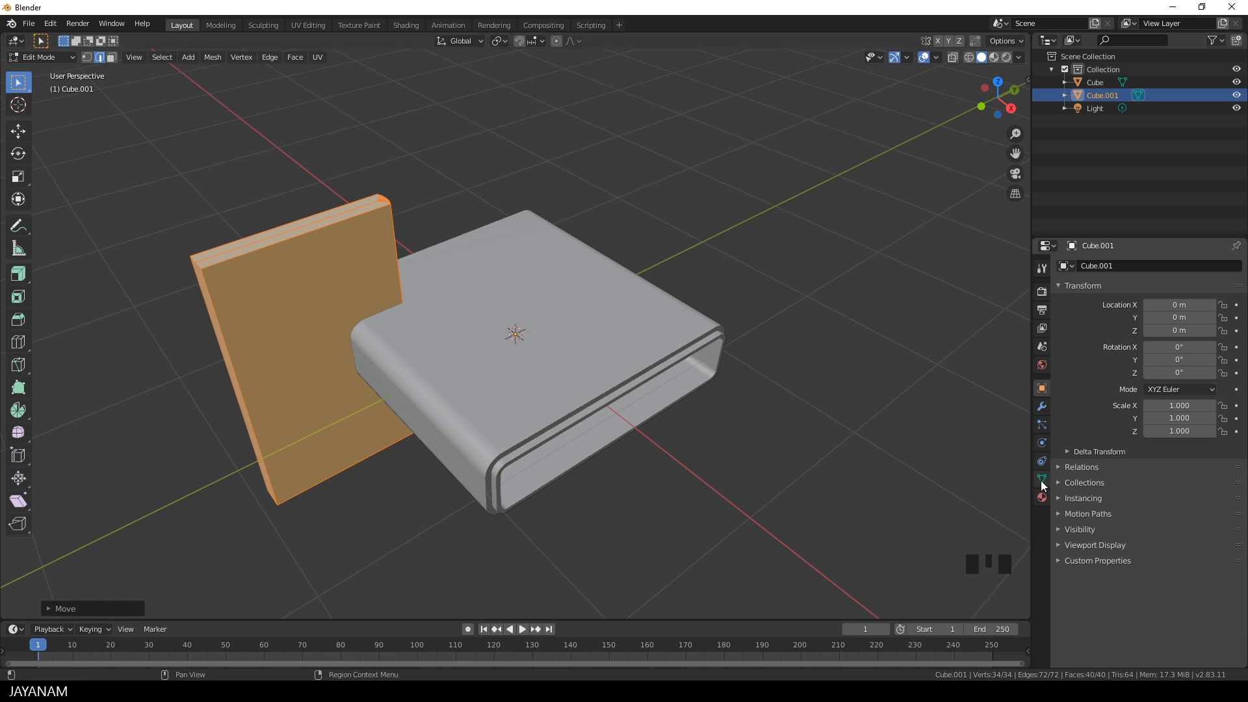
- Add a Mirror modifier on the X and Y axes, then exit Edit Mode
{"action": "left_click", "coordinate": [1041, 406]}
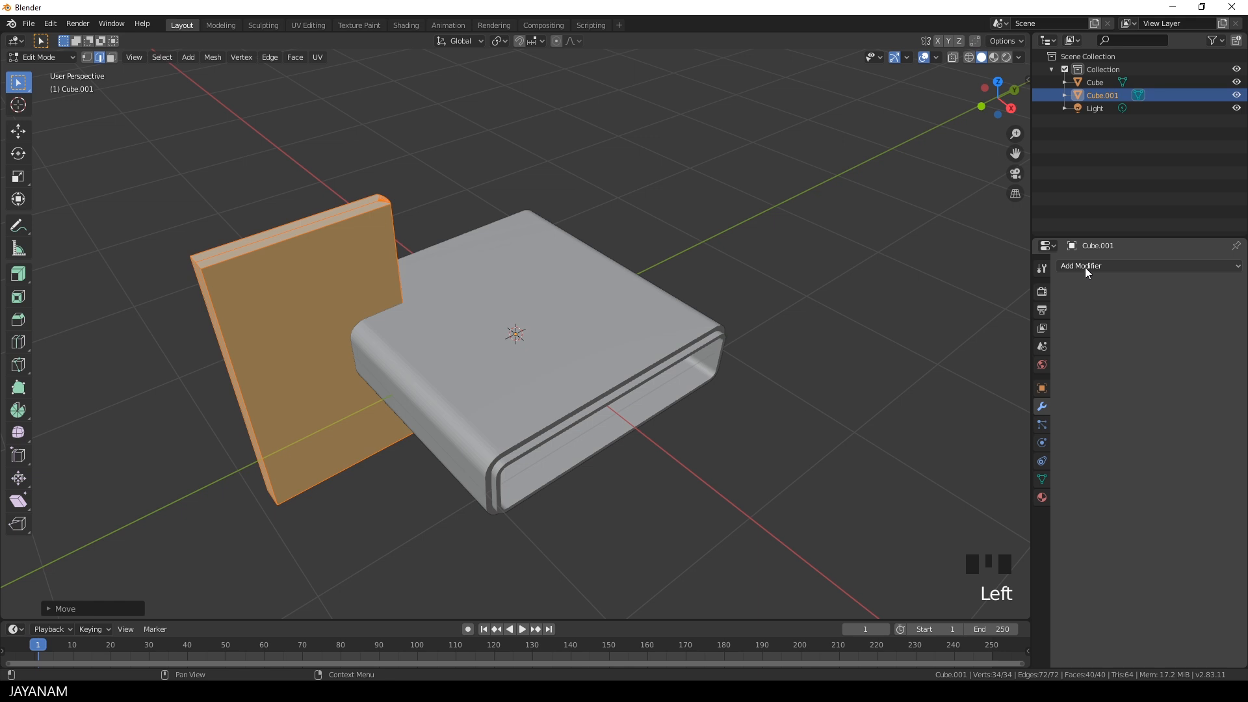
{"action": "left_click", "coordinate": [1081, 266]}
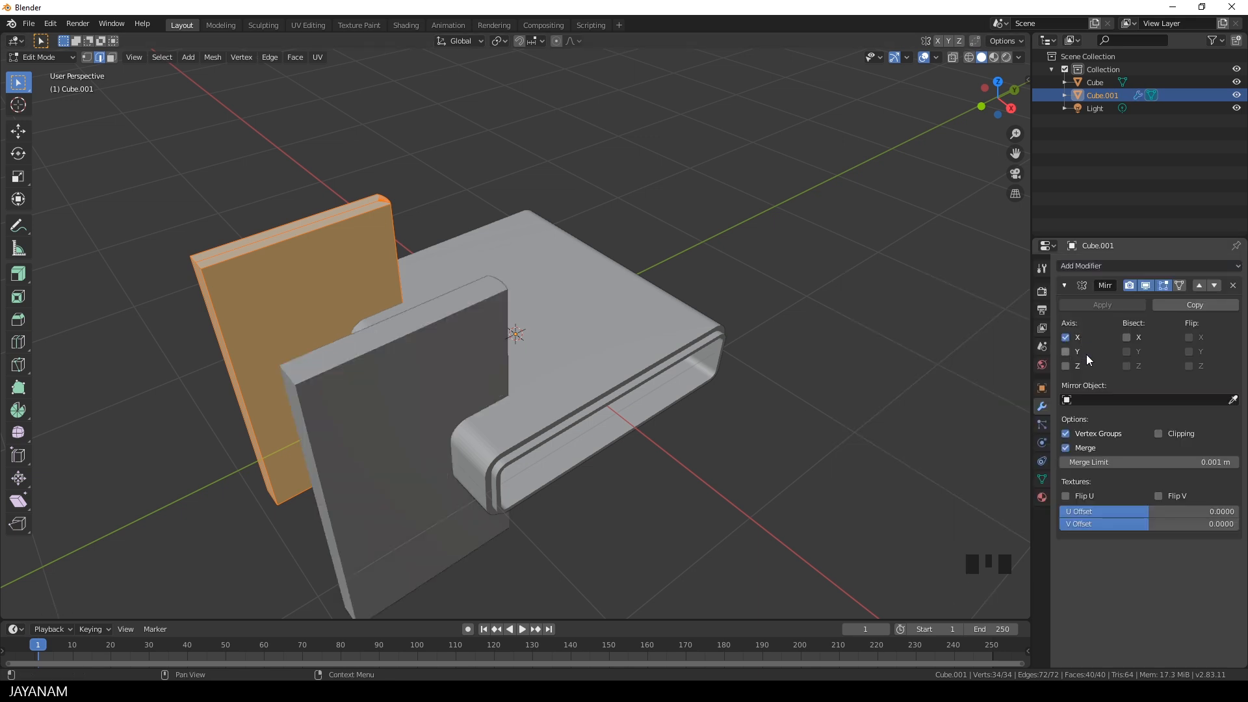
{"action": "left_click", "coordinate": [1066, 352]}
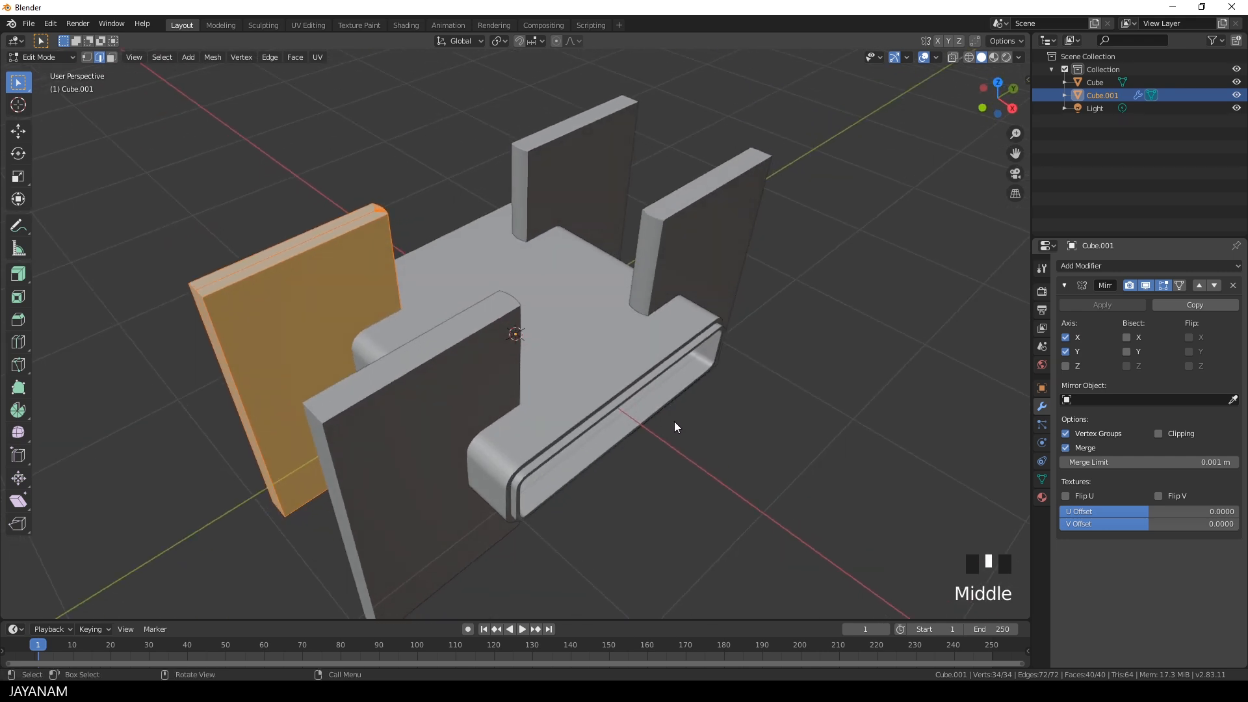
{"action": "key", "text": "Tab"}
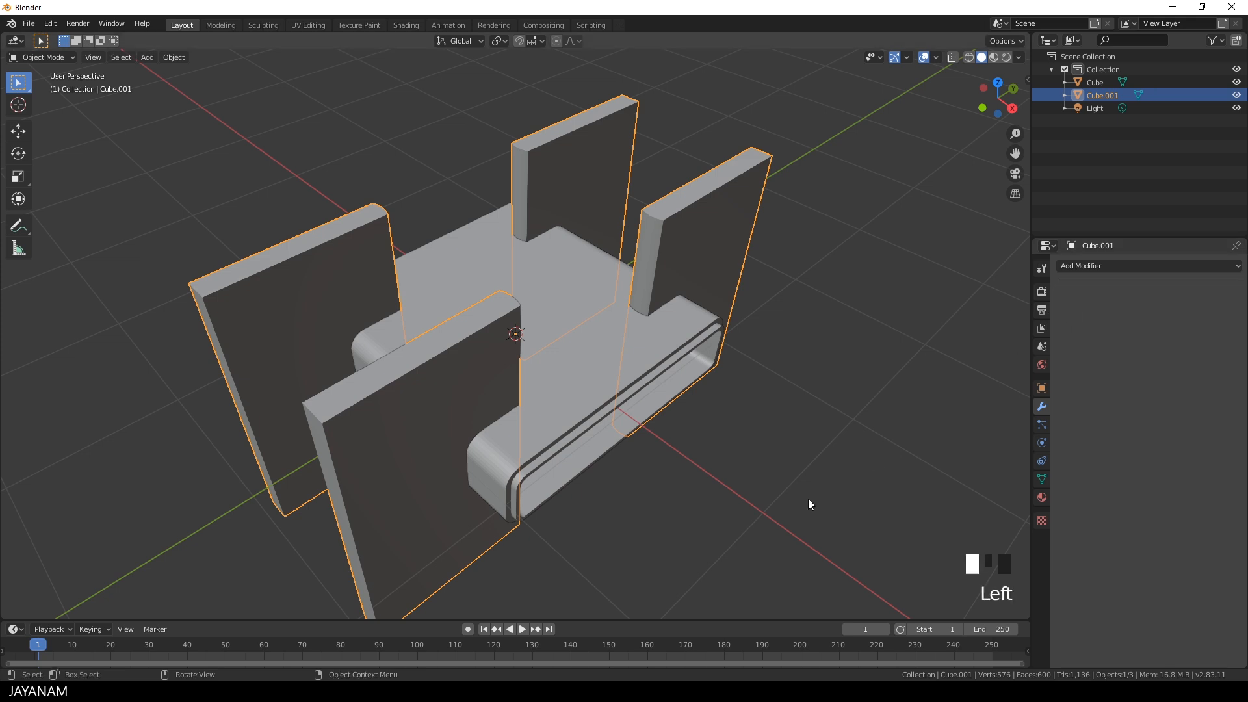
{"action": "mouse_move", "coordinate": [716, 469]}
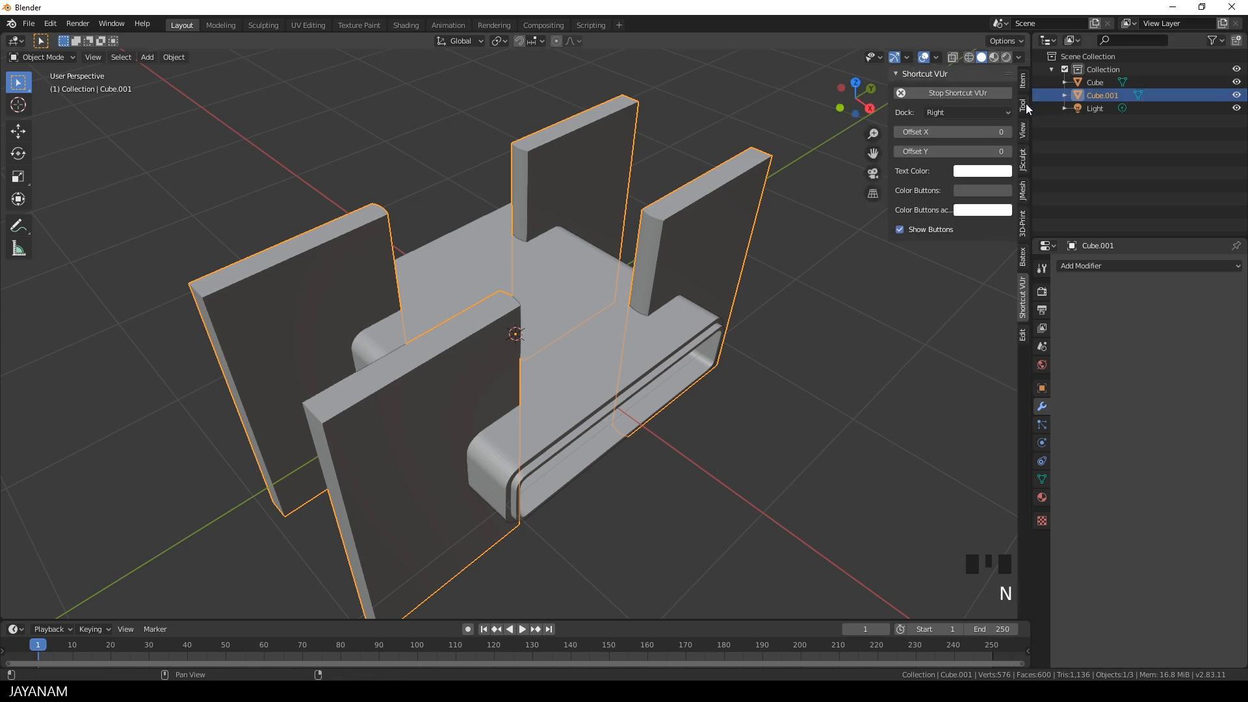
- Cut the slabs from the box with an editable Boolean Difference, then orbit to inspect
{"action": "left_click", "coordinate": [1022, 183]}
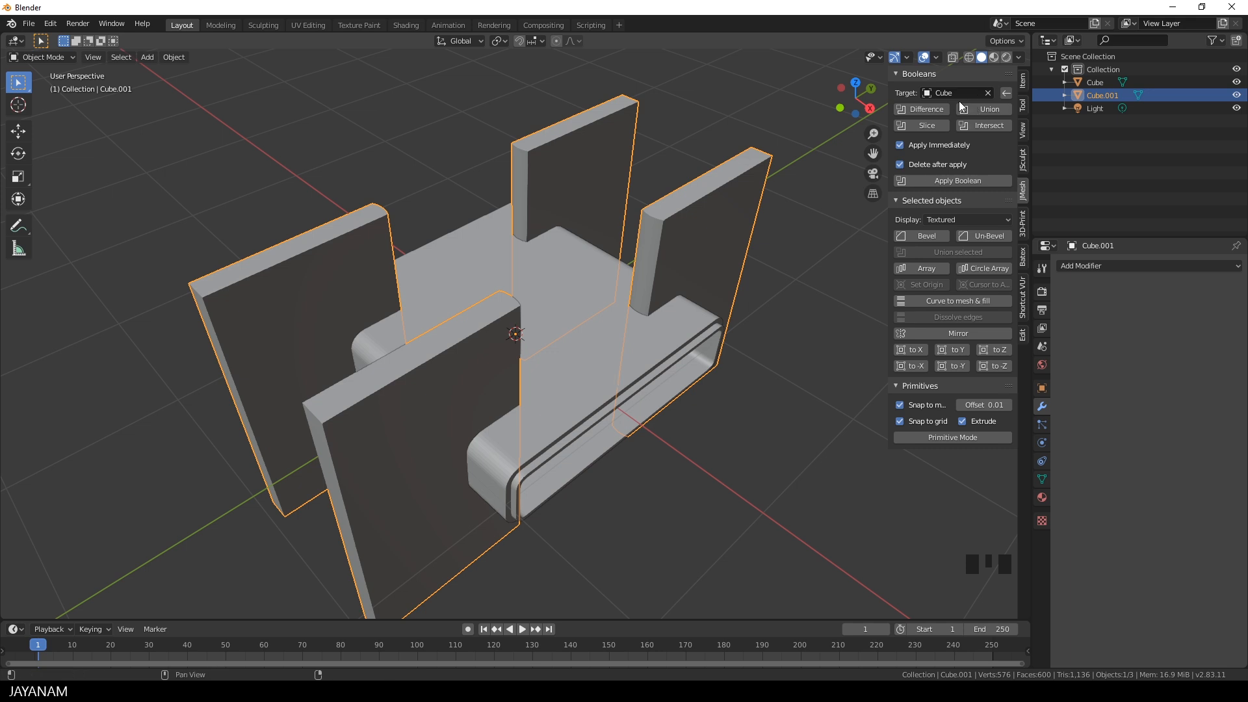
{"action": "left_click", "coordinate": [900, 145]}
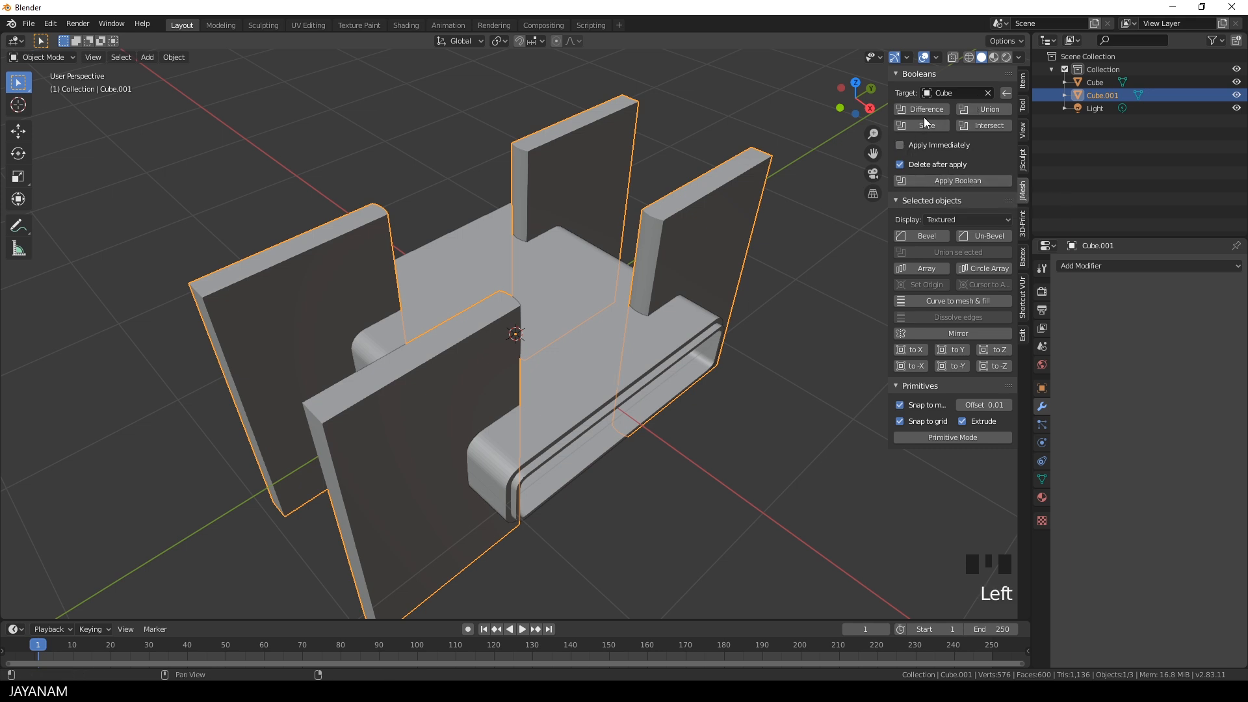
{"action": "left_click", "coordinate": [920, 109]}
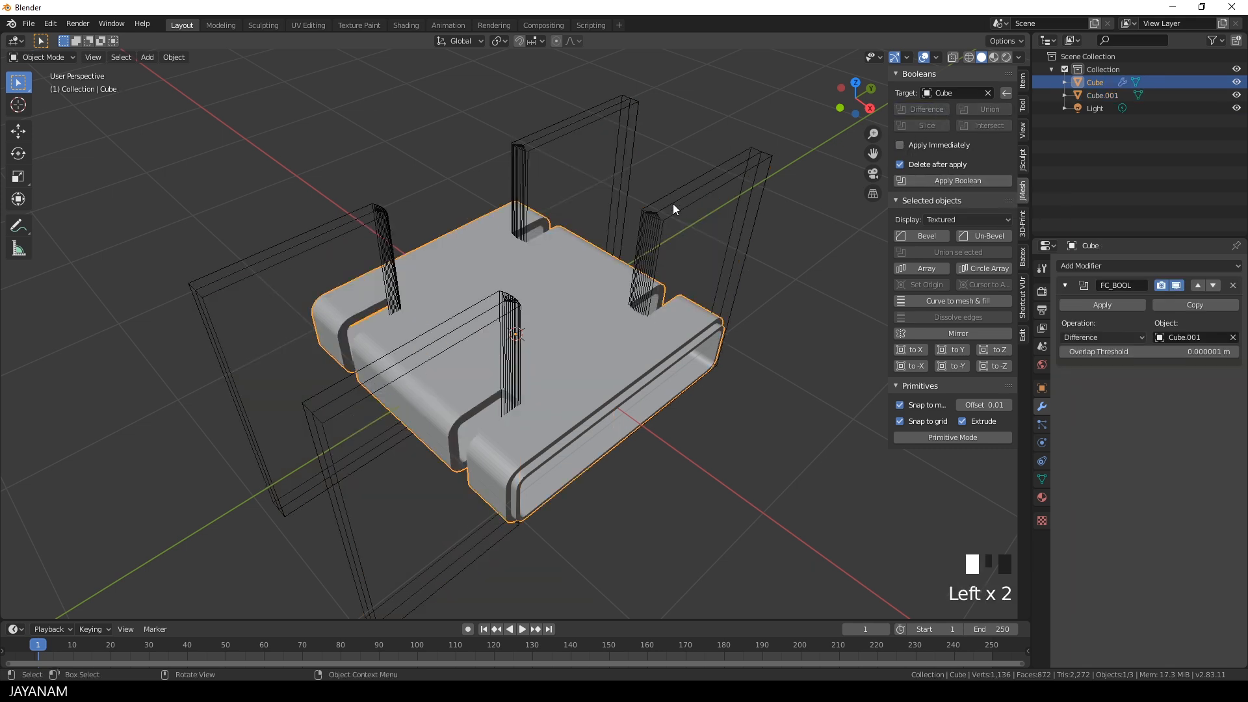
{"action": "left_click_drag", "start_coordinate": [673, 209], "coordinate": [834, 241]}
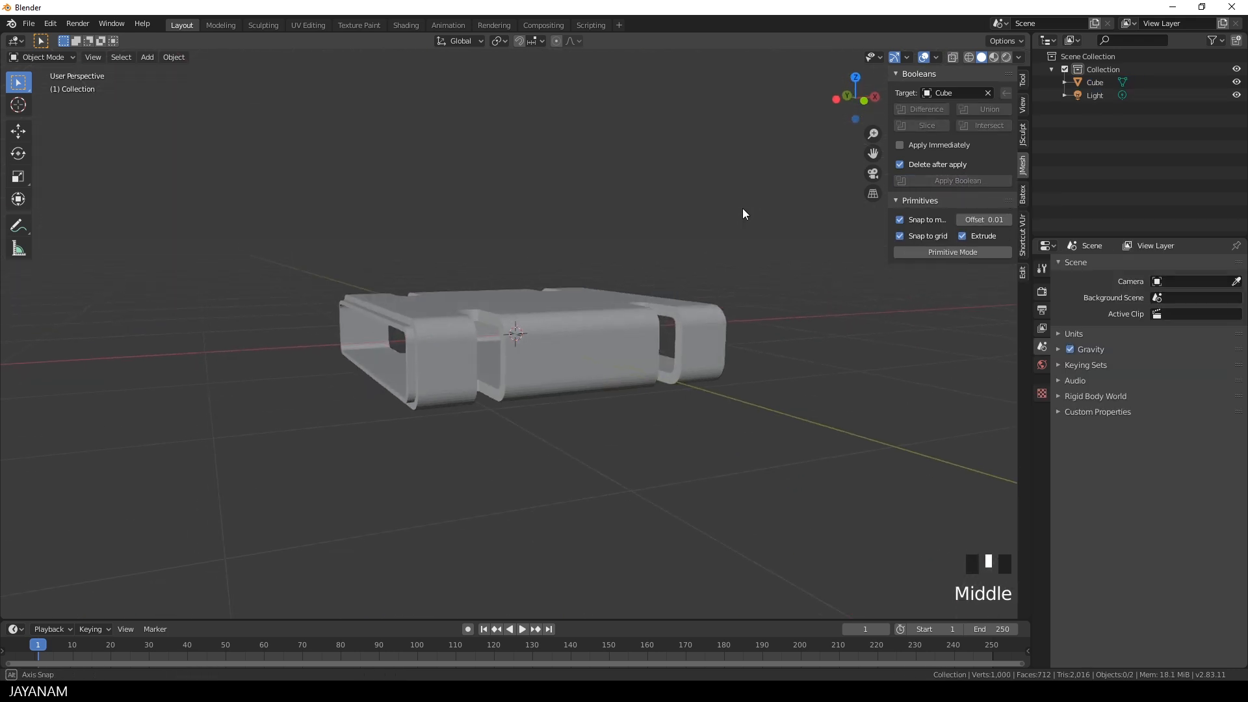
{"action": "left_click_drag", "start_coordinate": [744, 213], "coordinate": [632, 270]}
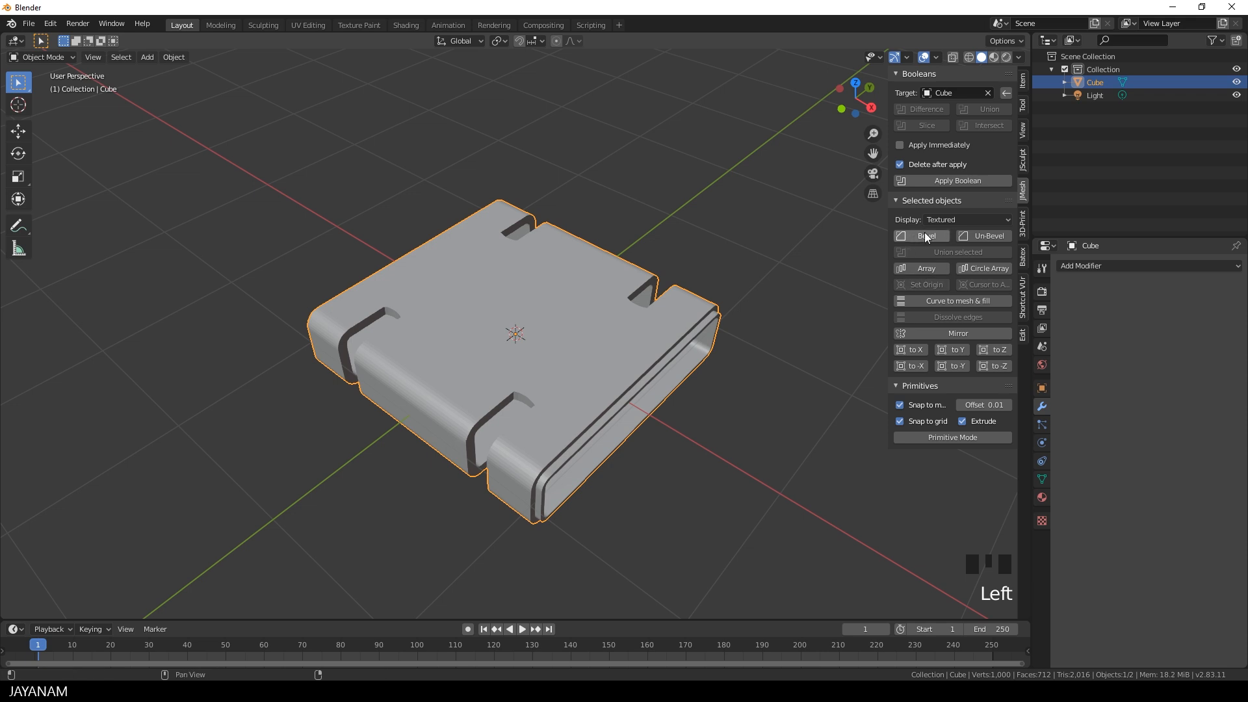
- Apply a bevel to round the box's slot edges, then orbit to inspect the result
{"action": "left_click", "coordinate": [921, 235]}
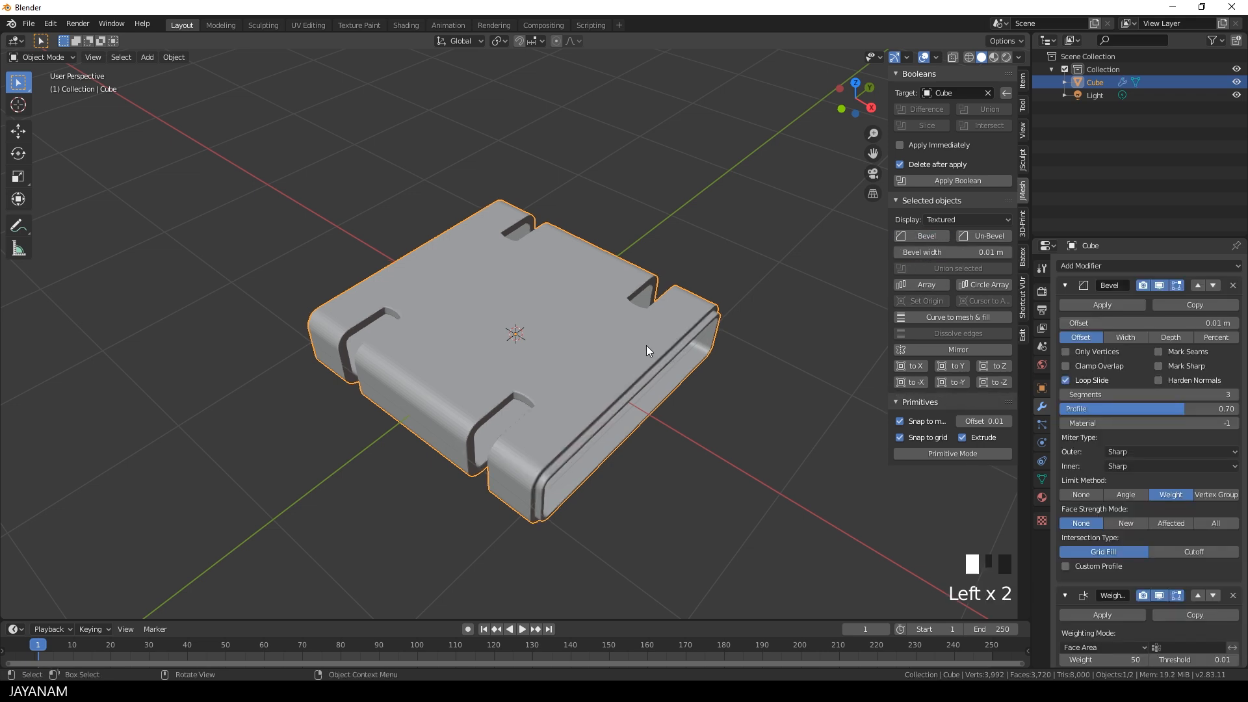
{"action": "left_click_drag", "start_coordinate": [637, 358], "coordinate": [629, 318]}
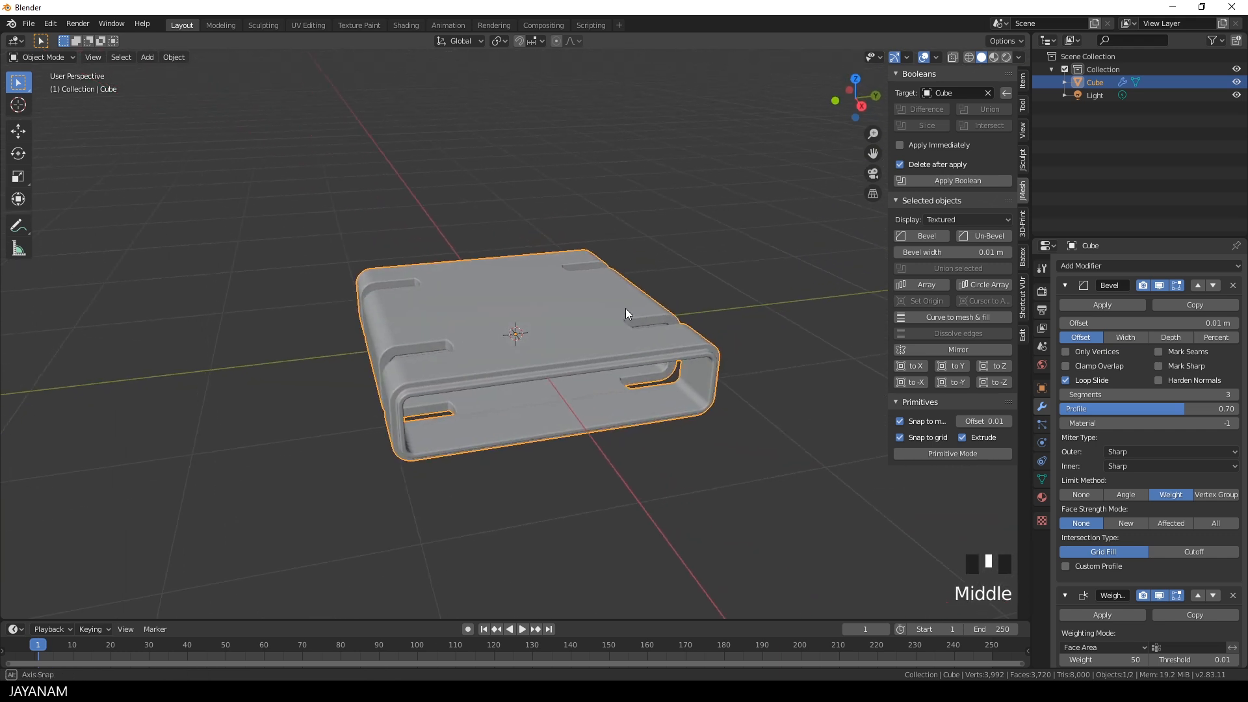
{"action": "left_click_drag", "start_coordinate": [628, 319], "coordinate": [704, 330]}
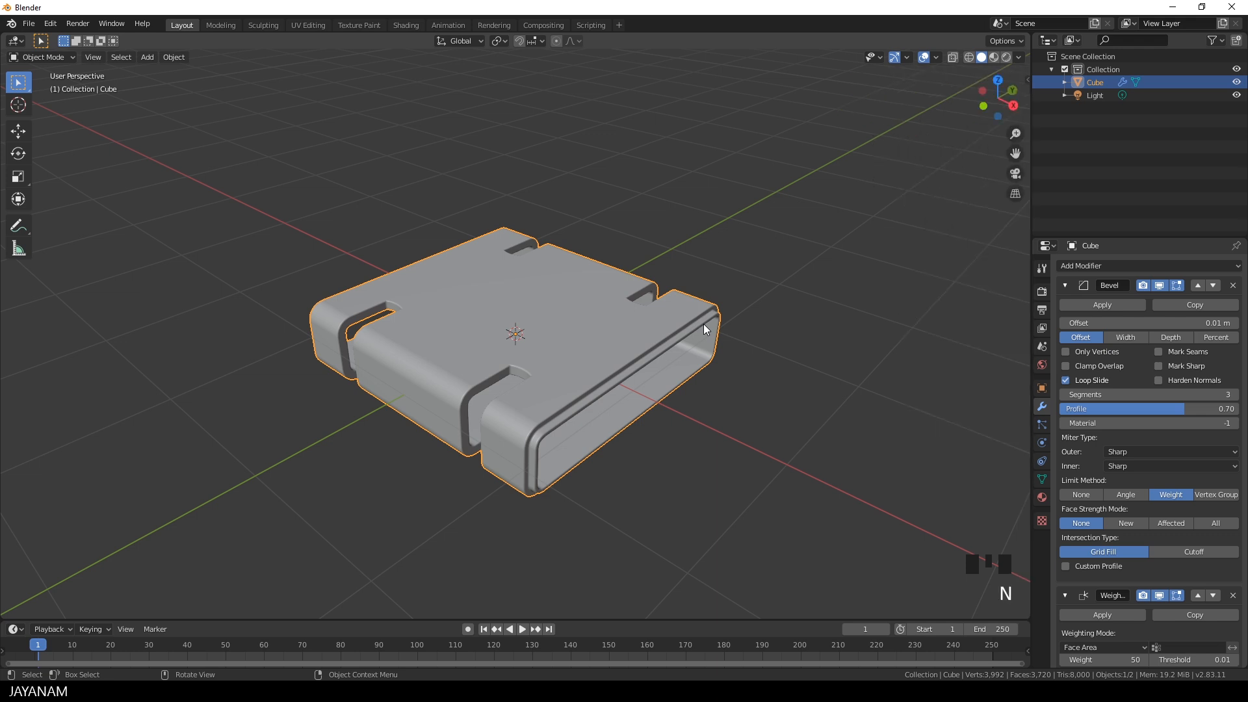
- Preview the box in Rendered shading, lit by a studio environment instead of the scene world
{"action": "left_click", "coordinate": [1041, 498]}
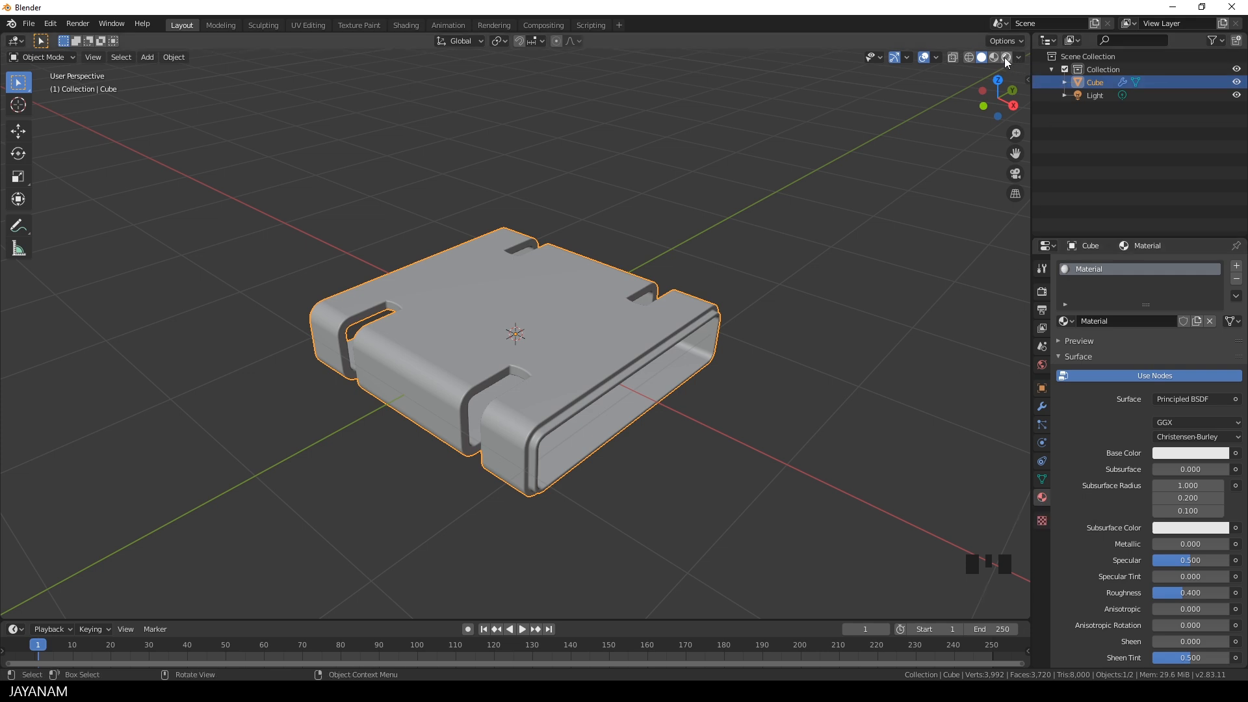
{"action": "left_click", "coordinate": [1018, 59]}
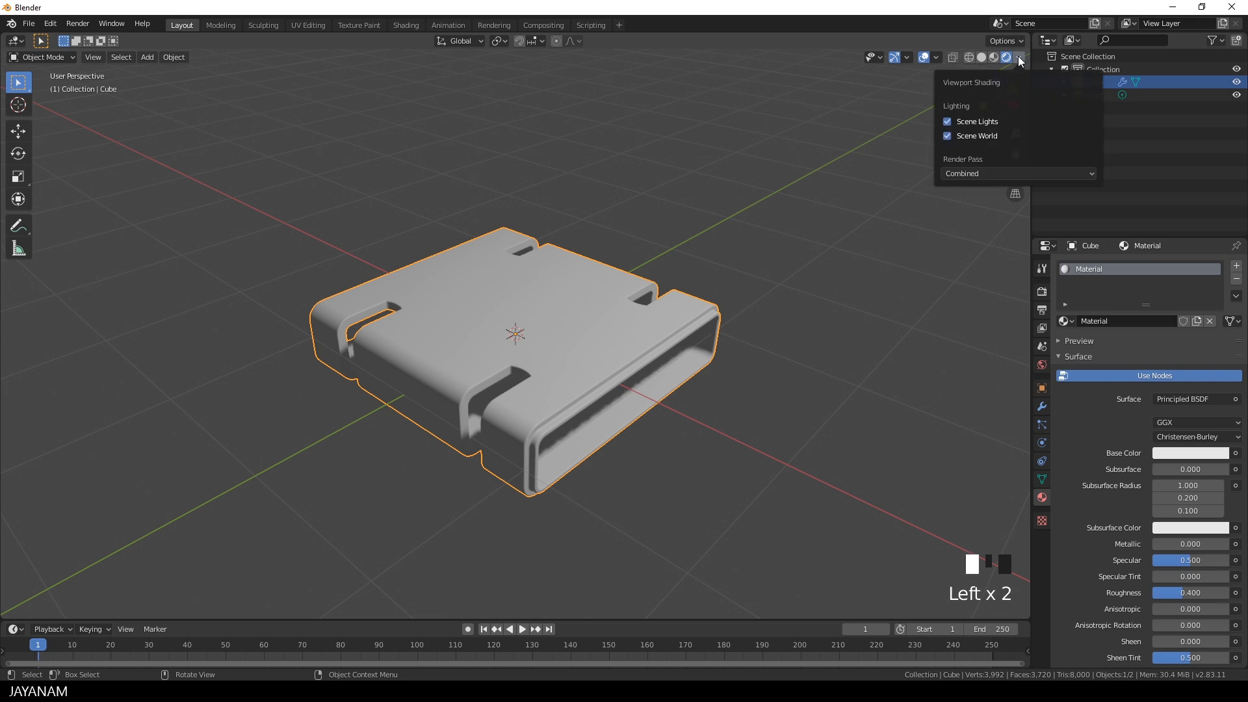
{"action": "left_click", "coordinate": [947, 135]}
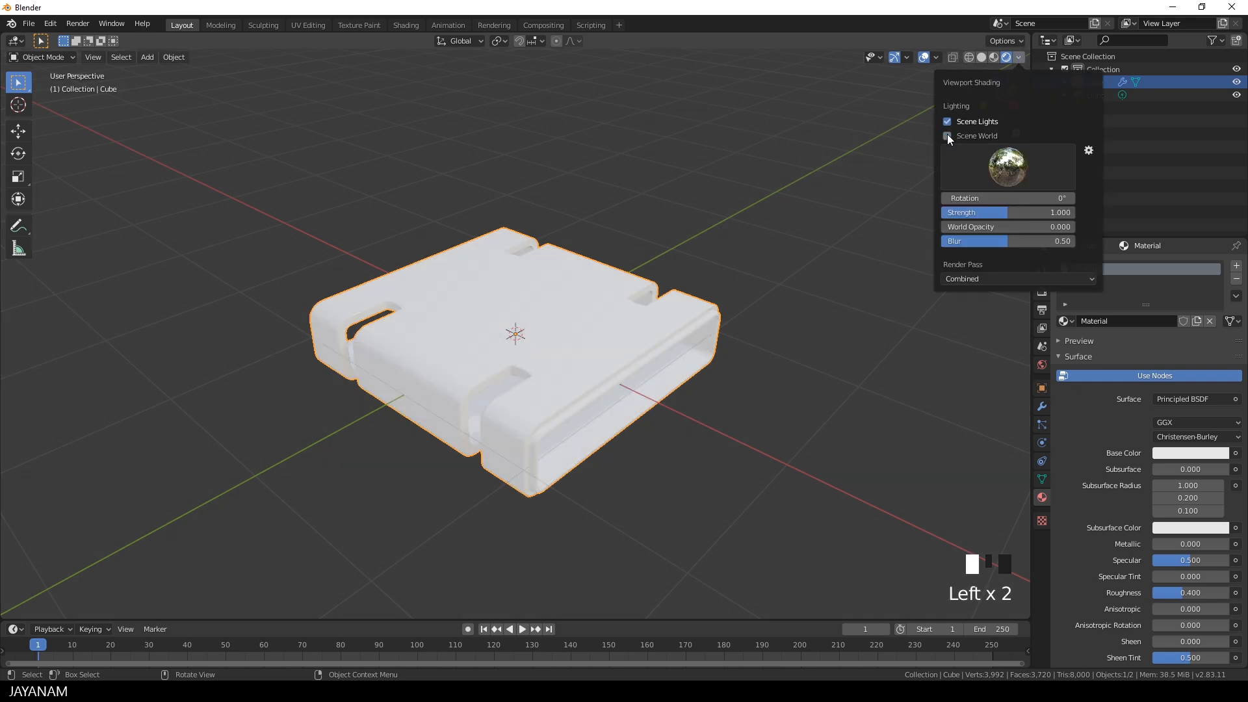
{"action": "mouse_move", "coordinate": [948, 135]}
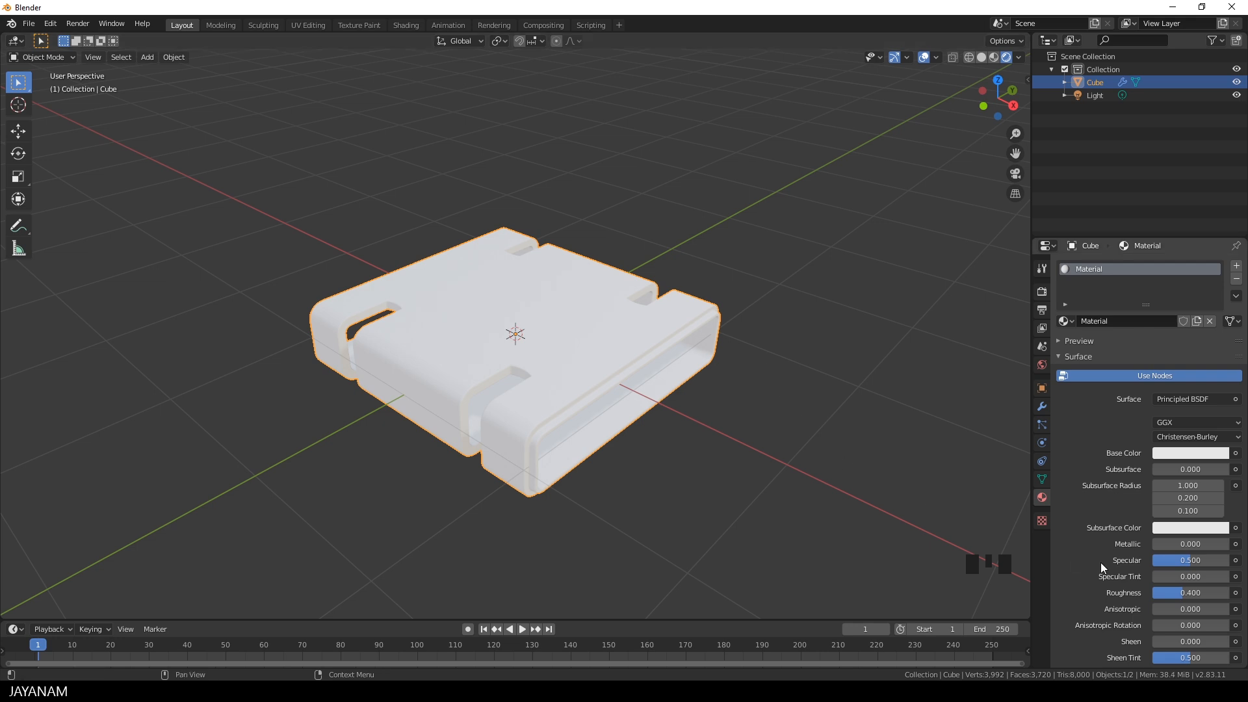
- Make the box material dark with roughness 0.233, orbiting to check the gloss
{"action": "left_click", "coordinate": [1190, 453]}
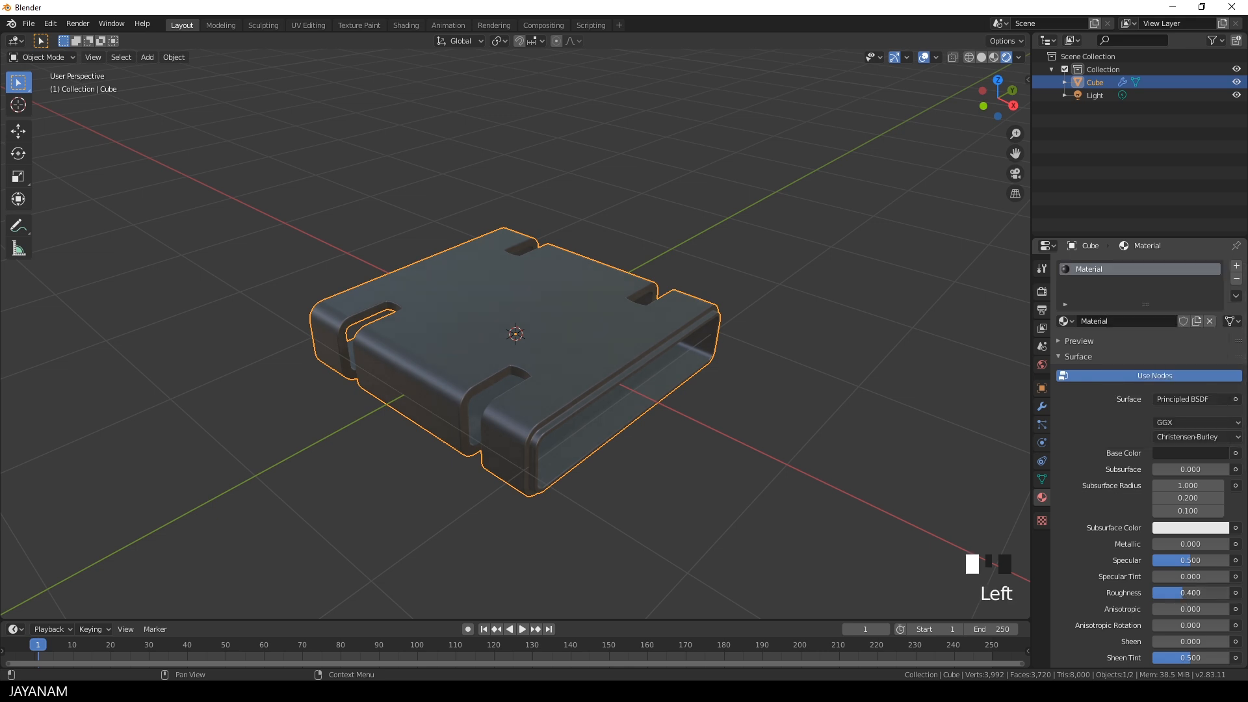
{"action": "left_click", "coordinate": [1188, 592]}
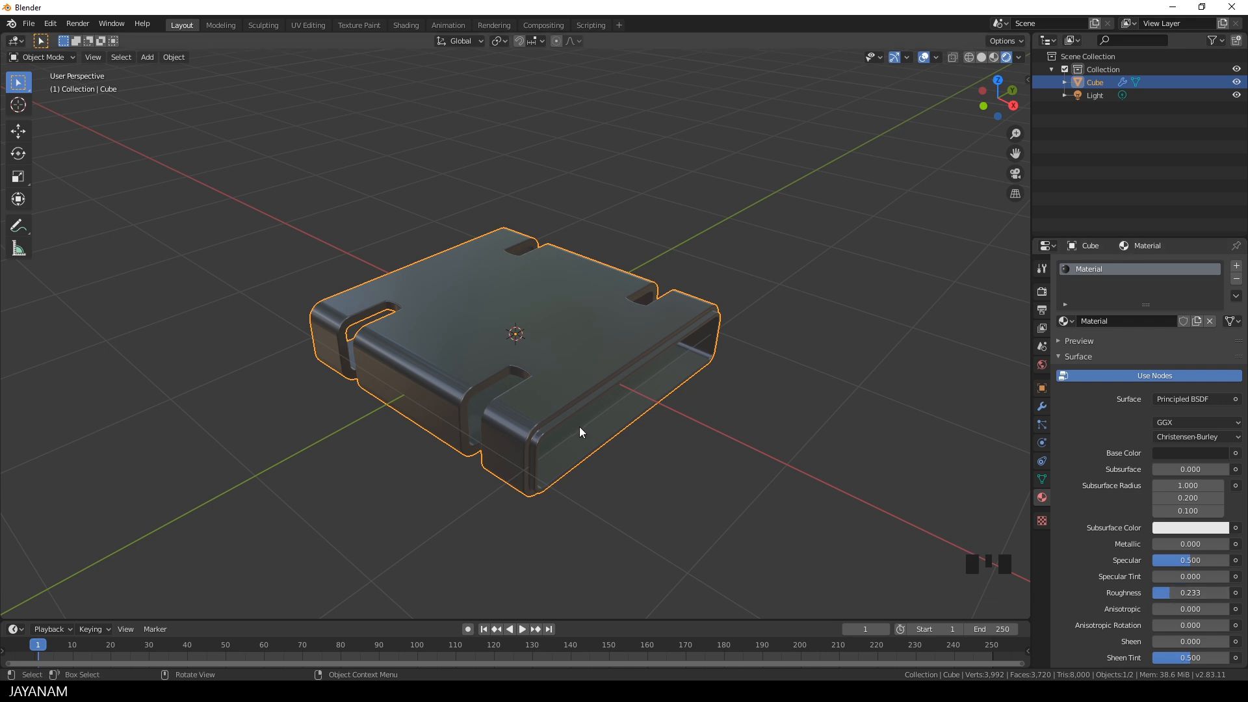
{"action": "left_click_drag", "start_coordinate": [580, 432], "coordinate": [613, 428]}
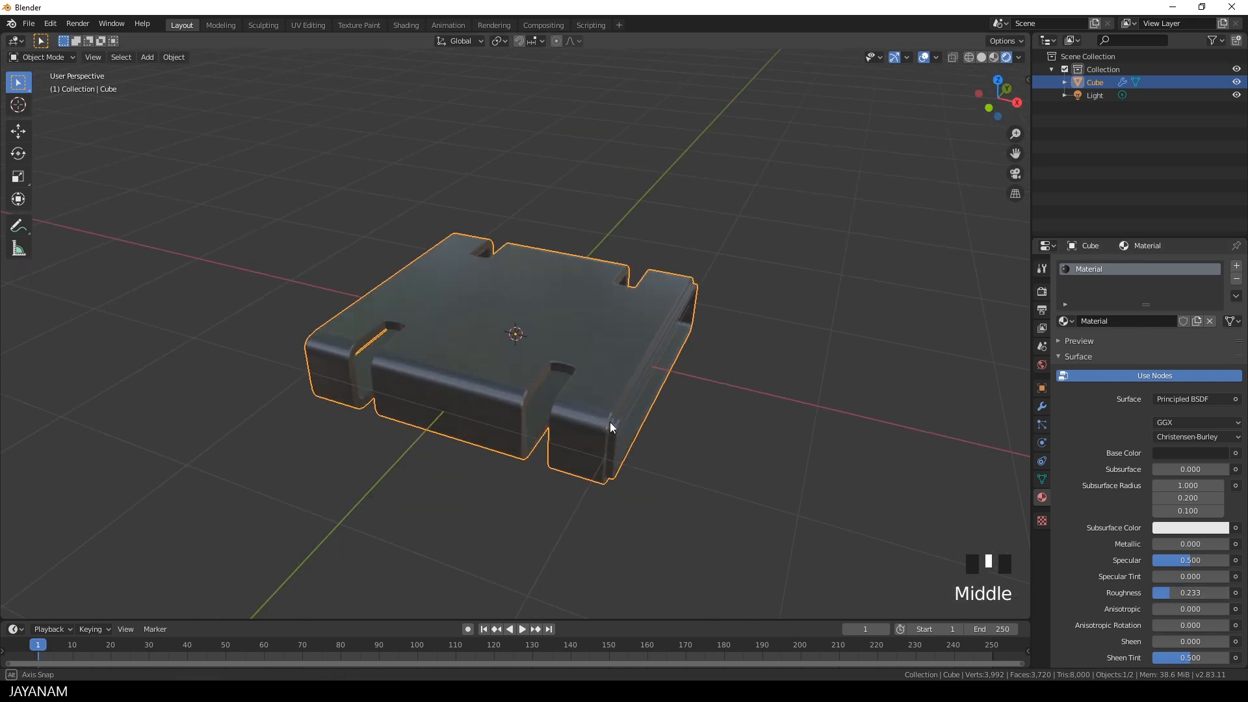
{"action": "left_click_drag", "start_coordinate": [611, 428], "coordinate": [698, 452]}
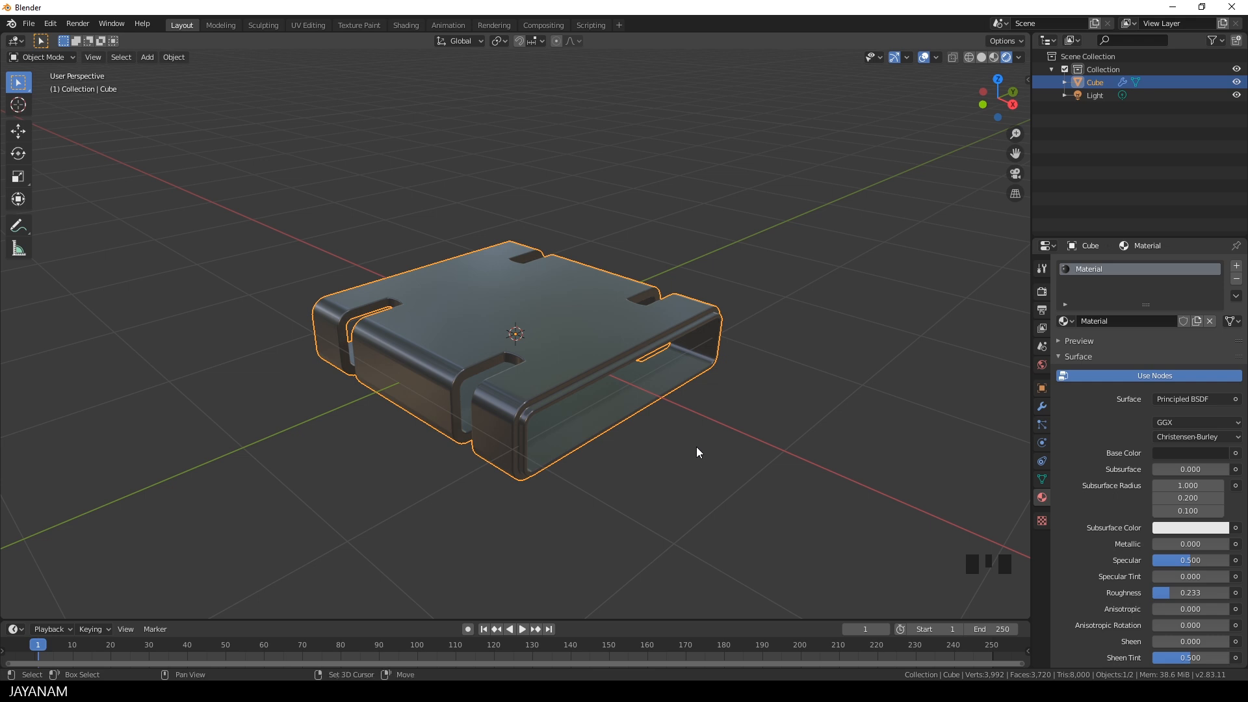
- Add a new cube for the inner core and switch to a side orthographic view
{"action": "key", "text": "shift+a"}
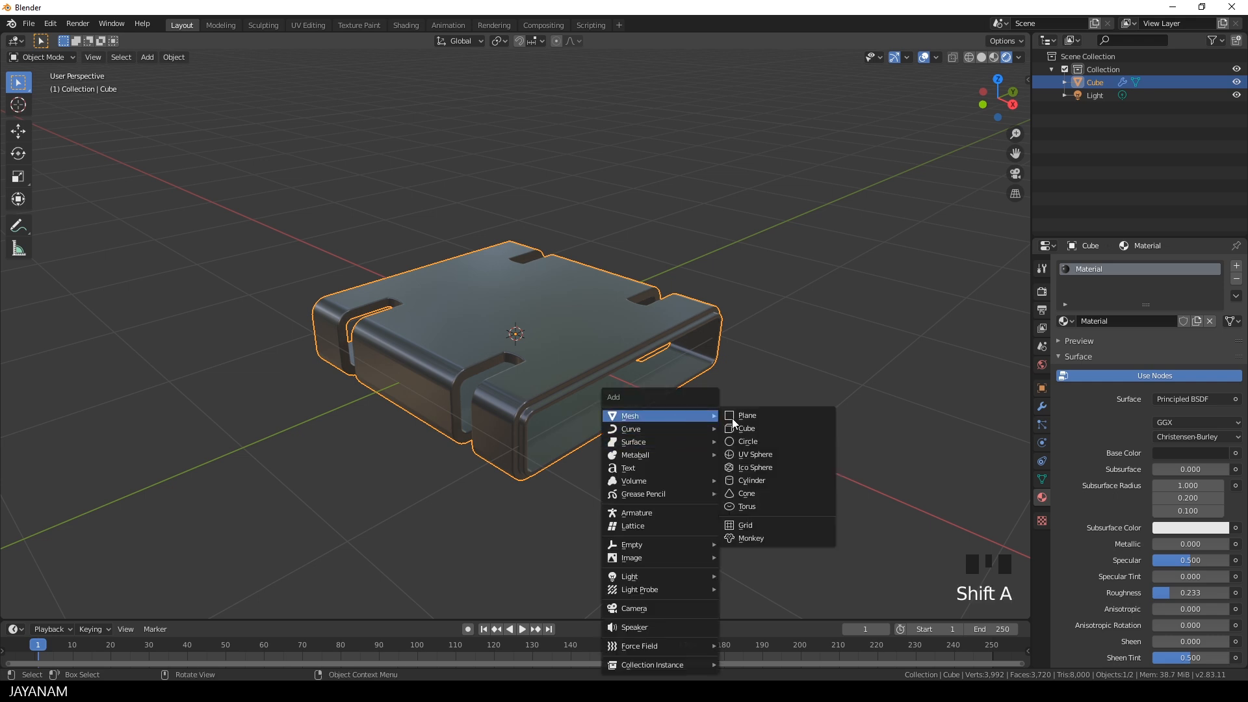
{"action": "mouse_move", "coordinate": [746, 440]}
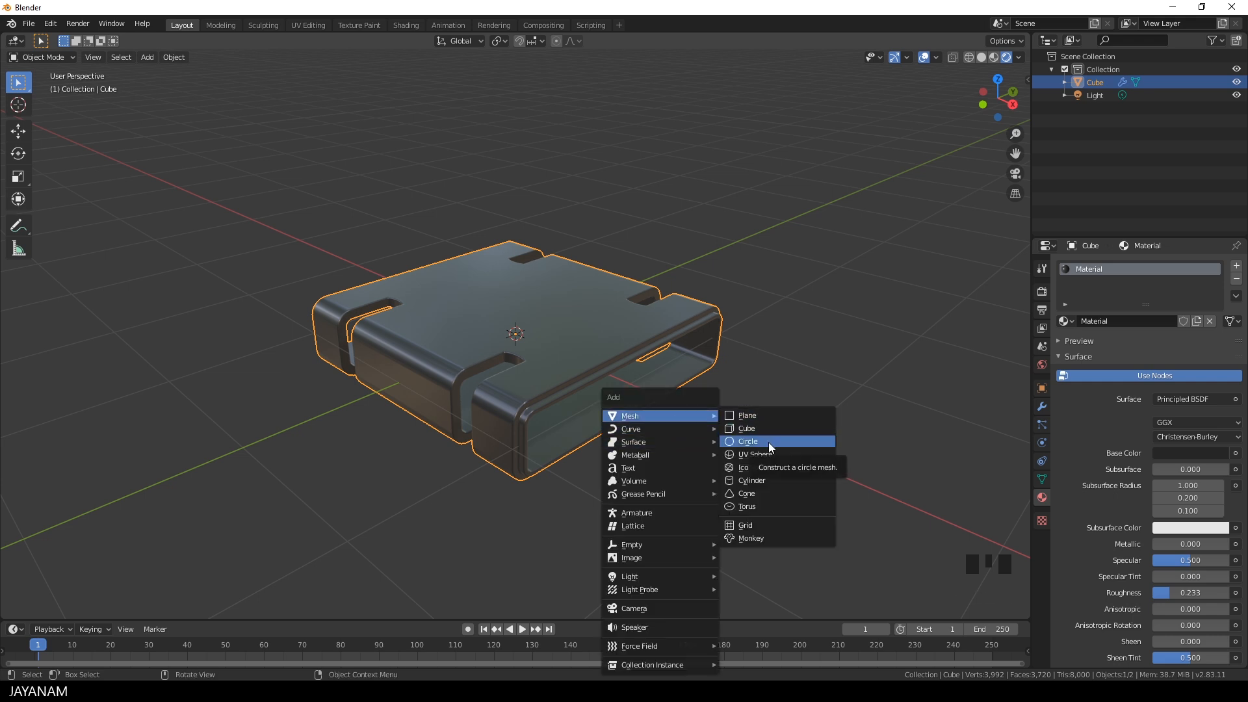
{"action": "mouse_move", "coordinate": [746, 428]}
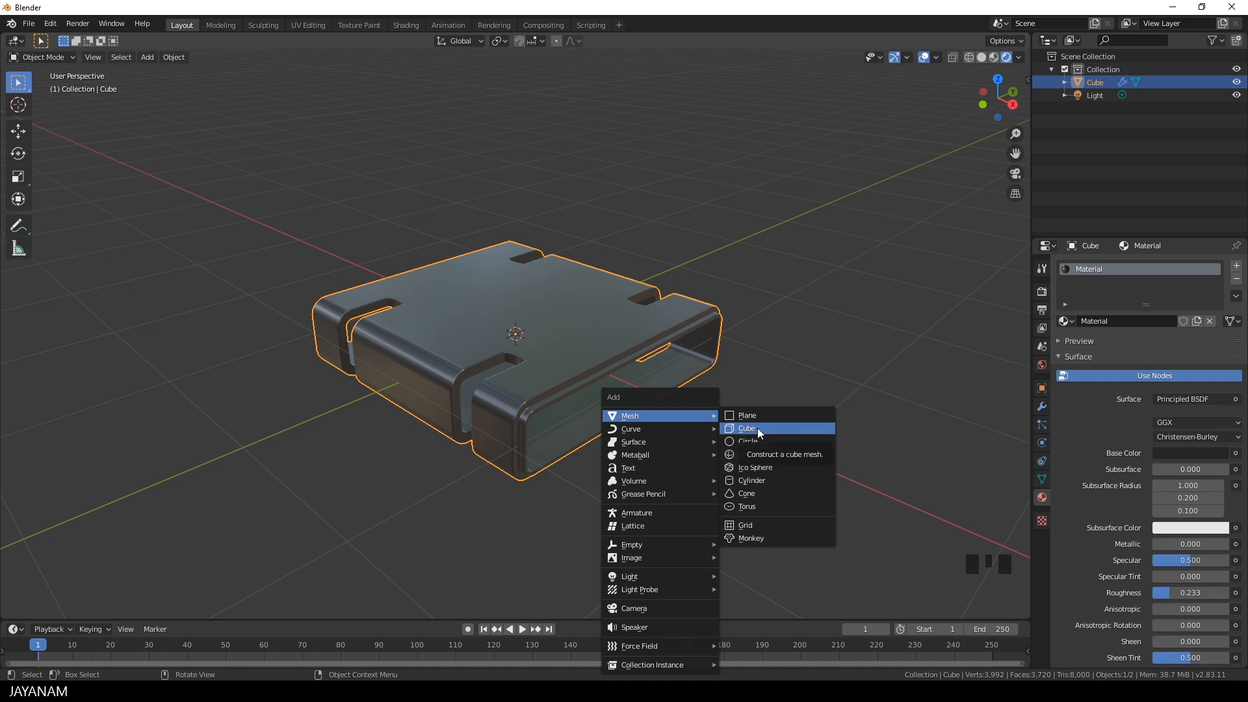
{"action": "left_click", "coordinate": [745, 429]}
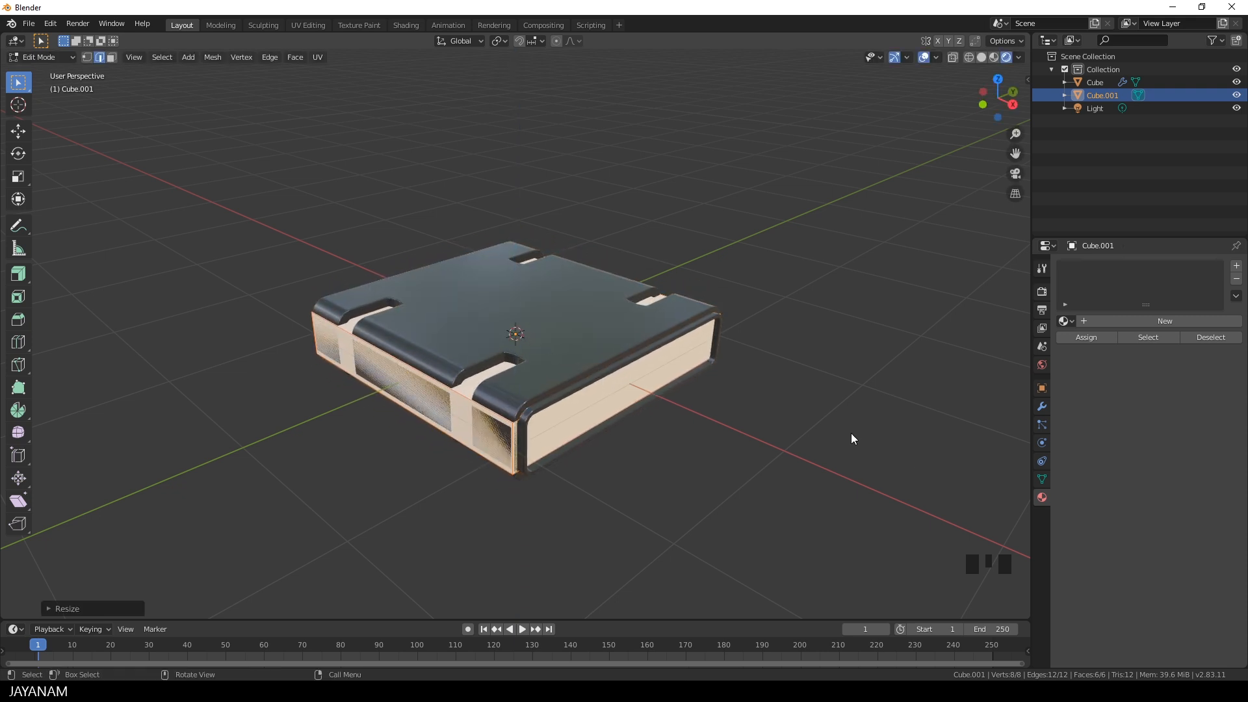
{"action": "key", "text": "s"}
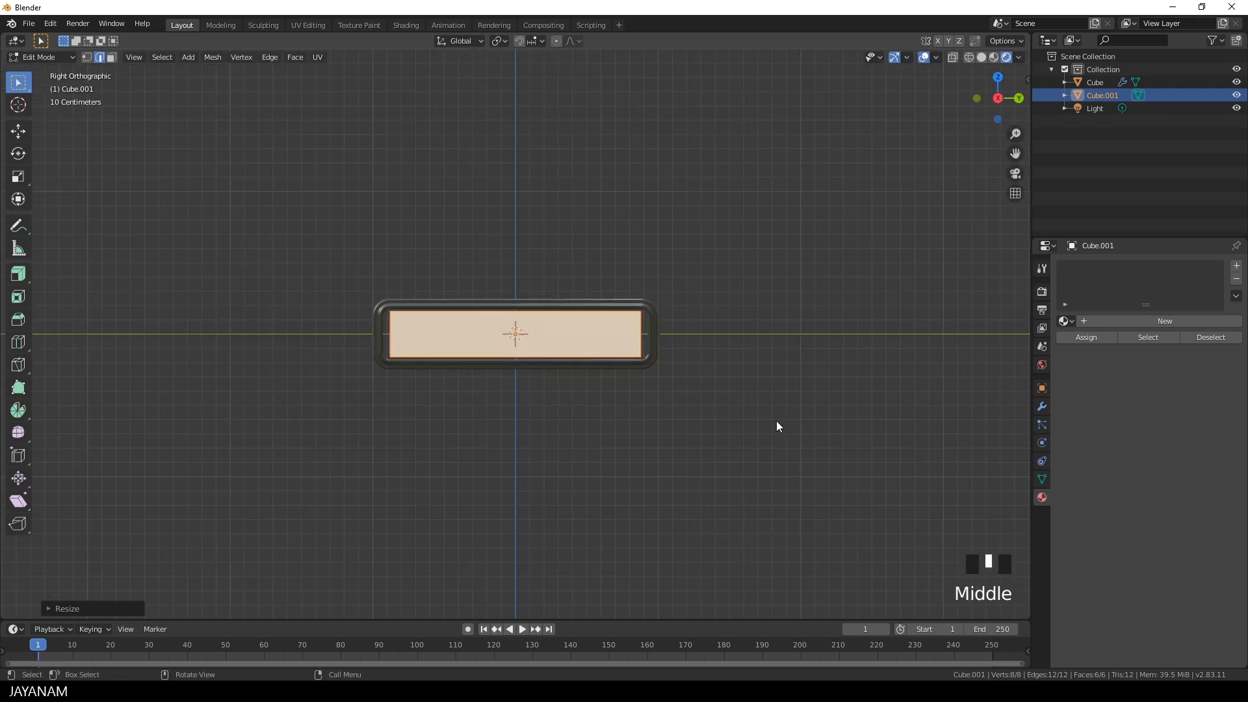
- Scale the core to fill the shell's opening, bevel its edges, and return to Object Mode
{"action": "key", "text": "s"}
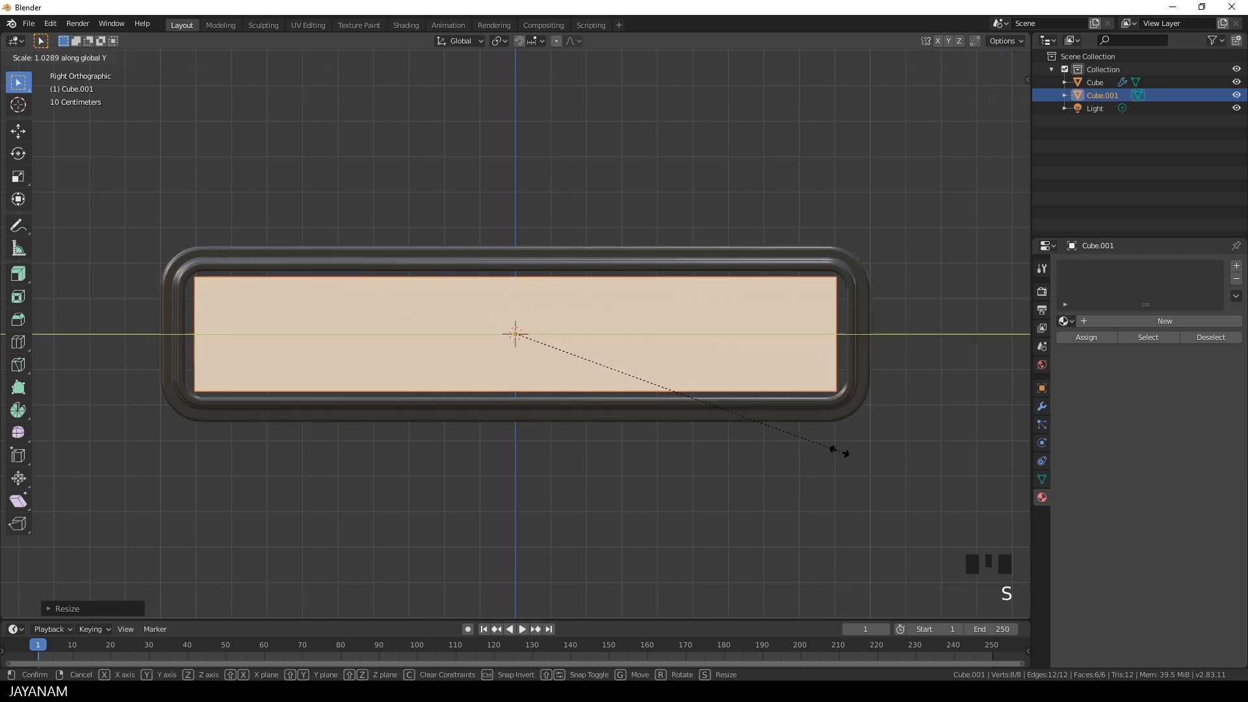
{"action": "scroll", "scroll_direction": "down", "scroll_amount": 3}
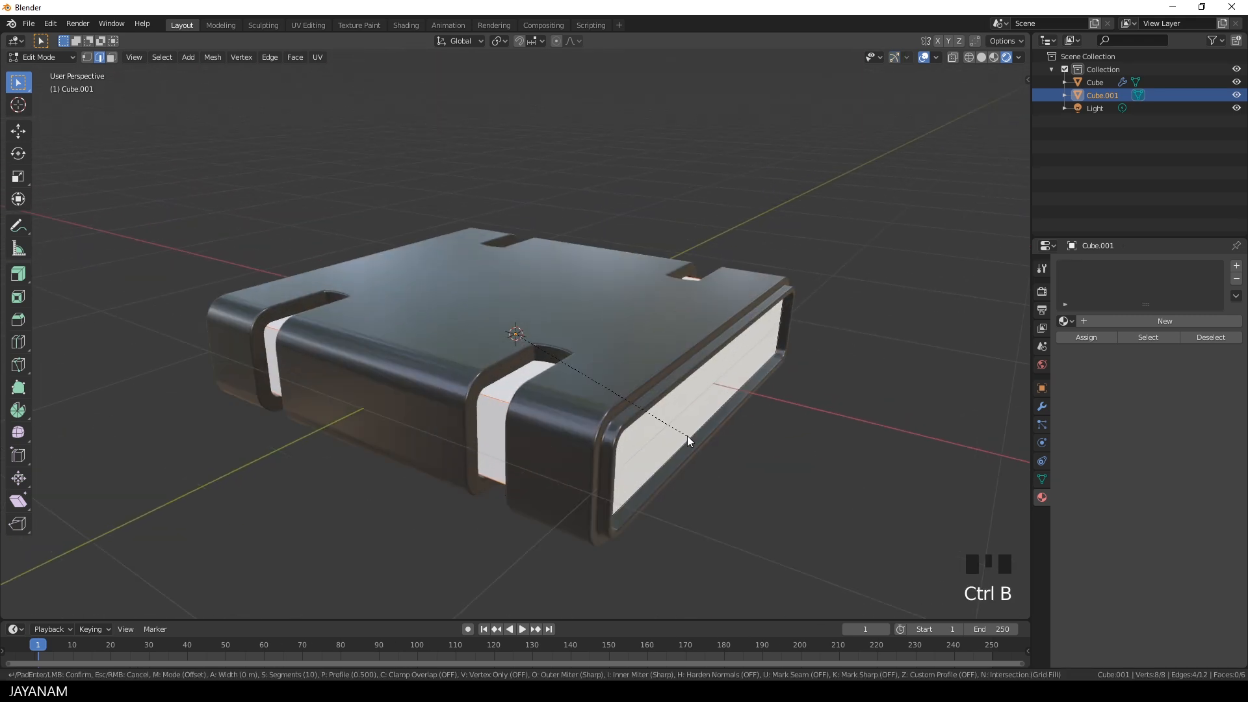
{"action": "left_click", "coordinate": [698, 442]}
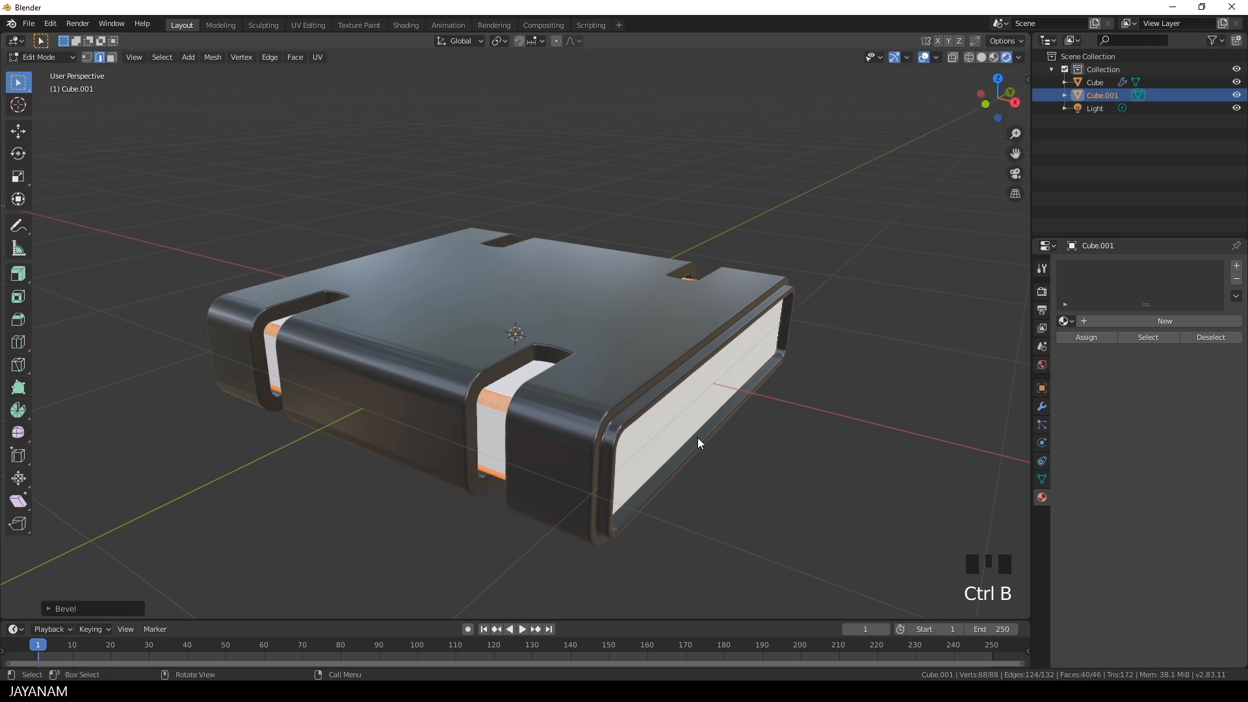
{"action": "left_click_drag", "start_coordinate": [698, 443], "coordinate": [605, 404]}
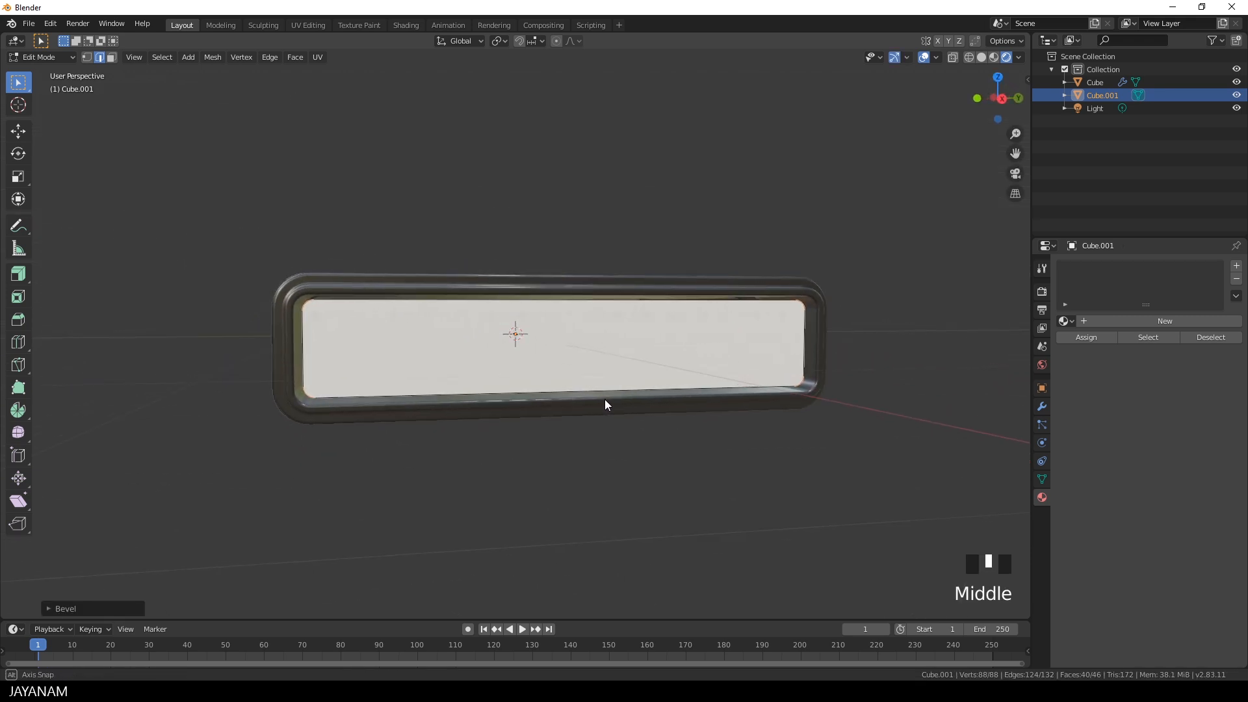
{"action": "scroll", "scroll_direction": "down", "scroll_amount": 3}
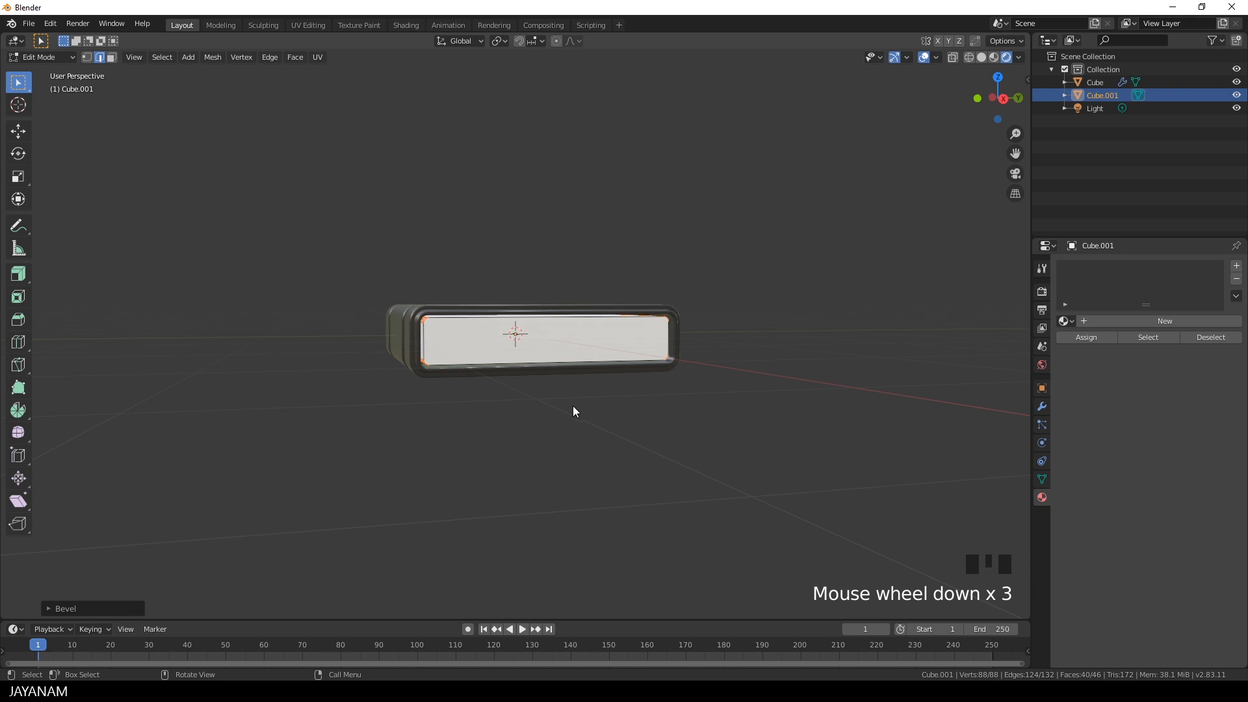
{"action": "key", "text": "Tab"}
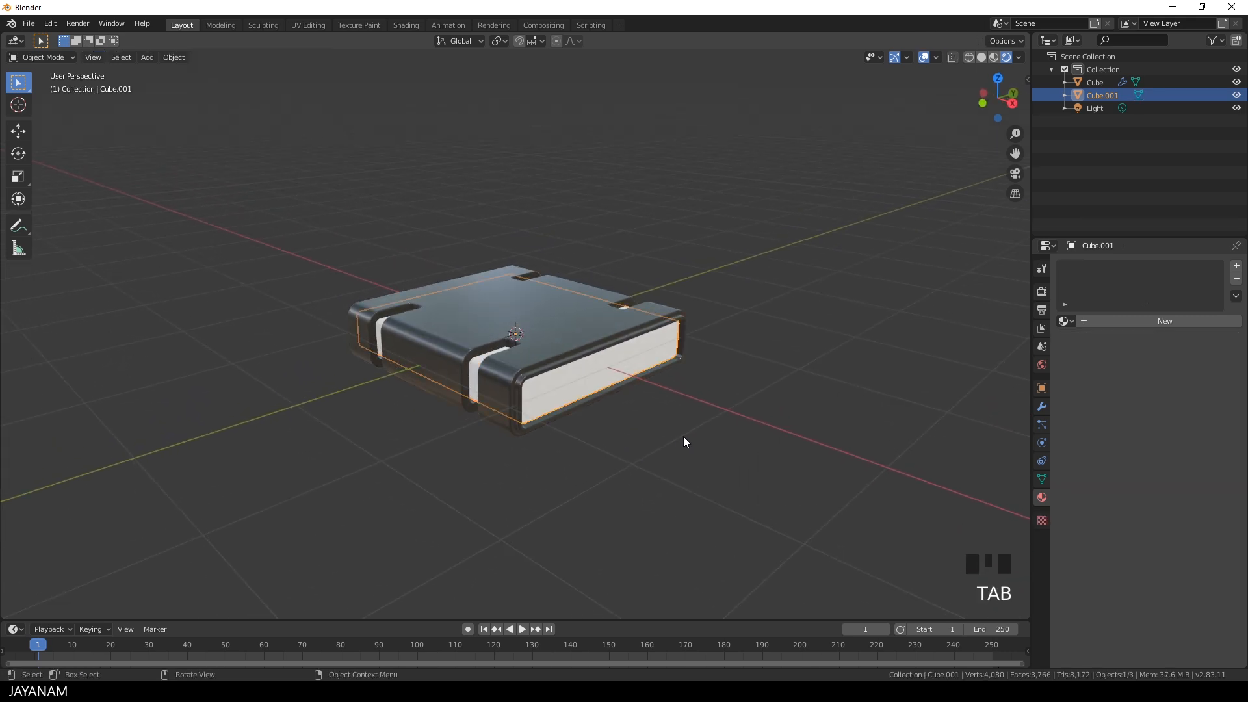
- Give the inner core a new Emission material with a pale yellow colour
{"action": "left_click", "coordinate": [1163, 321]}
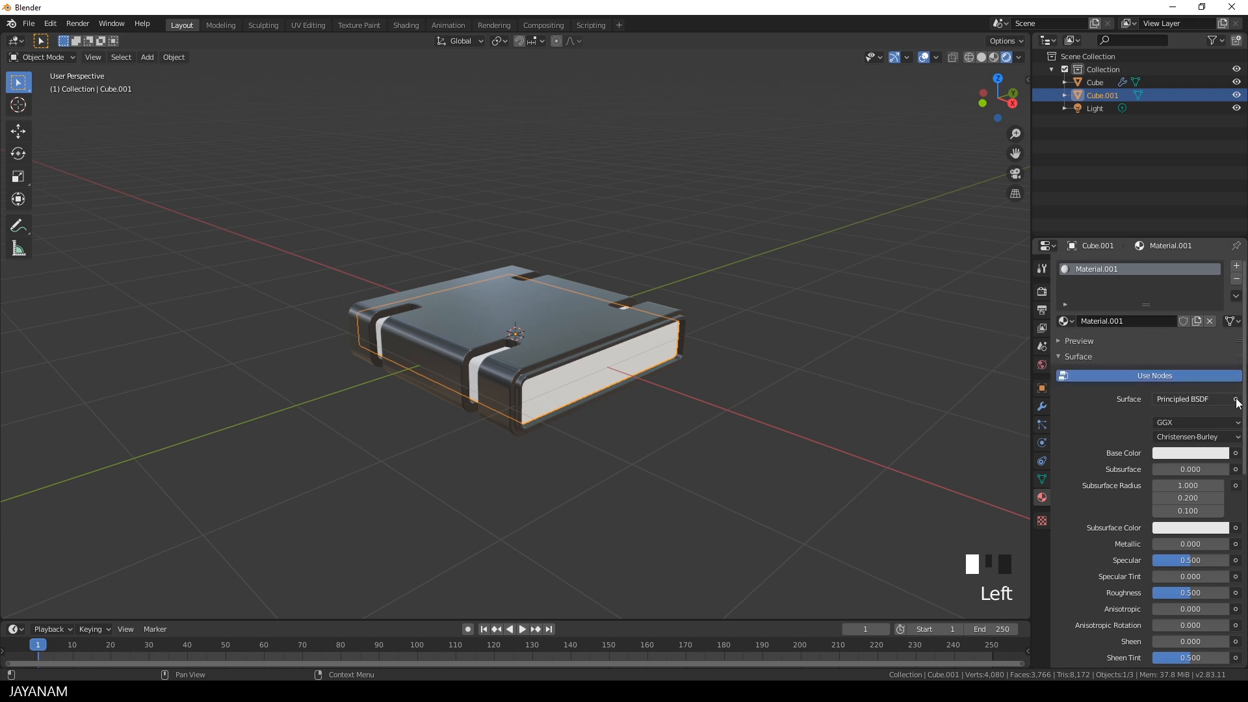
{"action": "left_click", "coordinate": [1236, 398]}
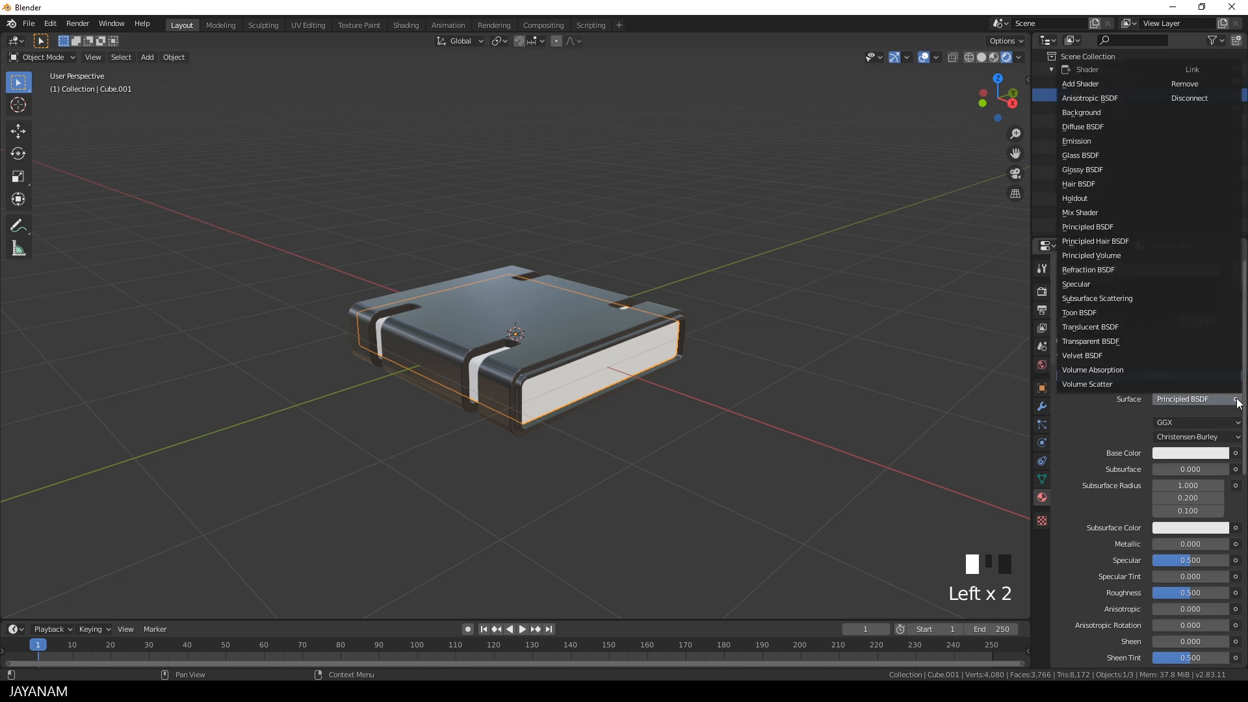
{"action": "left_click", "coordinate": [1076, 141]}
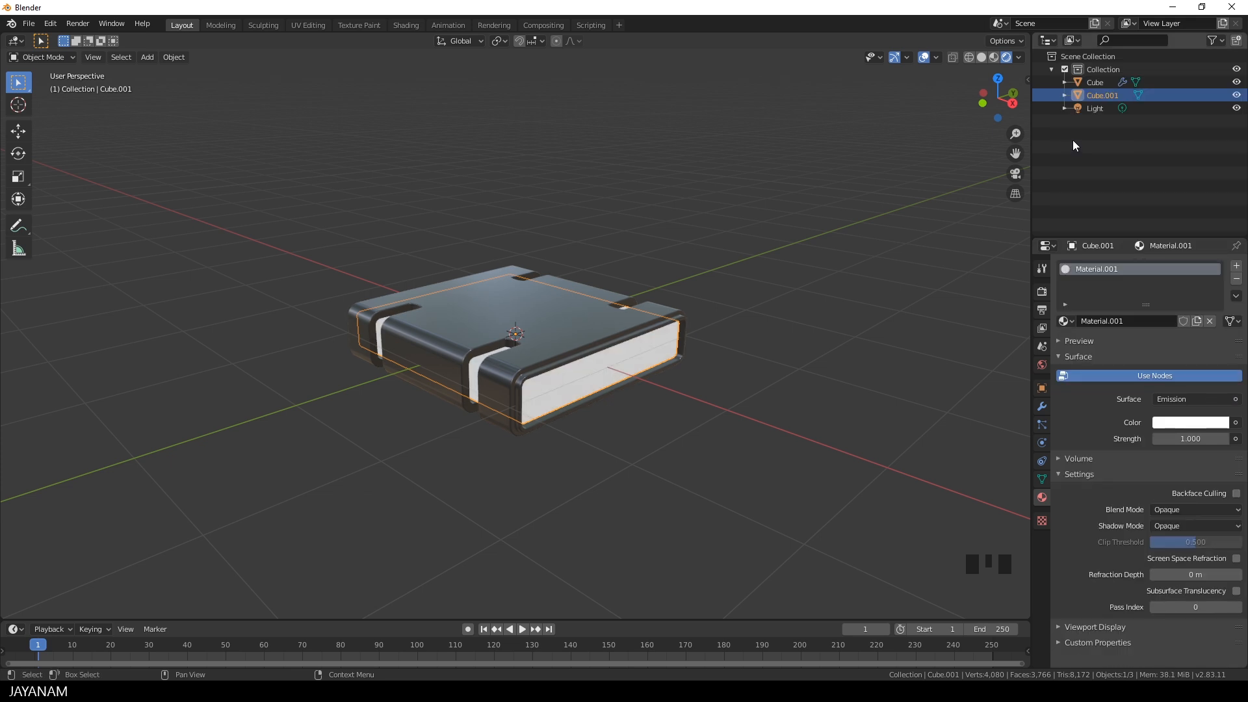
{"action": "left_click", "coordinate": [1190, 422]}
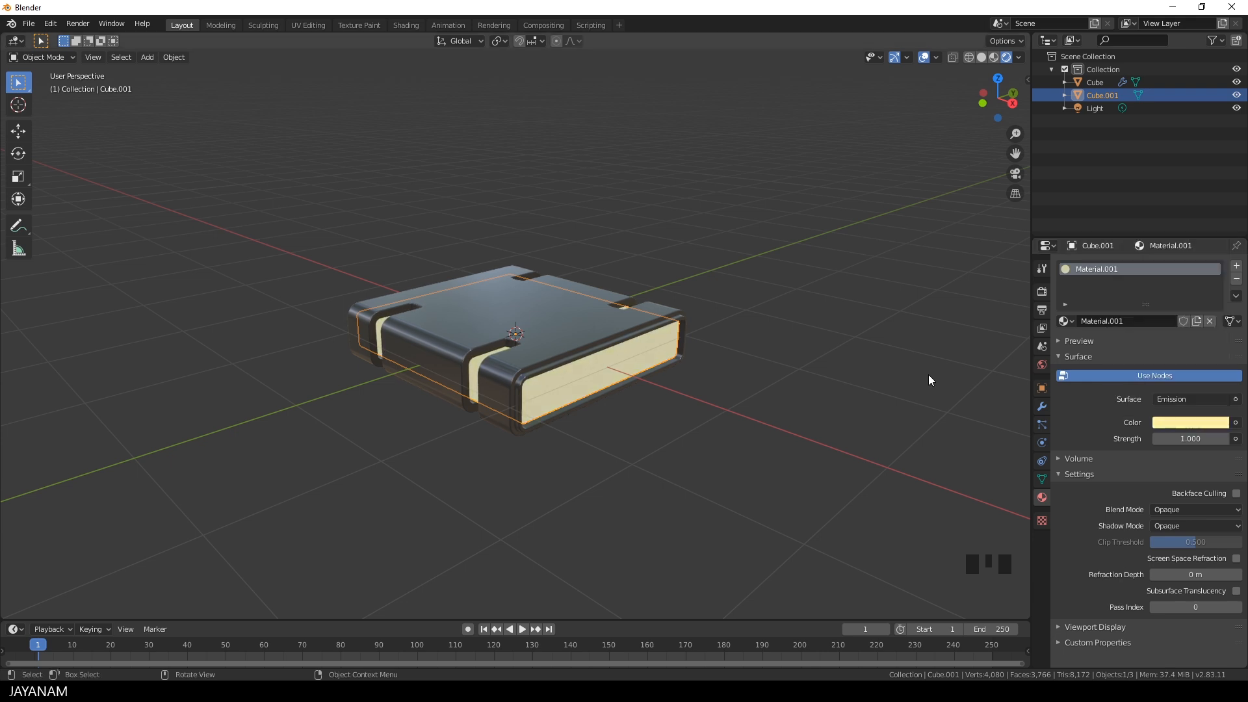
{"action": "key", "text": "Tab"}
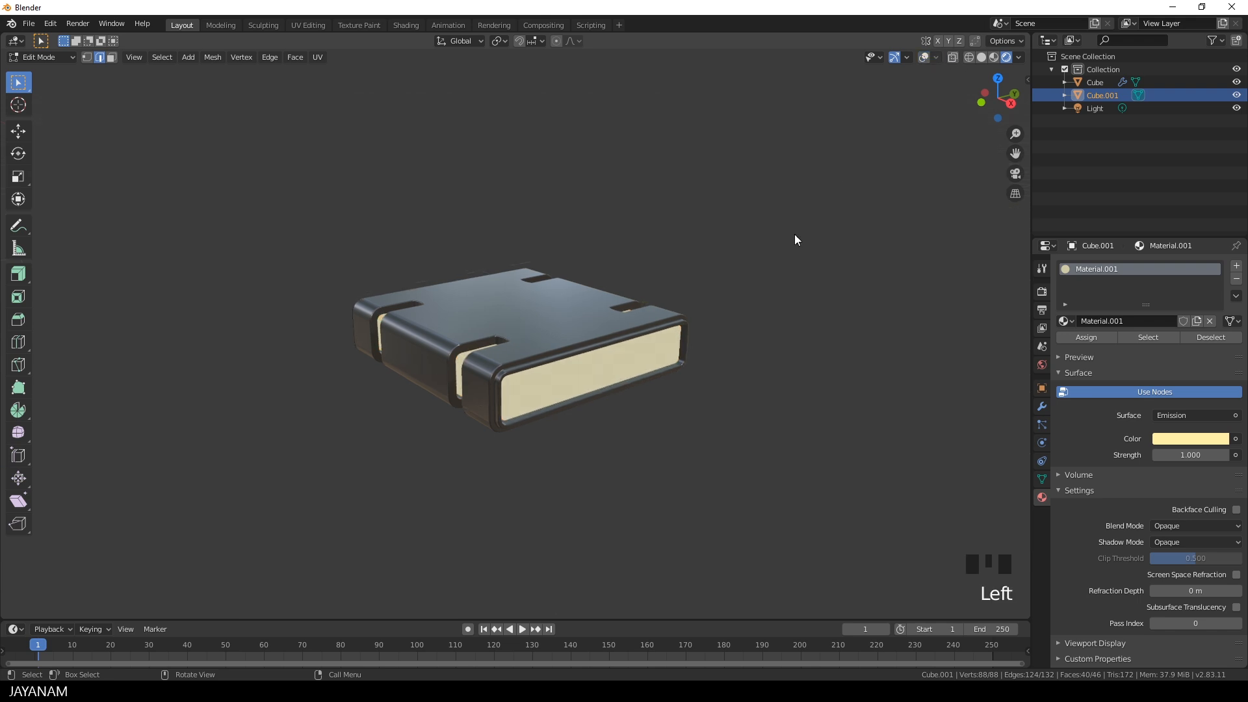
{"action": "key", "text": "Tab"}
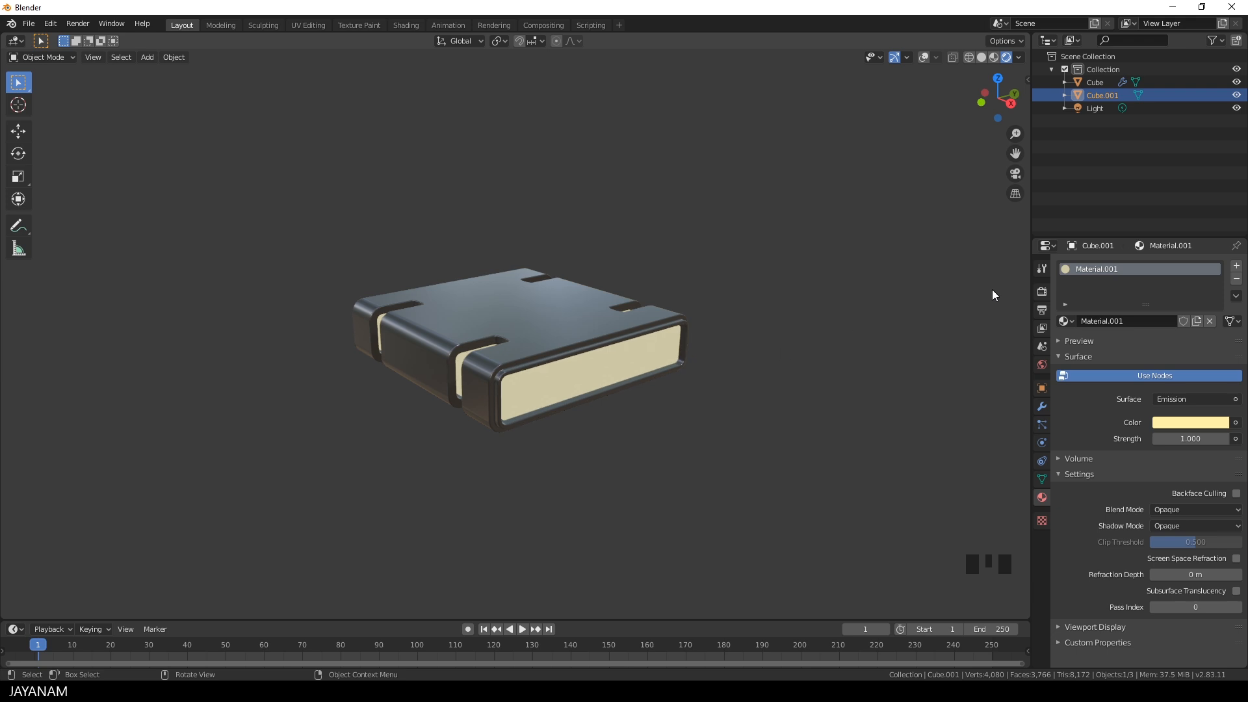
{"action": "mouse_move", "coordinate": [1041, 292]}
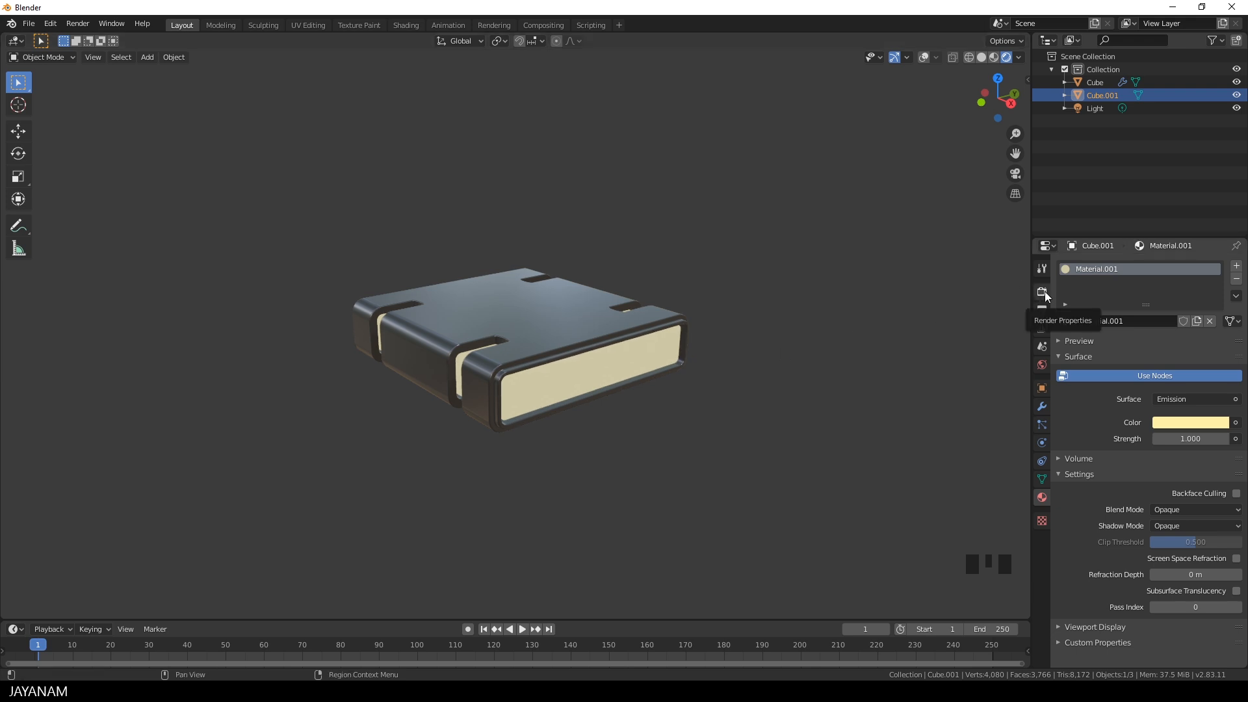
- Enable Eevee ambient occlusion, bloom and screen space reflections, with shadow cube size 2048 px
{"action": "left_click", "coordinate": [1041, 292]}
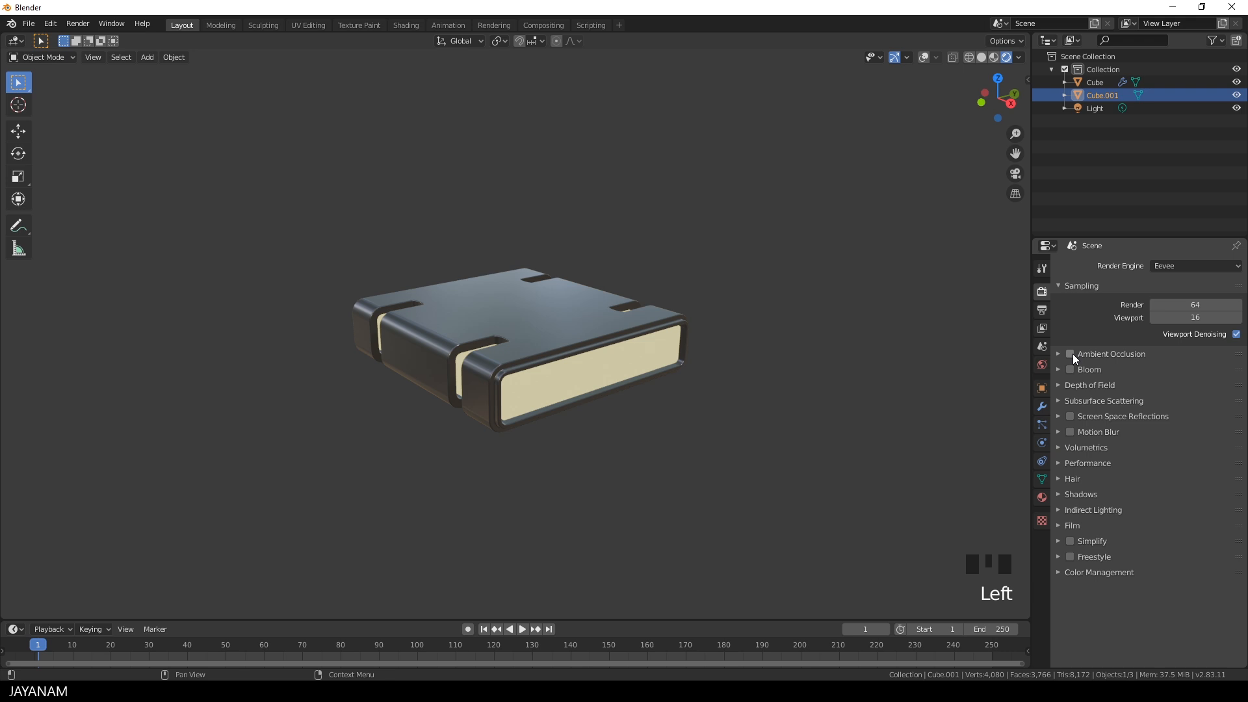
{"action": "left_click", "coordinate": [1070, 370]}
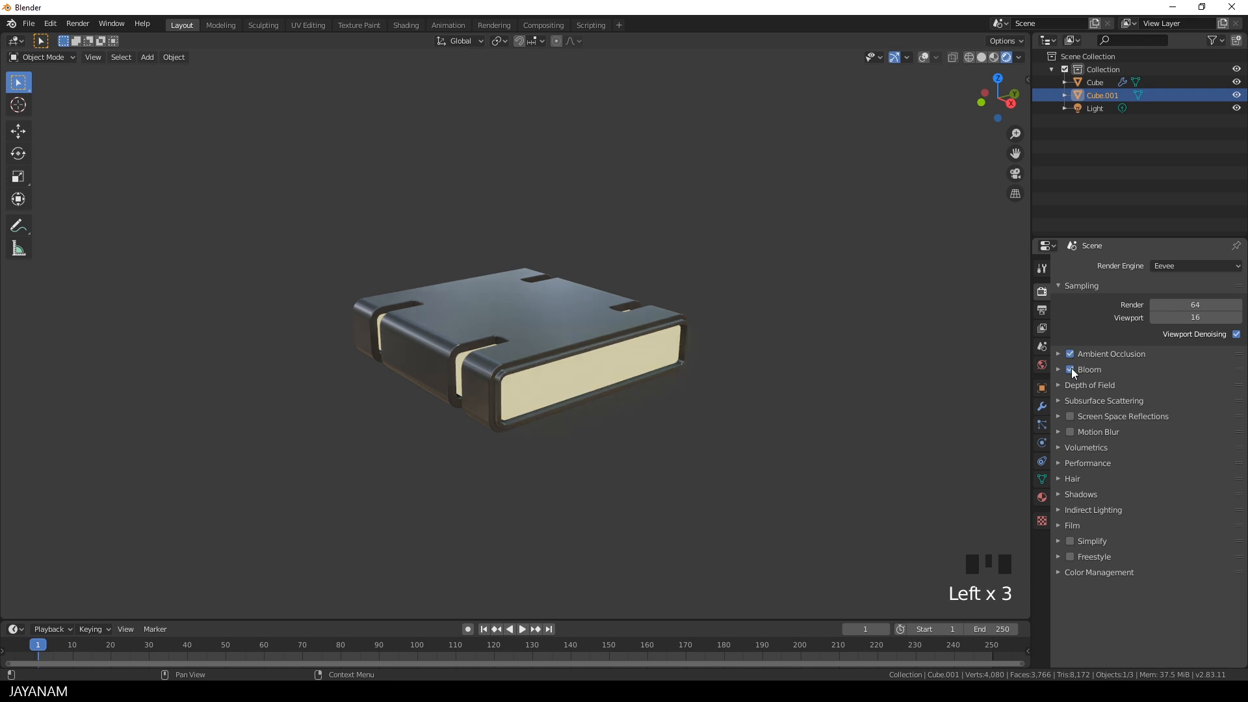
{"action": "left_click", "coordinate": [1070, 369]}
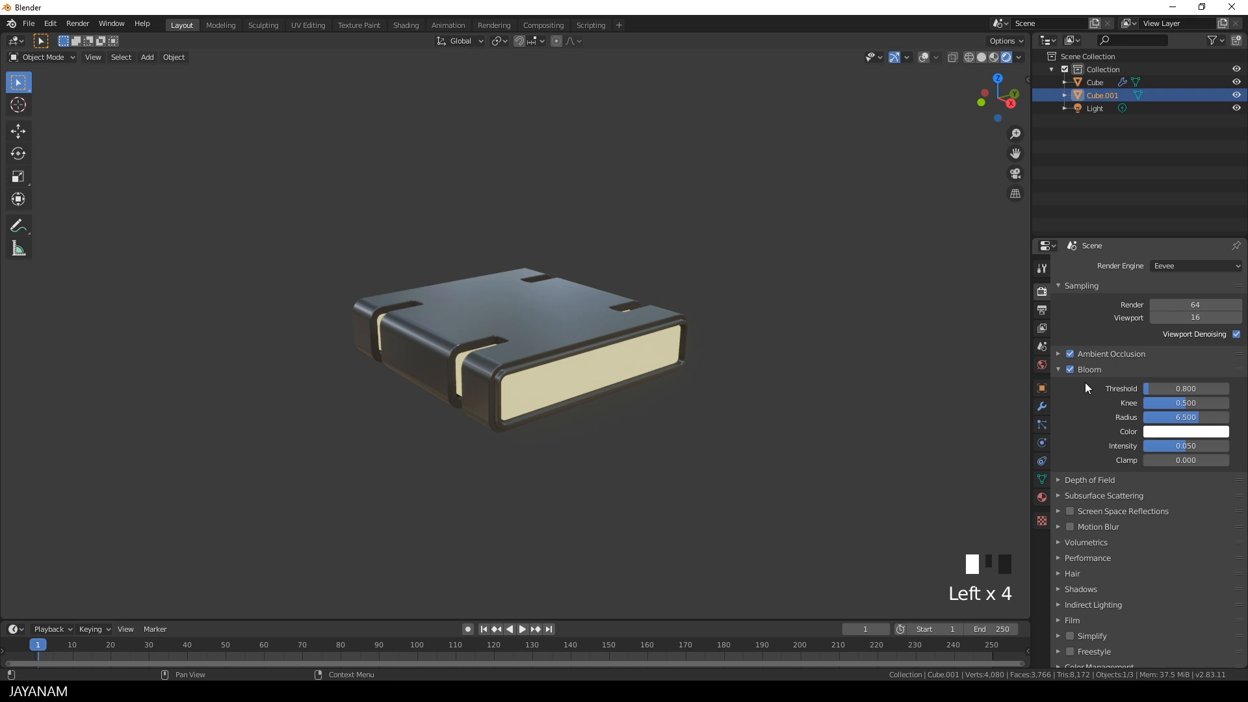
{"action": "left_click", "coordinate": [1071, 511]}
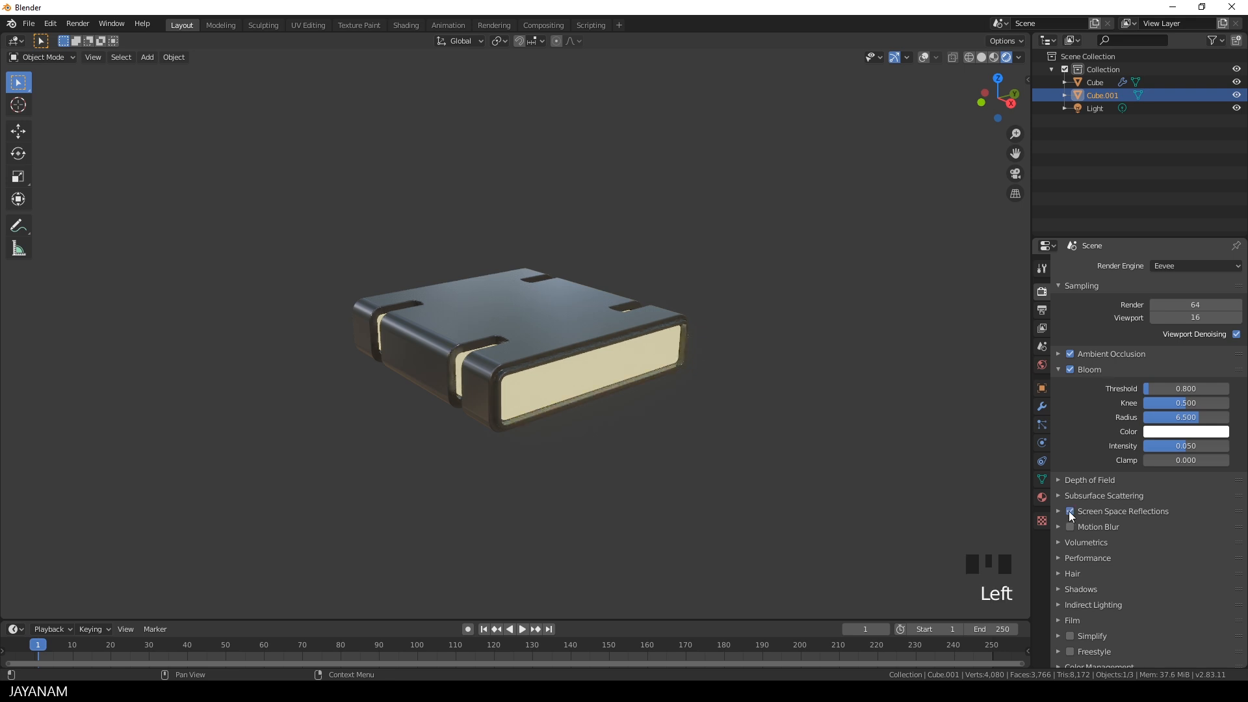
{"action": "mouse_move", "coordinate": [1070, 511]}
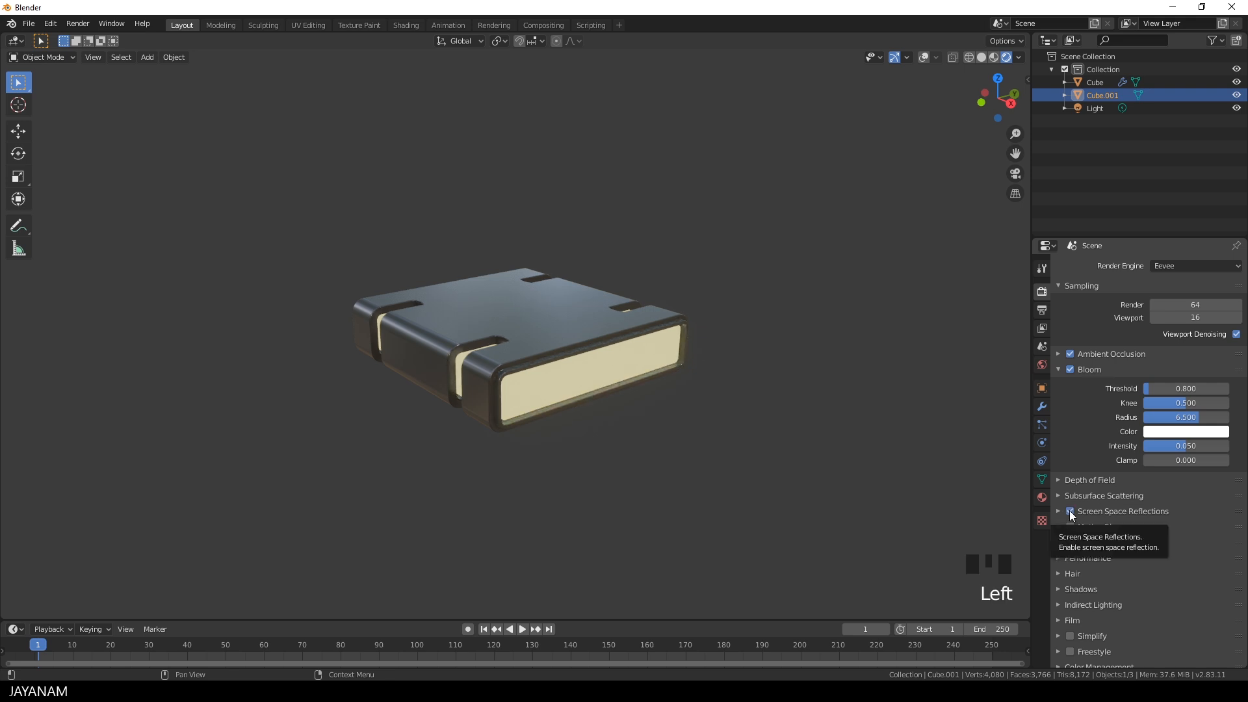
{"action": "left_click", "coordinate": [1070, 511]}
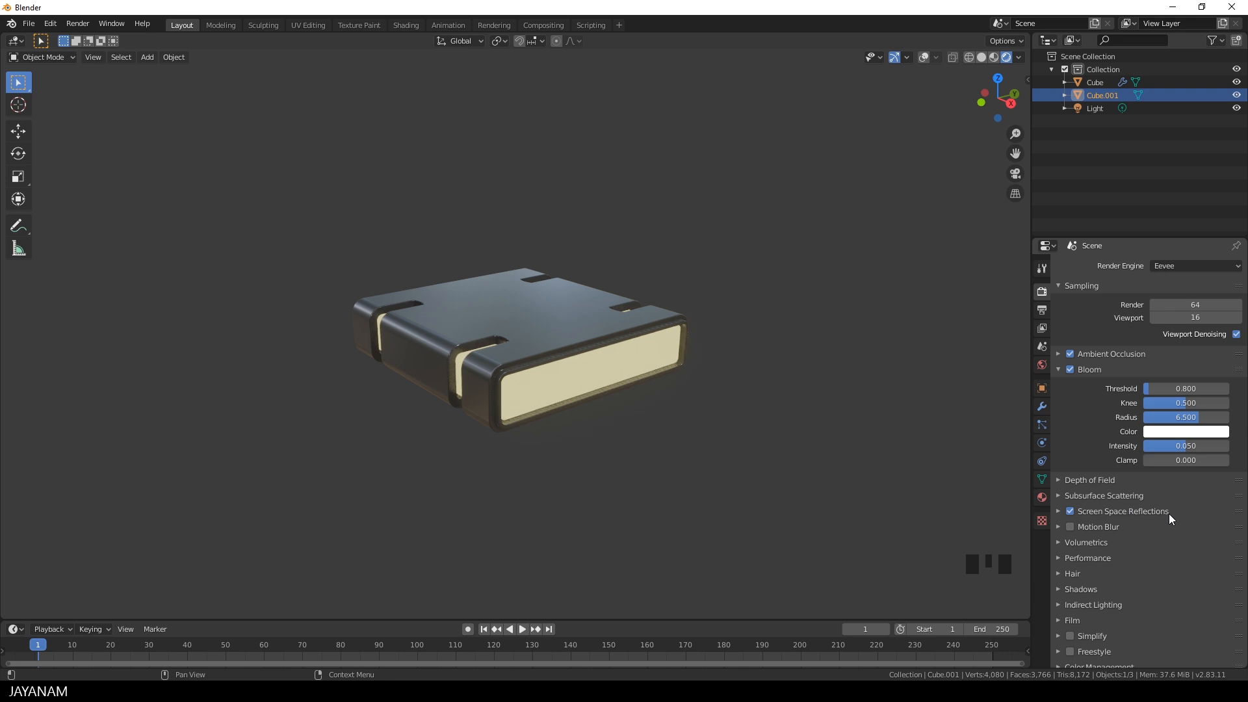
{"action": "left_click", "coordinate": [1080, 589]}
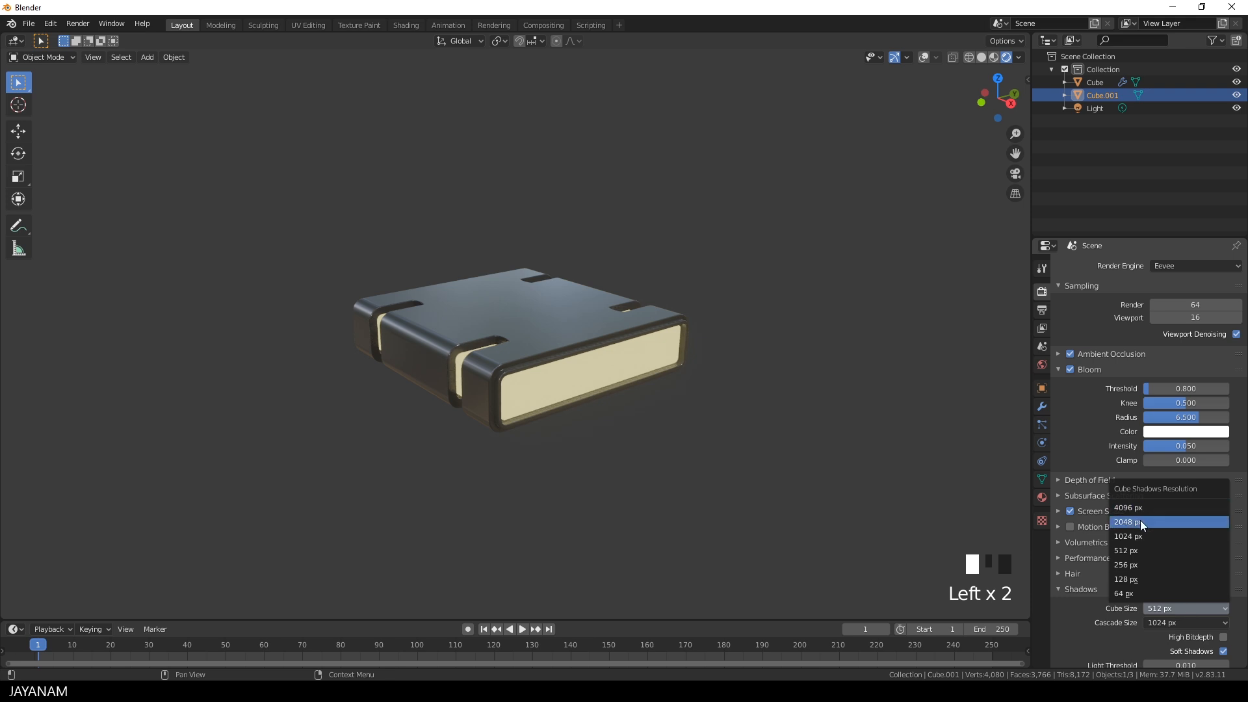
{"action": "left_click", "coordinate": [1128, 522]}
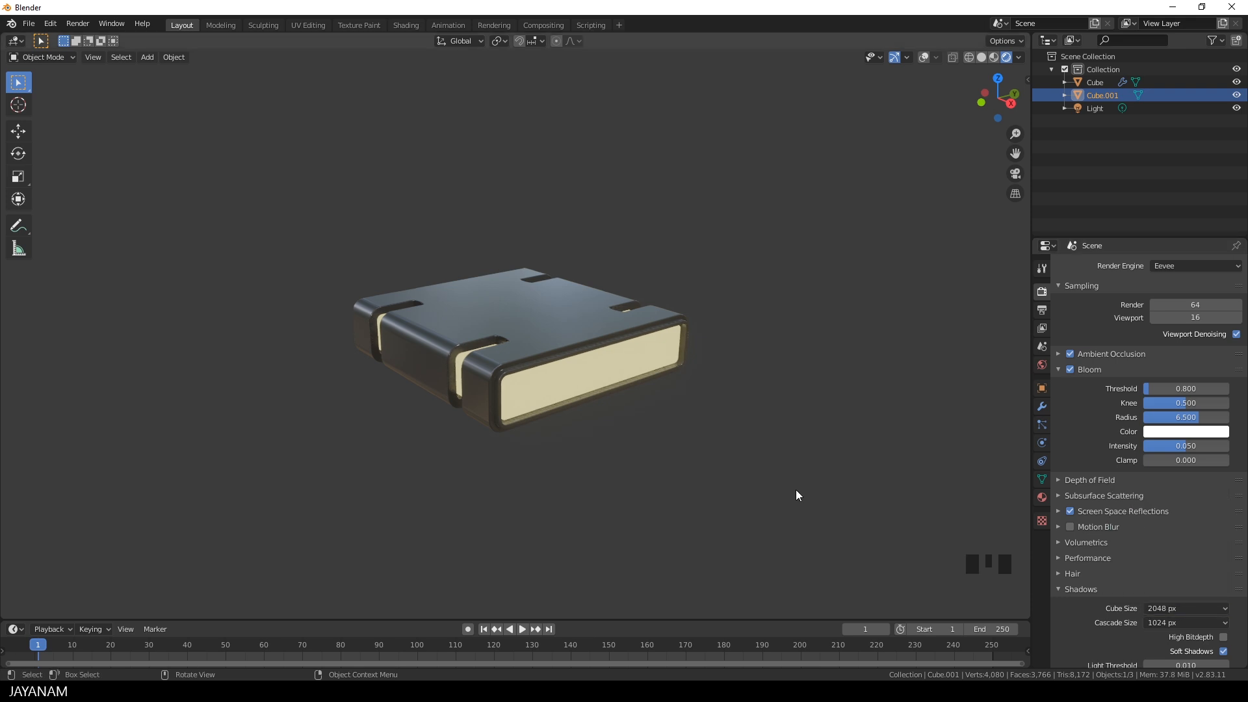
{"action": "left_click", "coordinate": [1041, 499]}
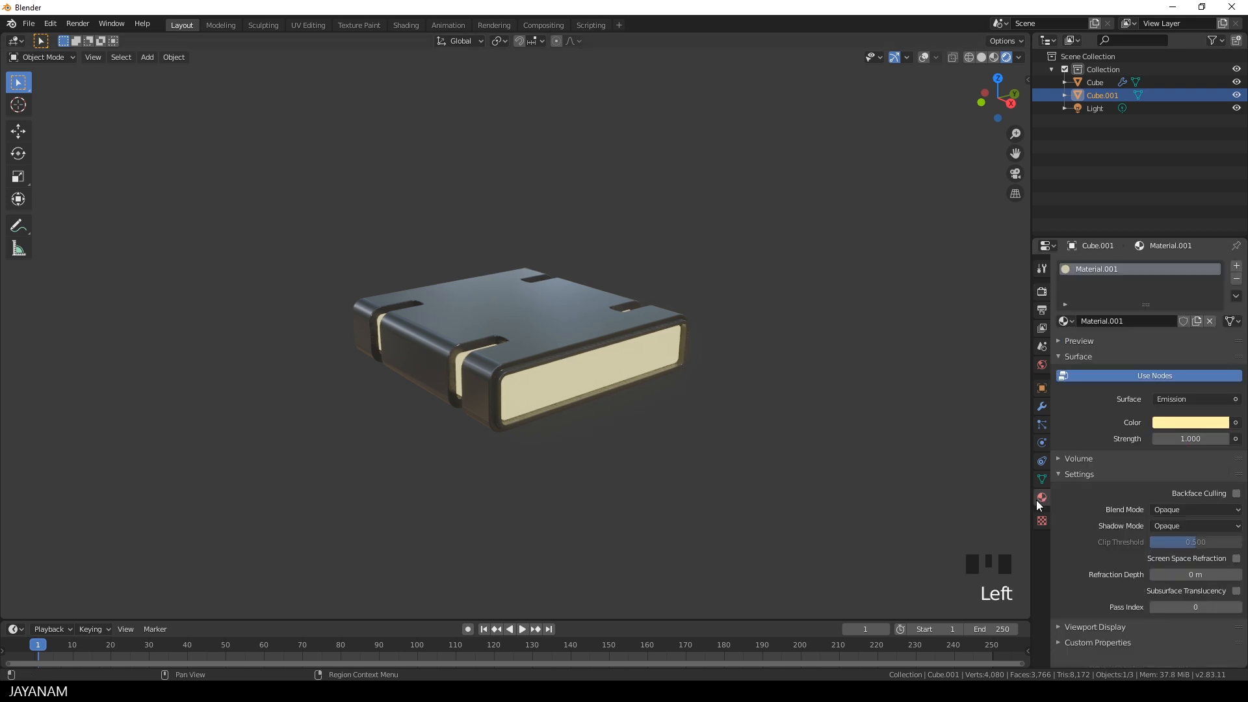
- Raise the core's emission strength to 4.9, tint it yellower, and select the outer shell
{"action": "left_click_drag", "start_coordinate": [1170, 439], "coordinate": [1202, 439]}
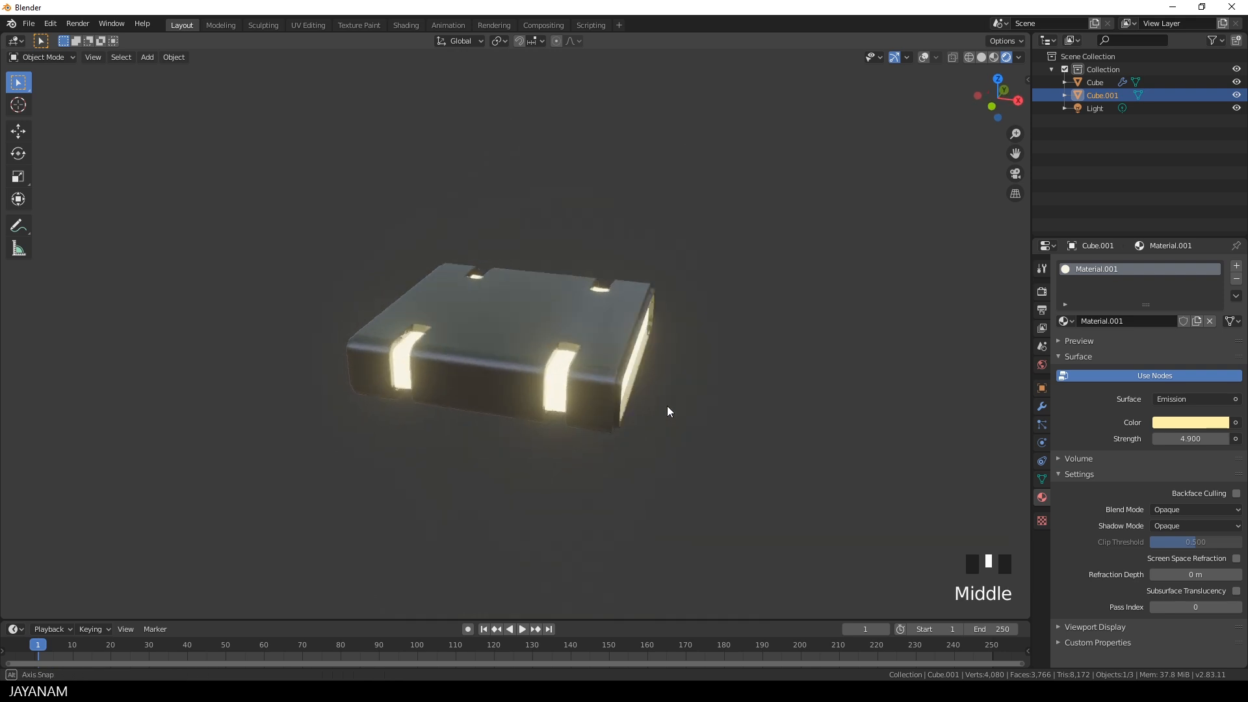
{"action": "left_click_drag", "start_coordinate": [669, 411], "coordinate": [601, 408]}
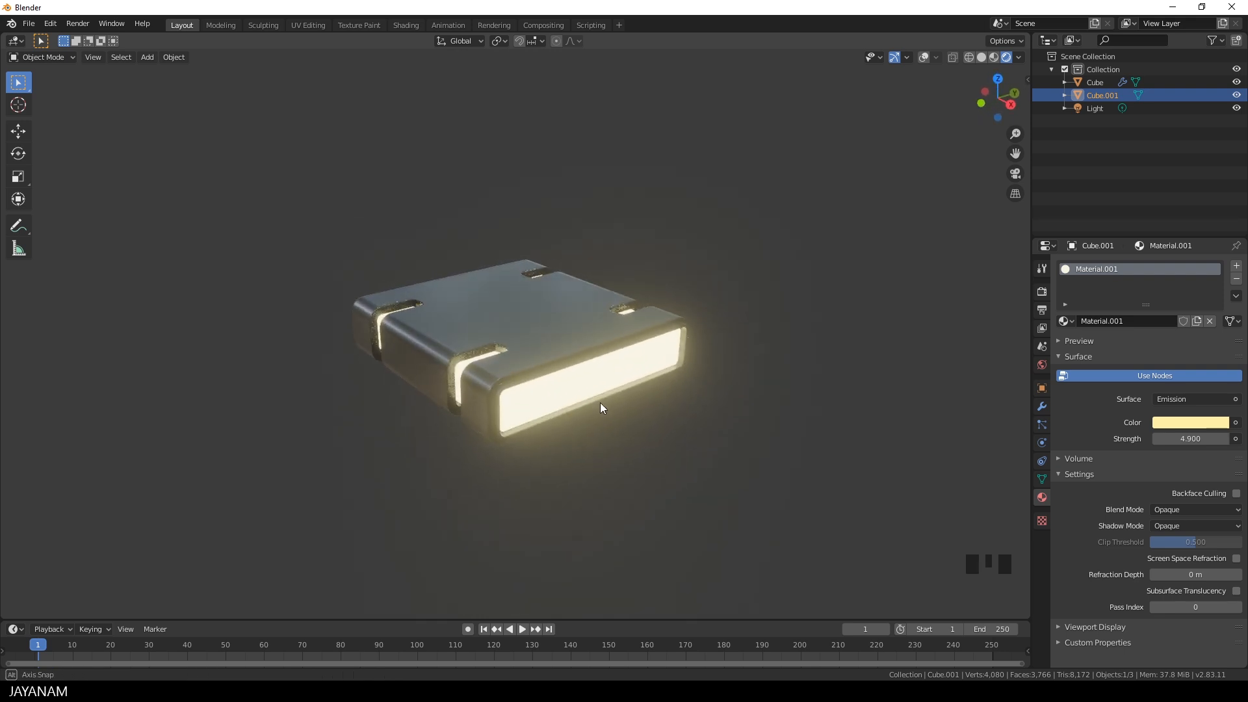
{"action": "left_click_drag", "start_coordinate": [600, 408], "coordinate": [697, 437]}
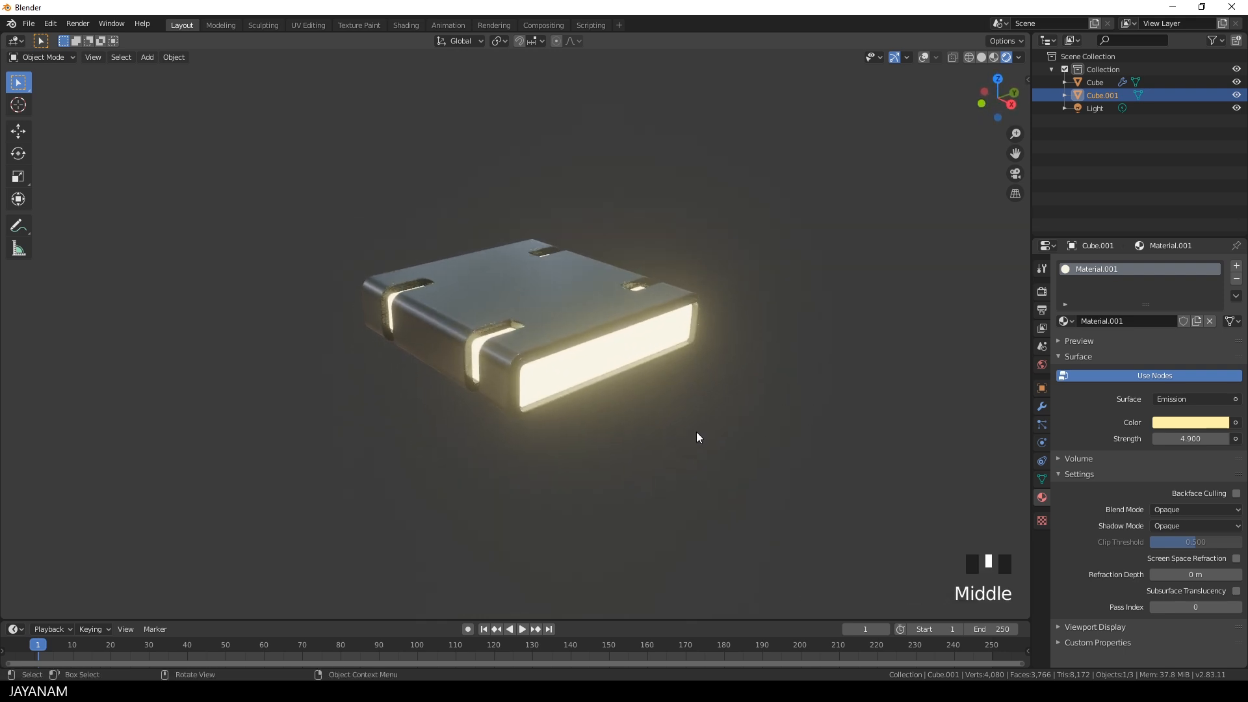
{"action": "left_click", "coordinate": [1191, 422]}
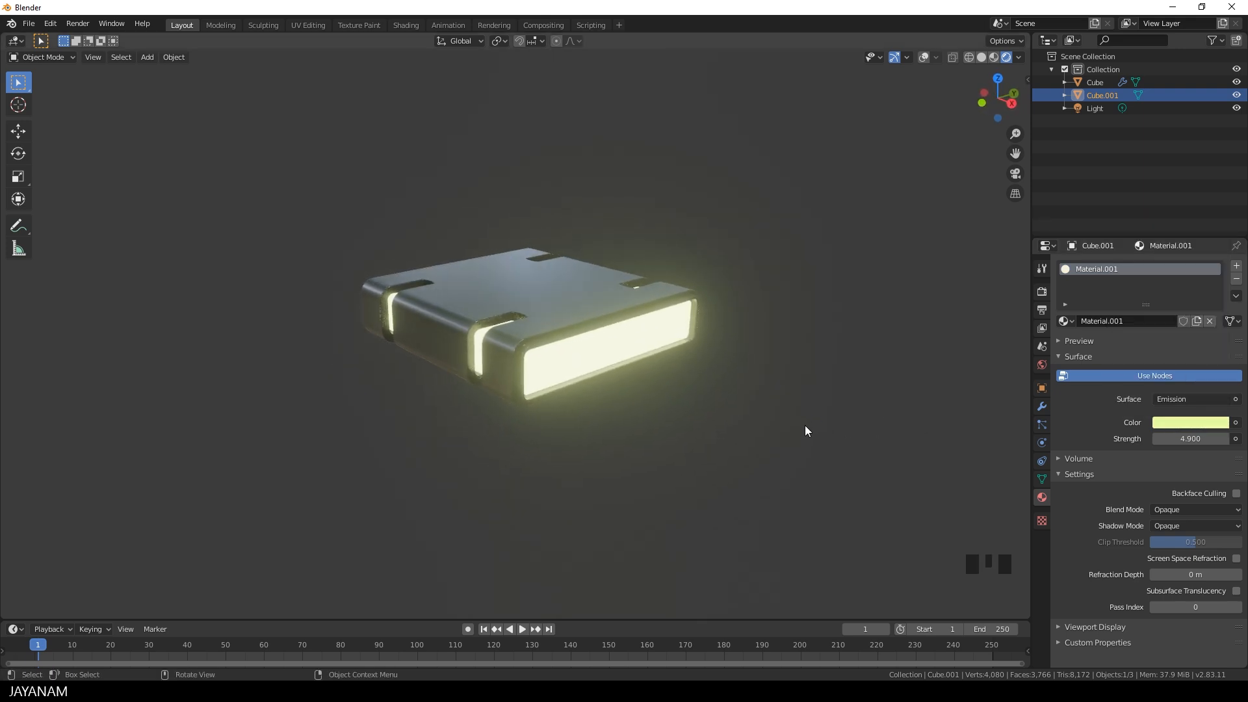
{"action": "left_click", "coordinate": [1094, 82]}
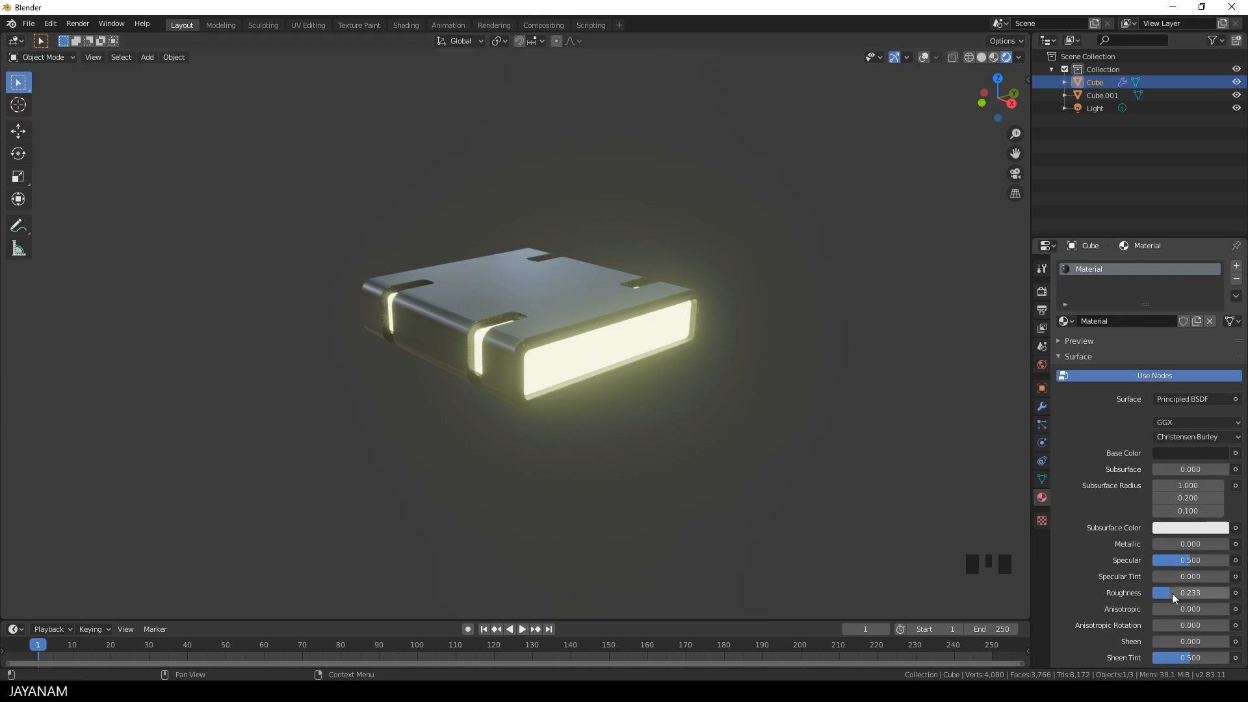